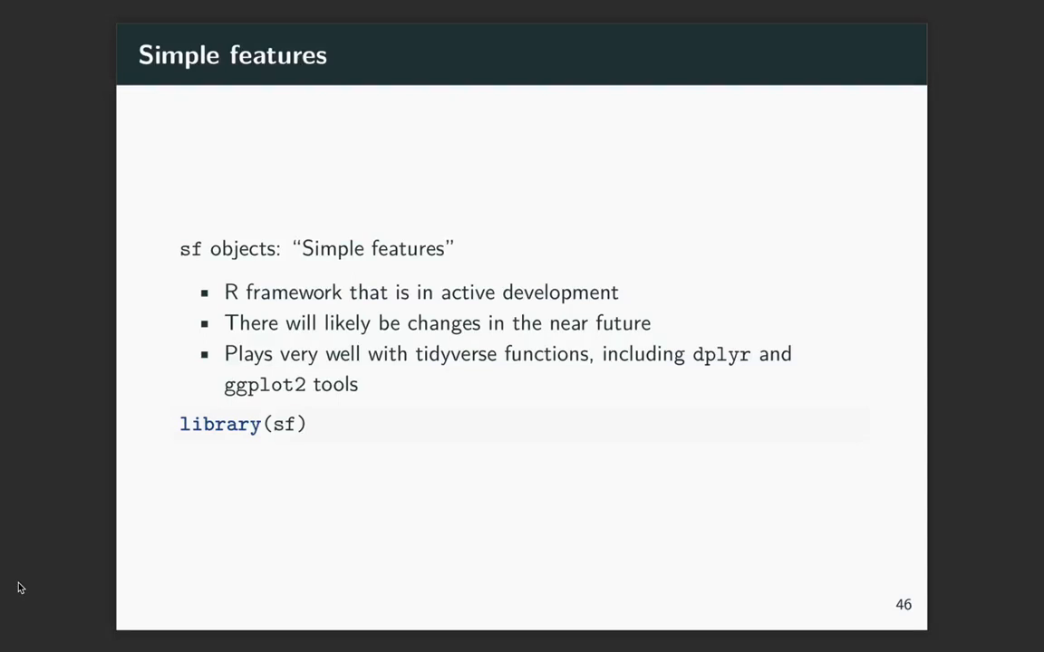
# - Advance to slide 47 on pulling Colorado county boundaries with tigris
pyautogui.press('right')
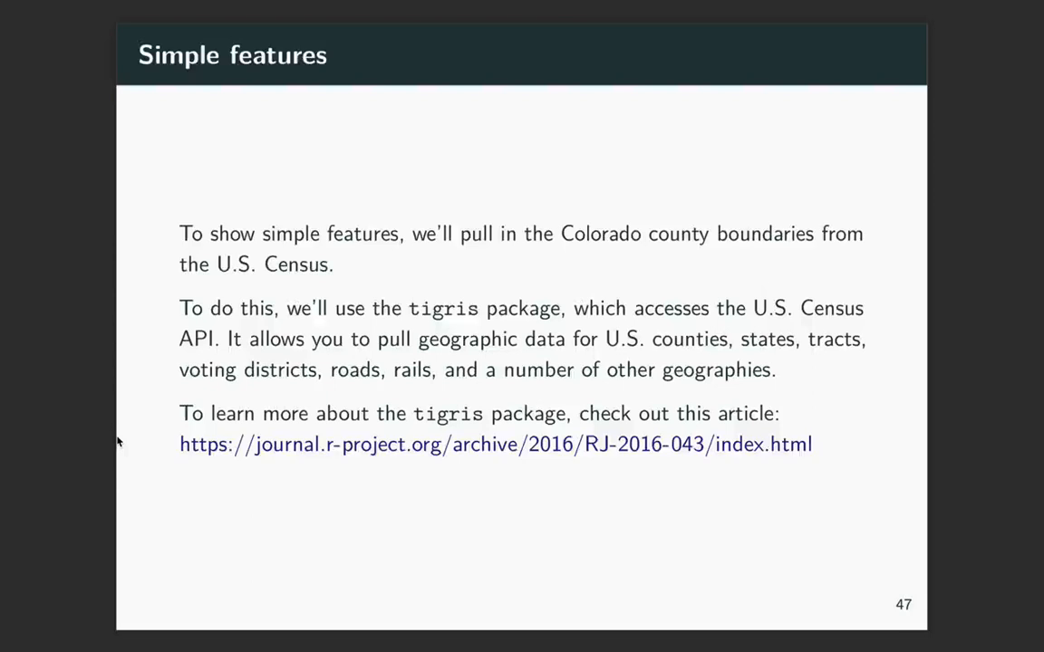
pyautogui.moveTo(235, 449)
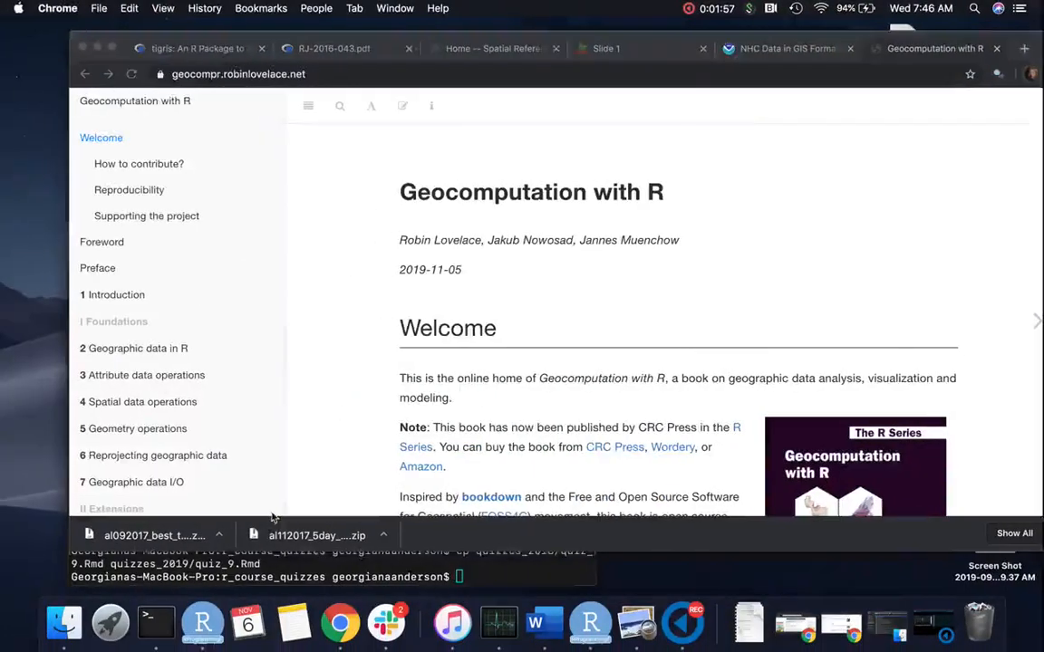
# - Open the tigris R Journal article PDF and scroll to Table 1 of functions
pyautogui.click(199, 48)
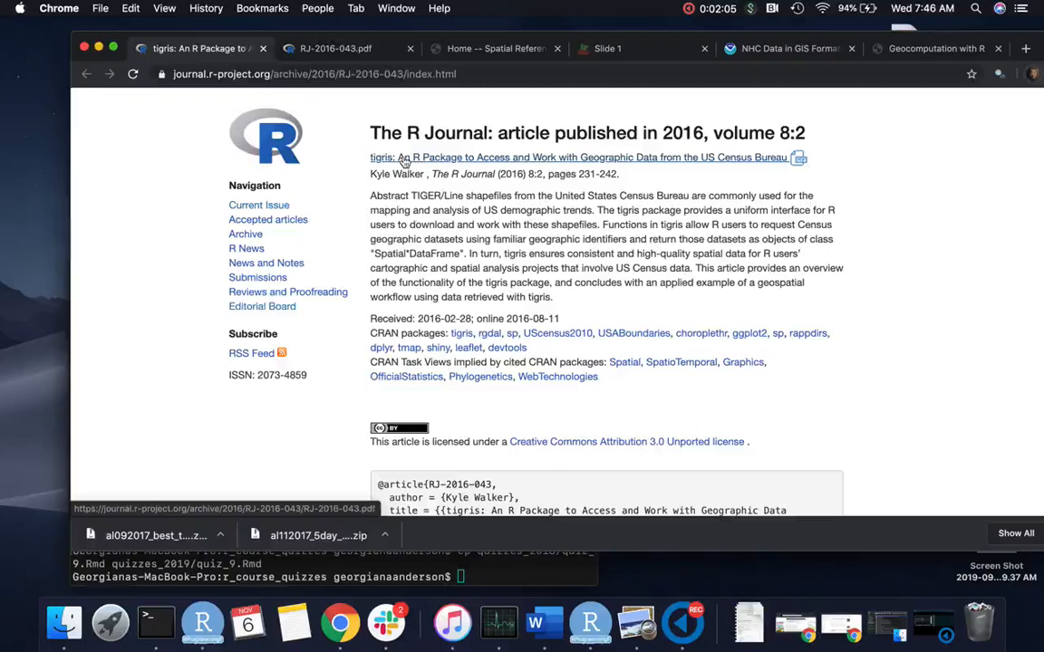
pyautogui.click(335, 48)
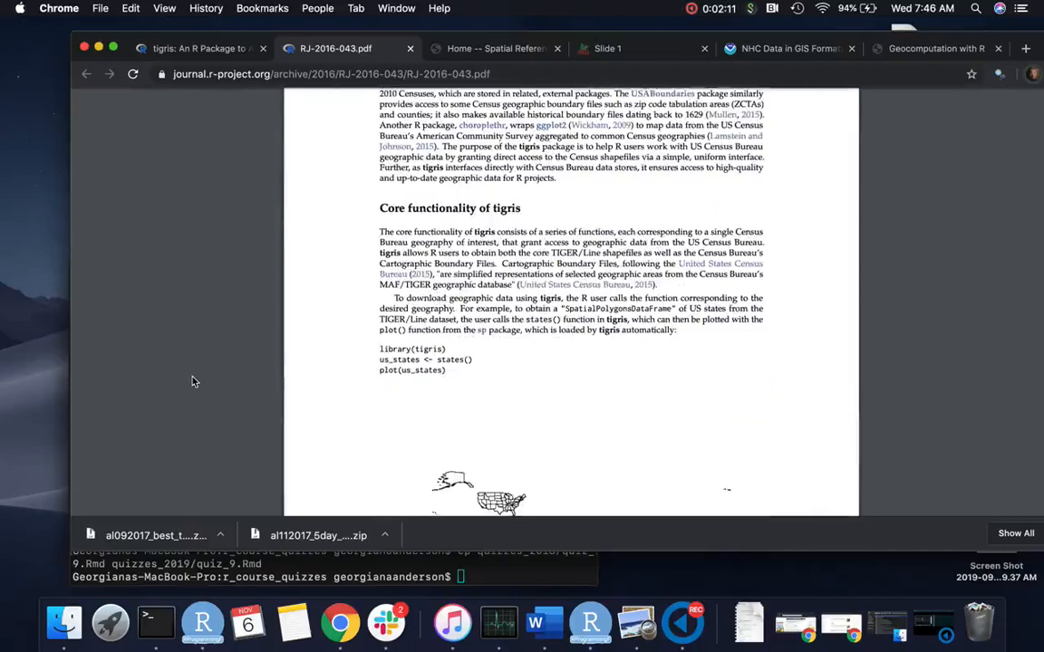
pyautogui.scroll(-3)
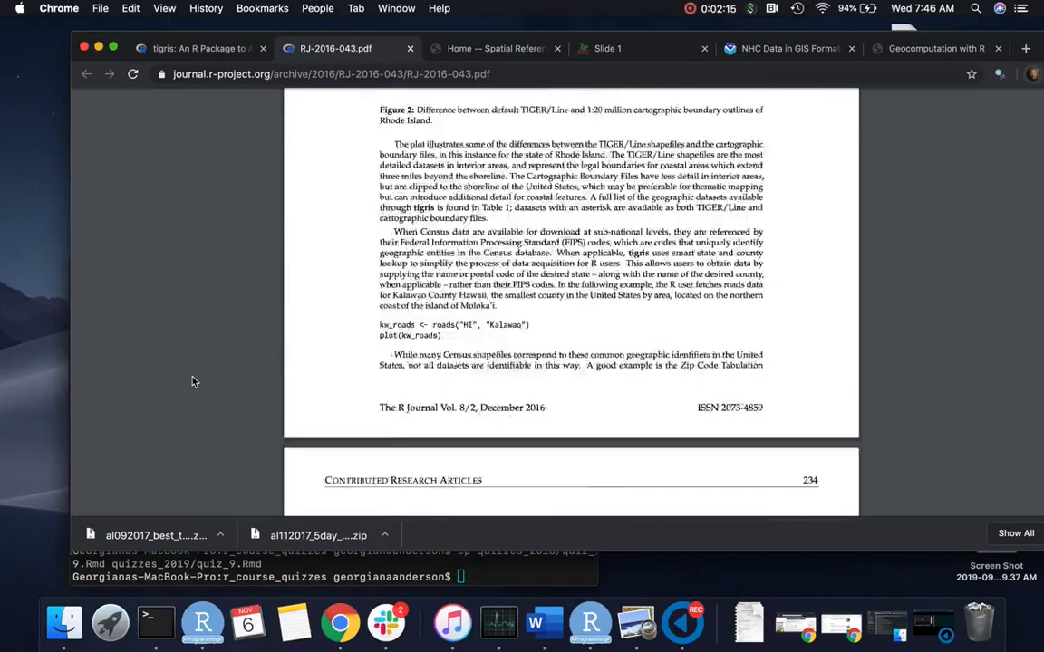
pyautogui.scroll(-3)
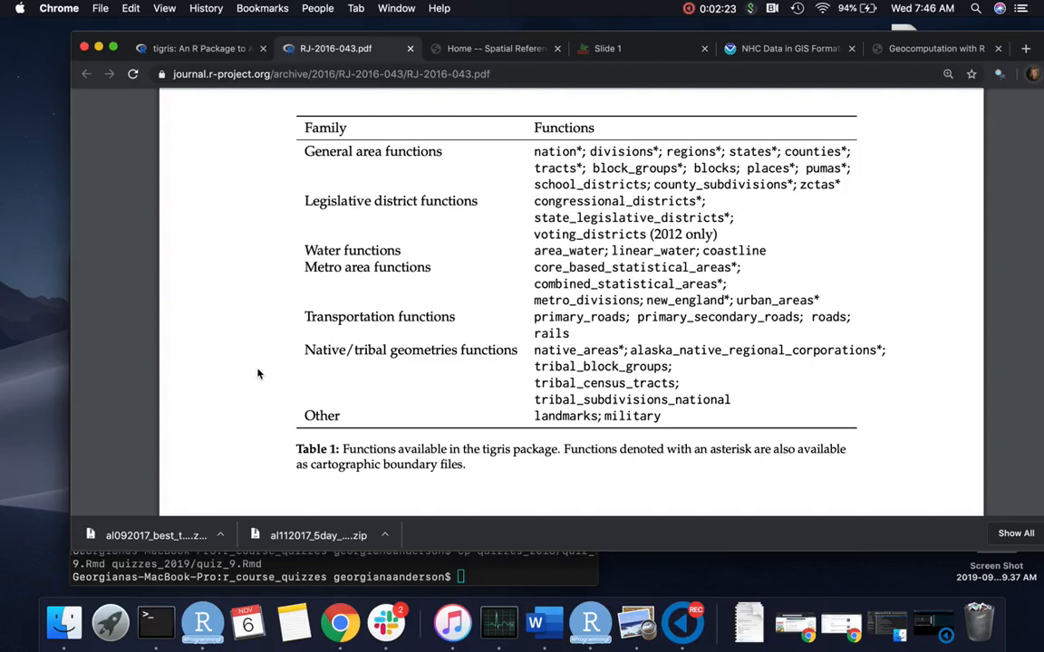
pyautogui.moveTo(317, 329)
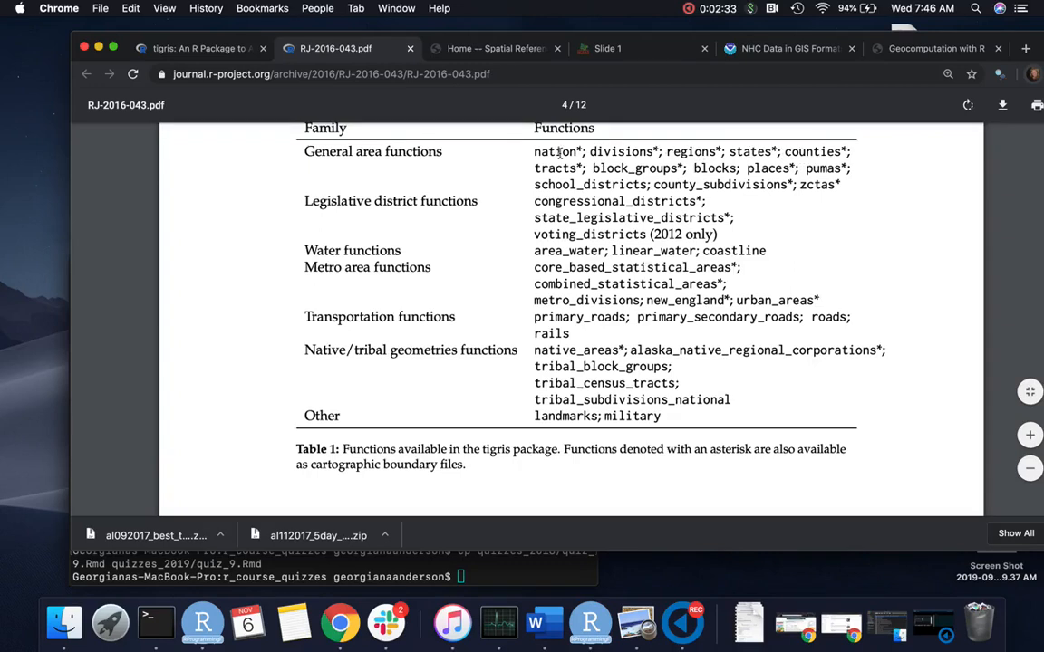
pyautogui.moveTo(538, 172)
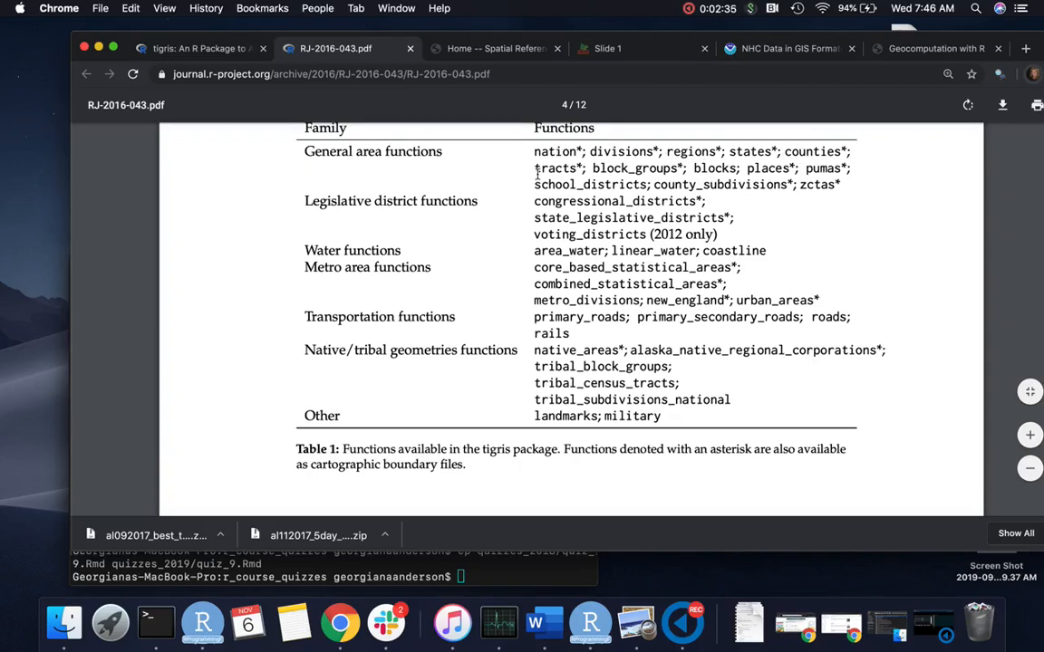
pyautogui.moveTo(521, 188)
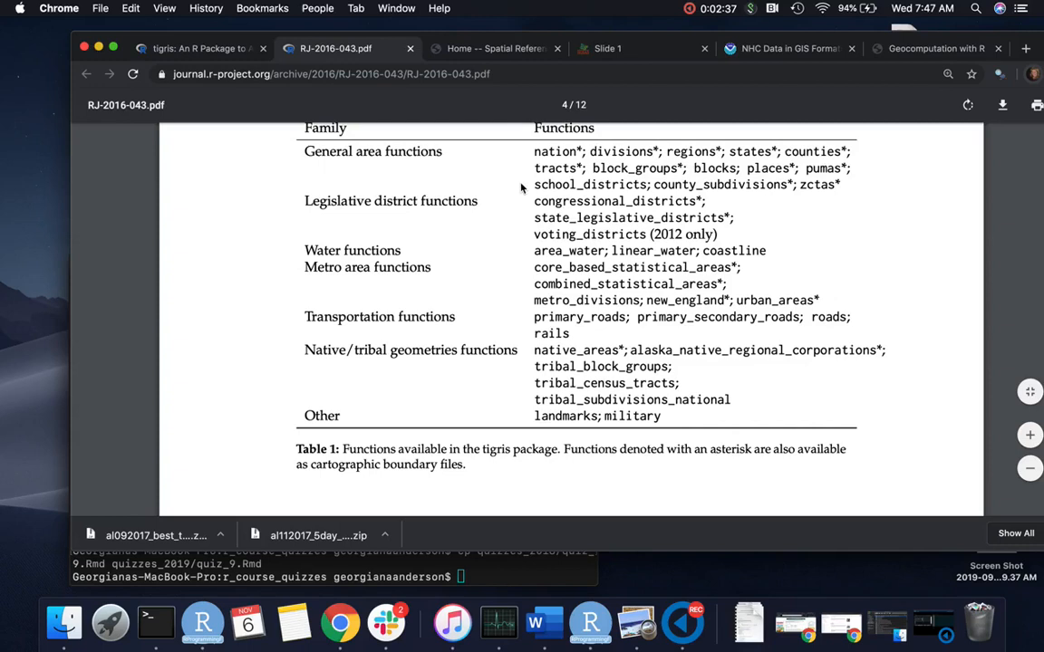
pyautogui.moveTo(502, 213)
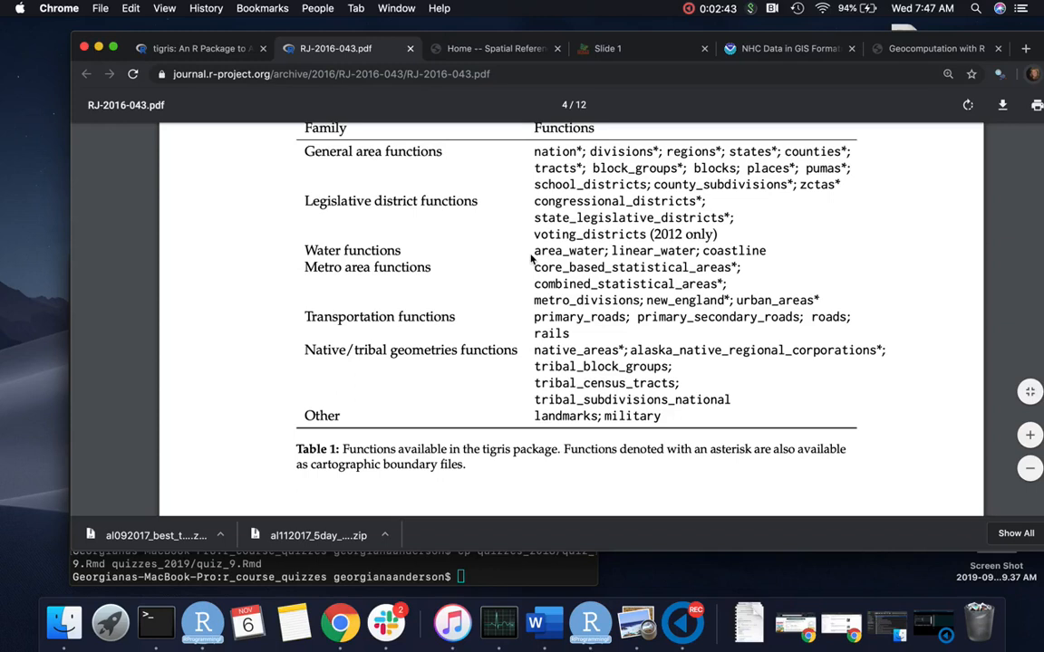
pyautogui.moveTo(533, 329)
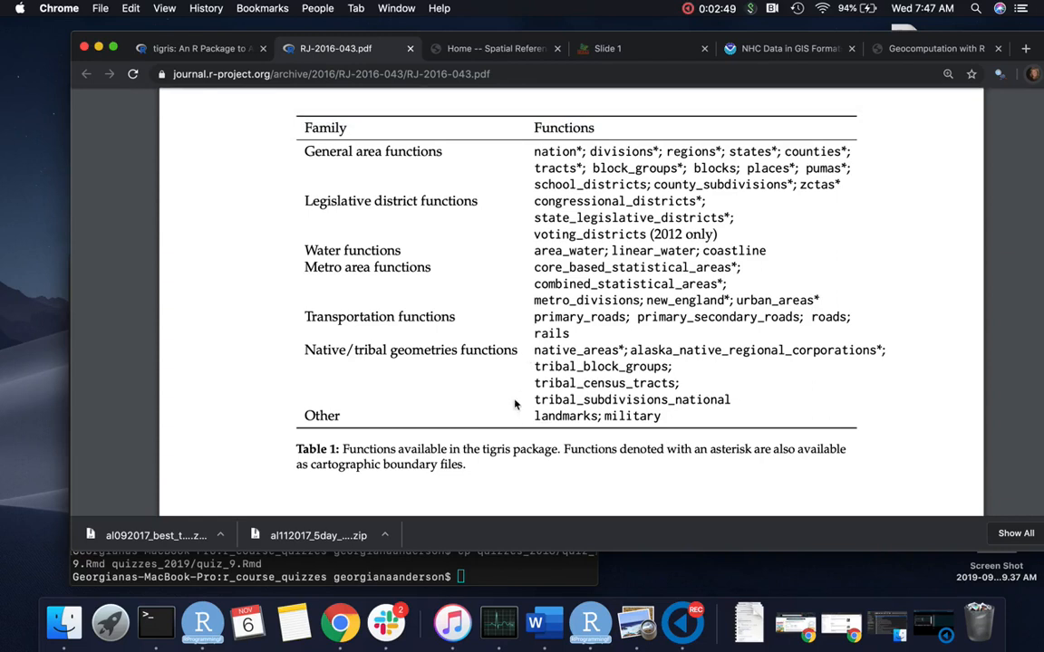
pyautogui.moveTo(511, 421)
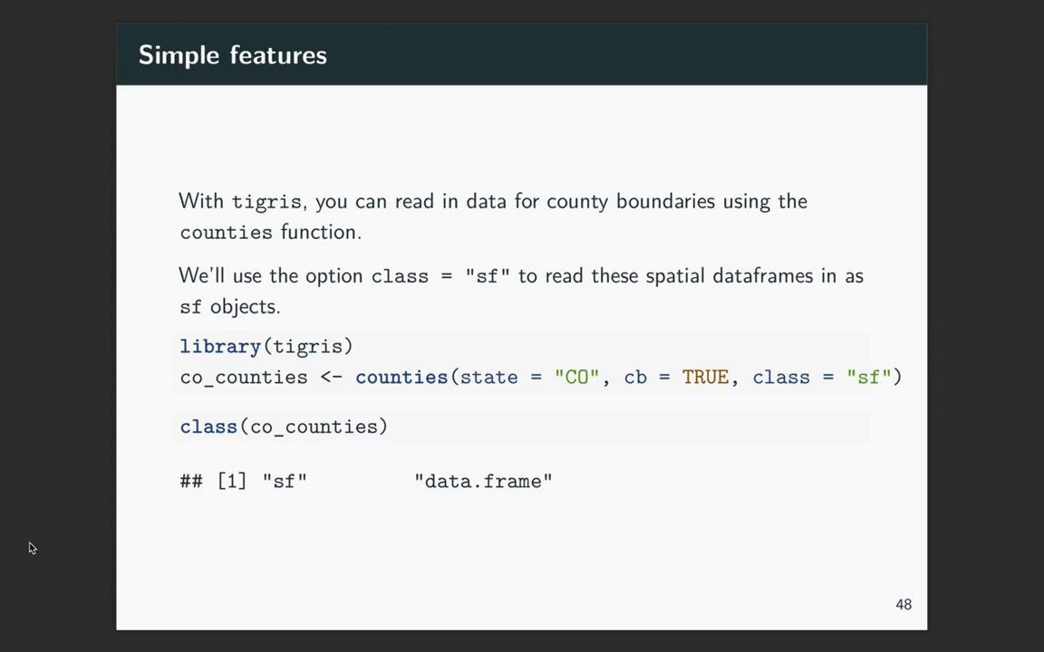
# - Advance the deck to the slide printing Colorado county rows as an sf object
pyautogui.press('Right')
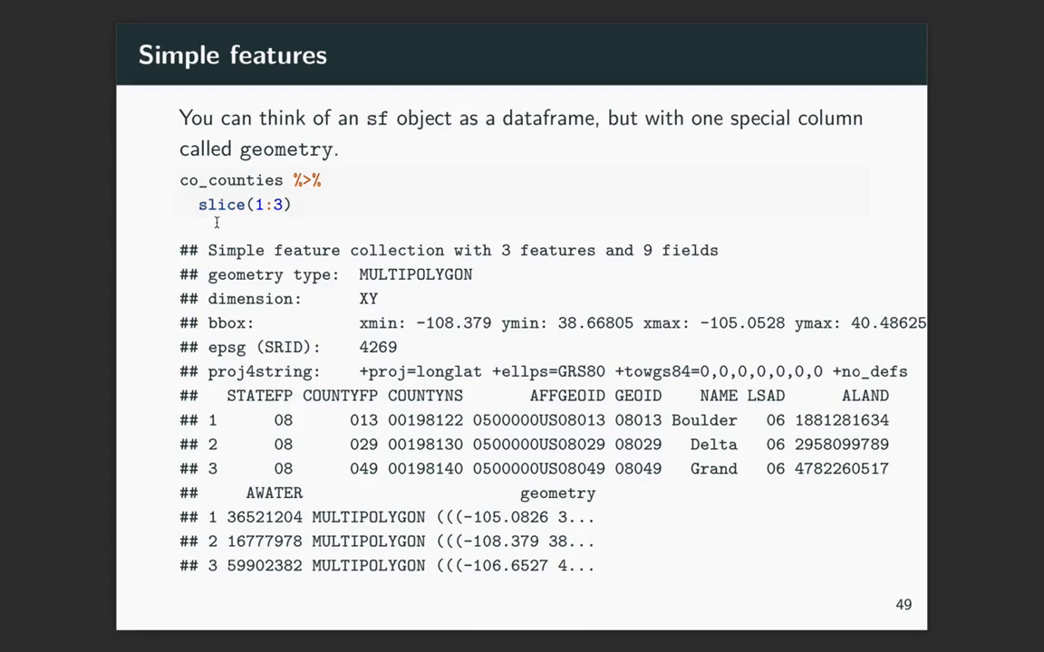
pyautogui.moveTo(195, 206)
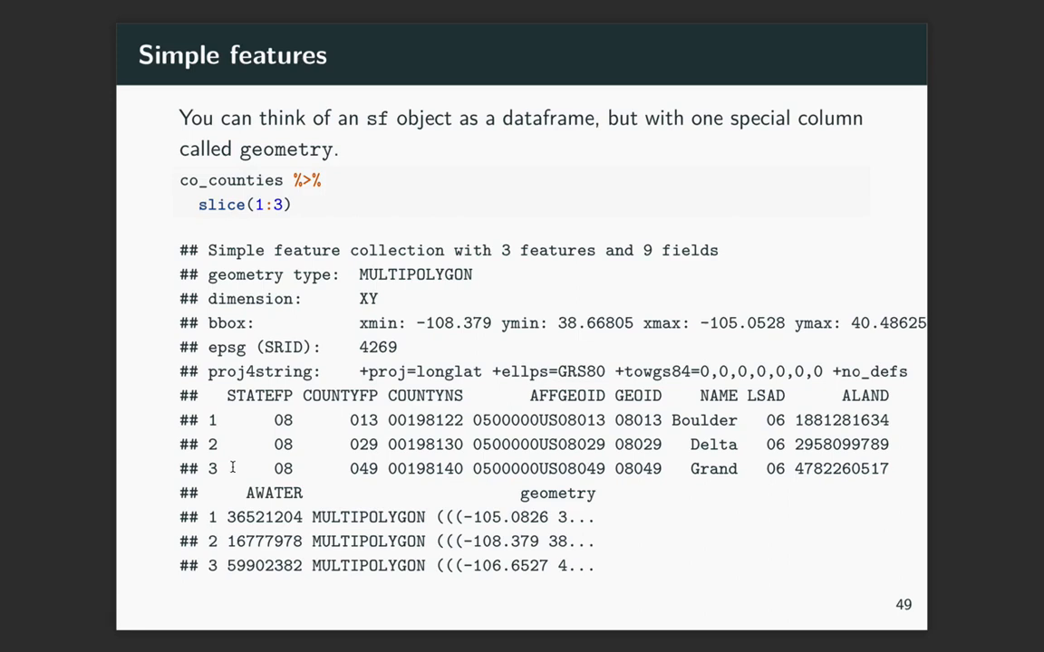
pyautogui.moveTo(228, 389)
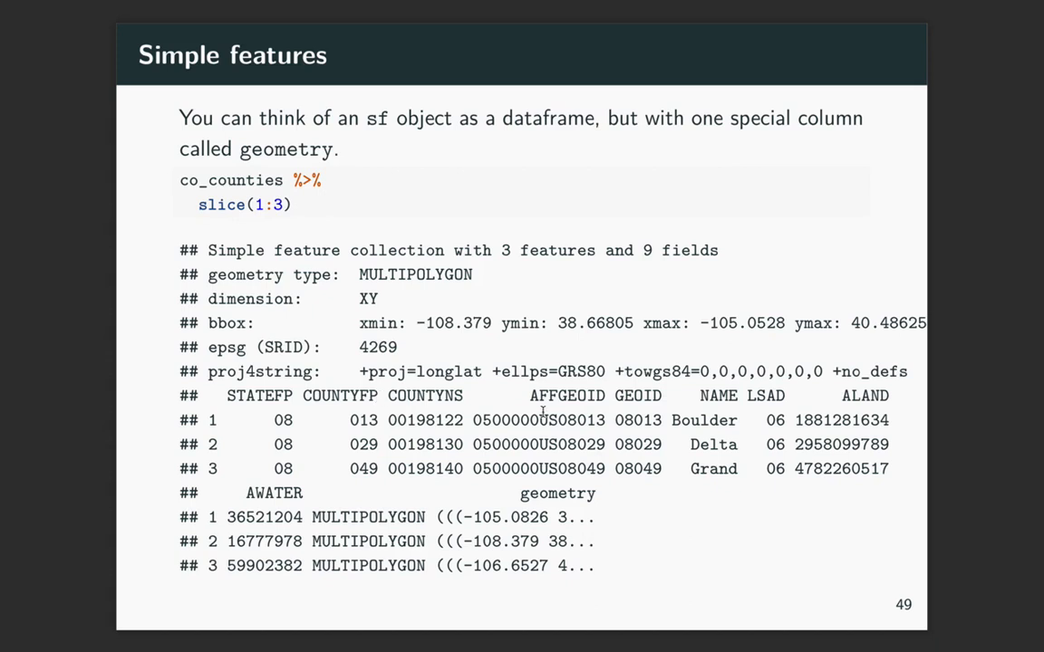
pyautogui.moveTo(687, 483)
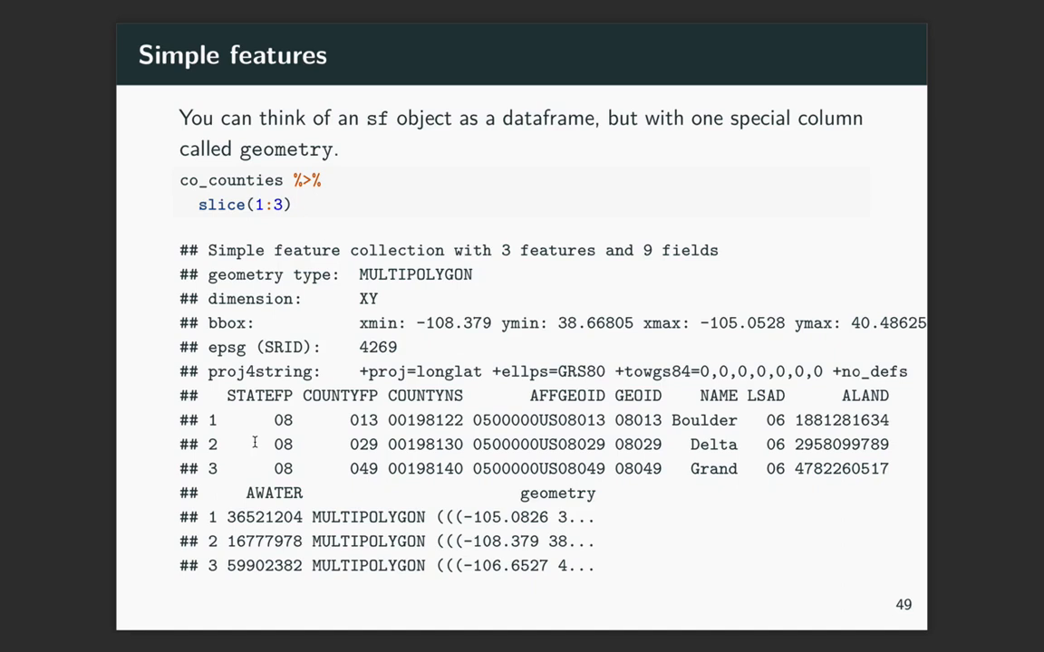
pyautogui.moveTo(252, 441)
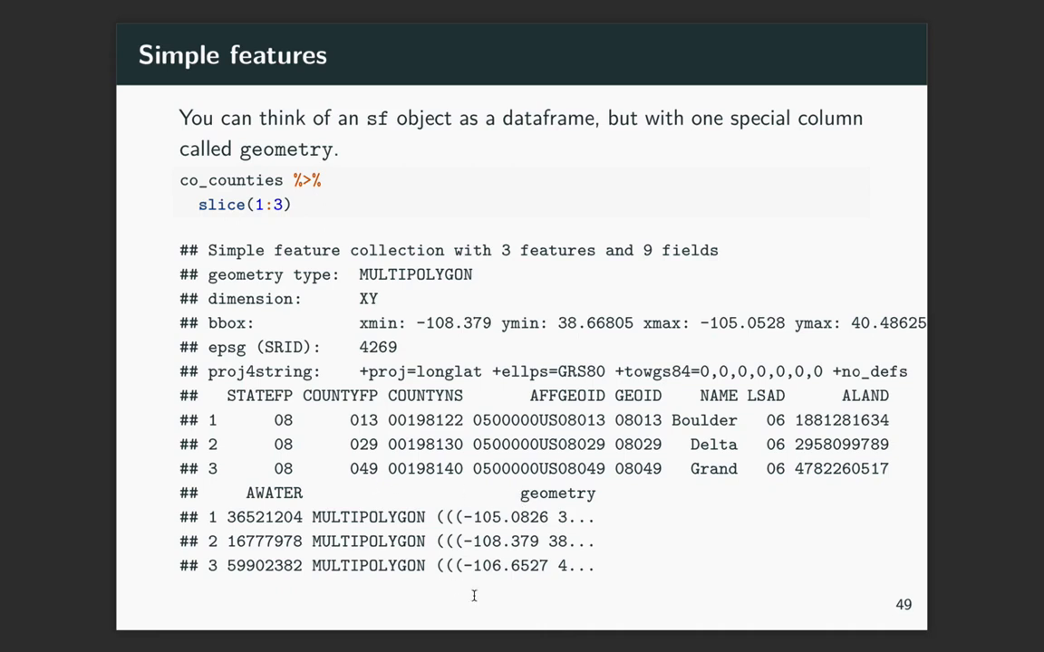
pyautogui.moveTo(485, 601)
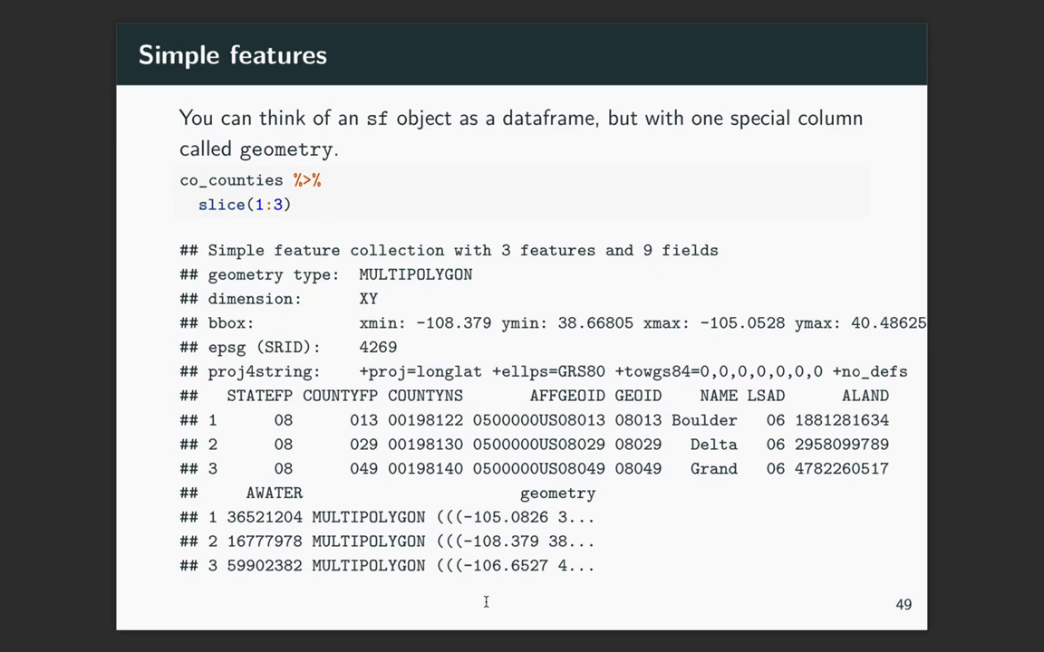
pyautogui.moveTo(505, 493)
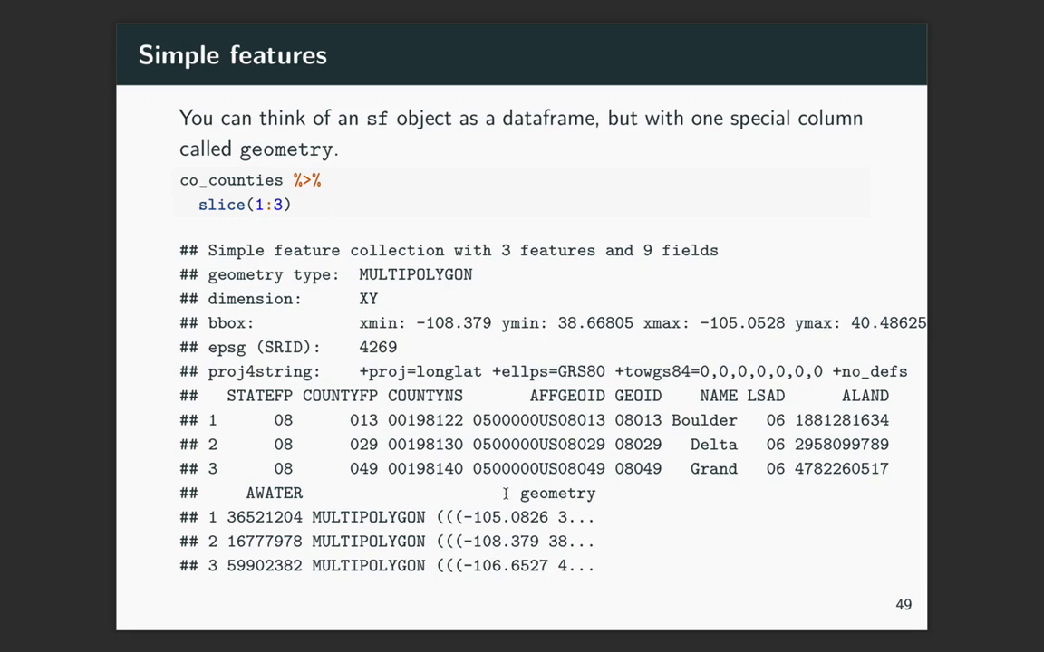
pyautogui.moveTo(501, 559)
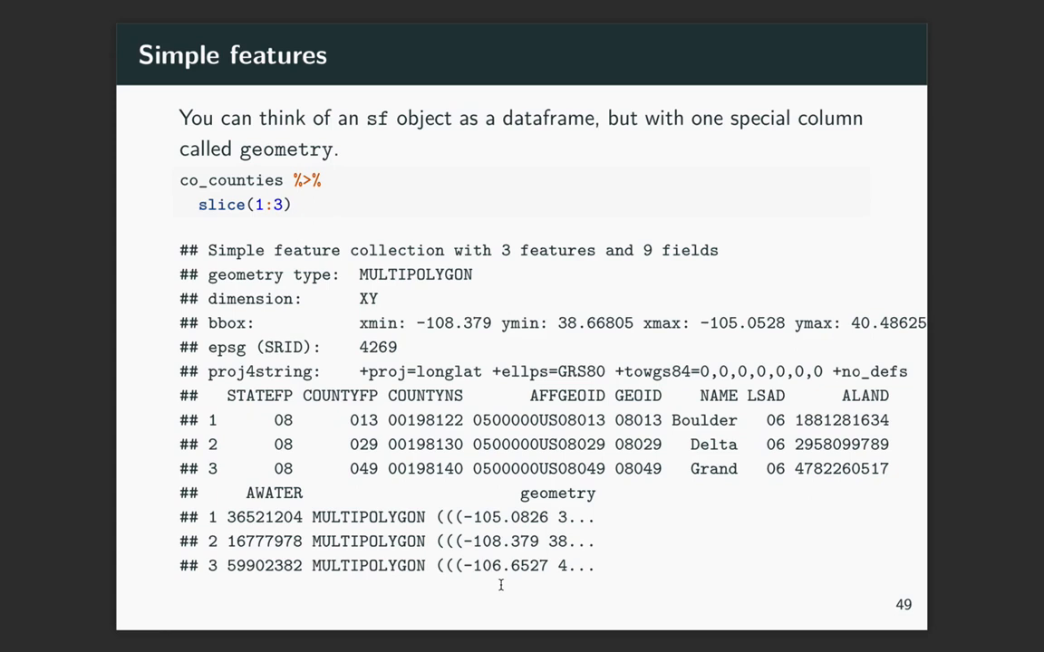
pyautogui.moveTo(393, 408)
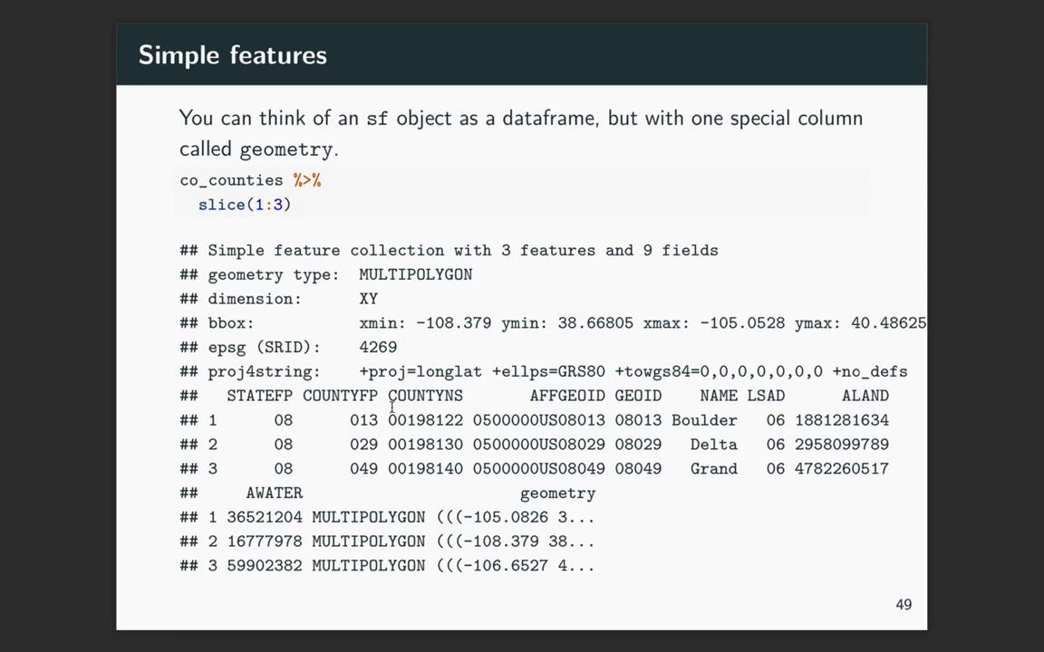
pyautogui.moveTo(270, 384)
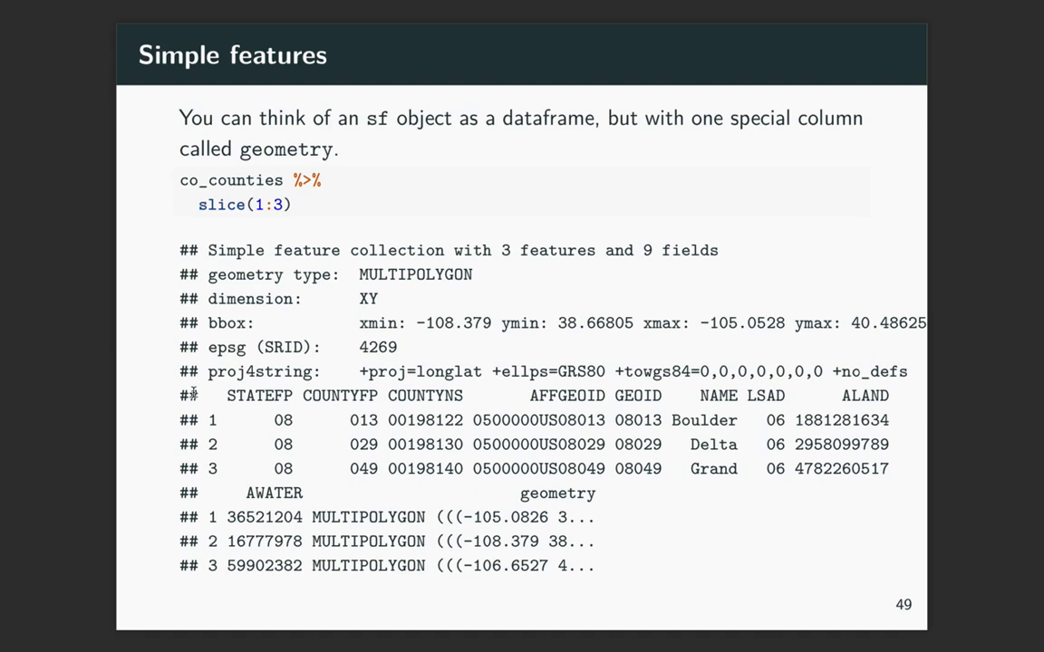
pyautogui.moveTo(210, 332)
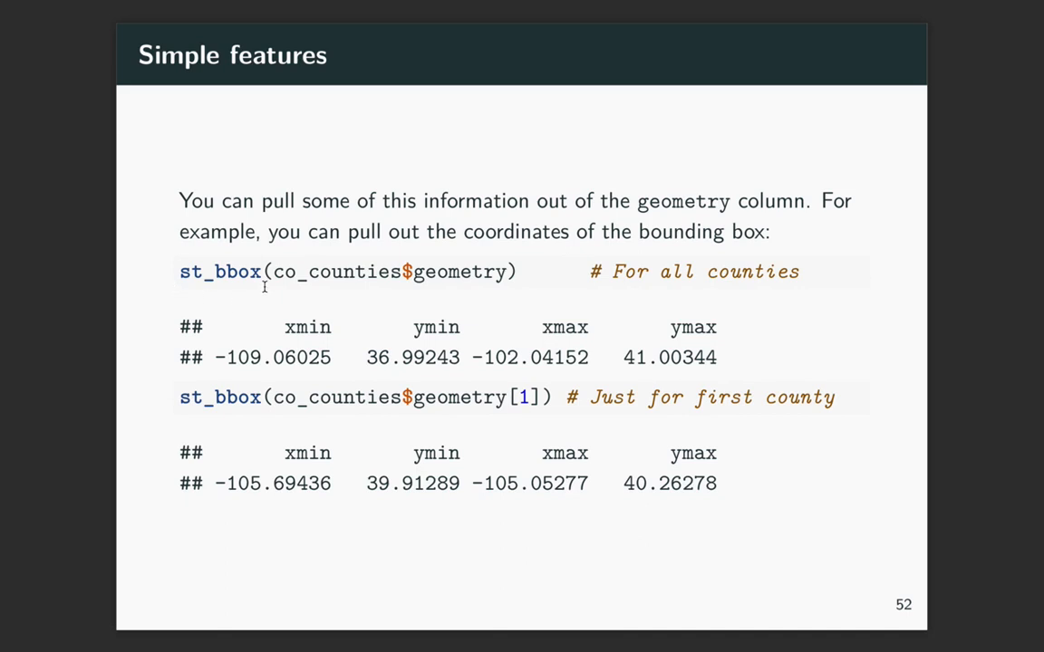
pyautogui.moveTo(501, 286)
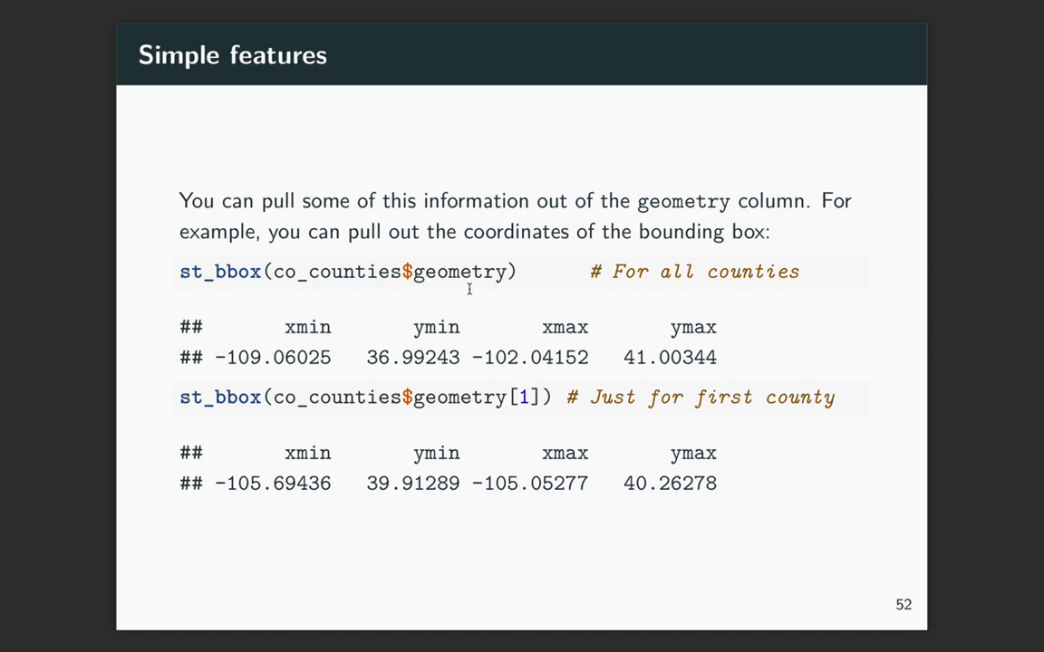
pyautogui.moveTo(332, 310)
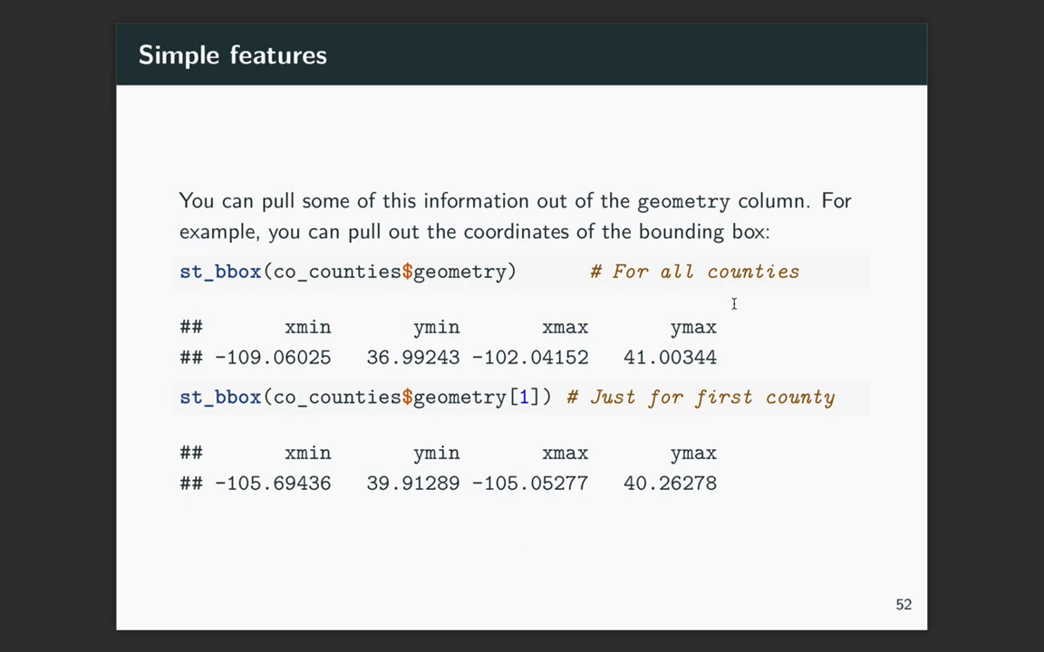
pyautogui.moveTo(534, 408)
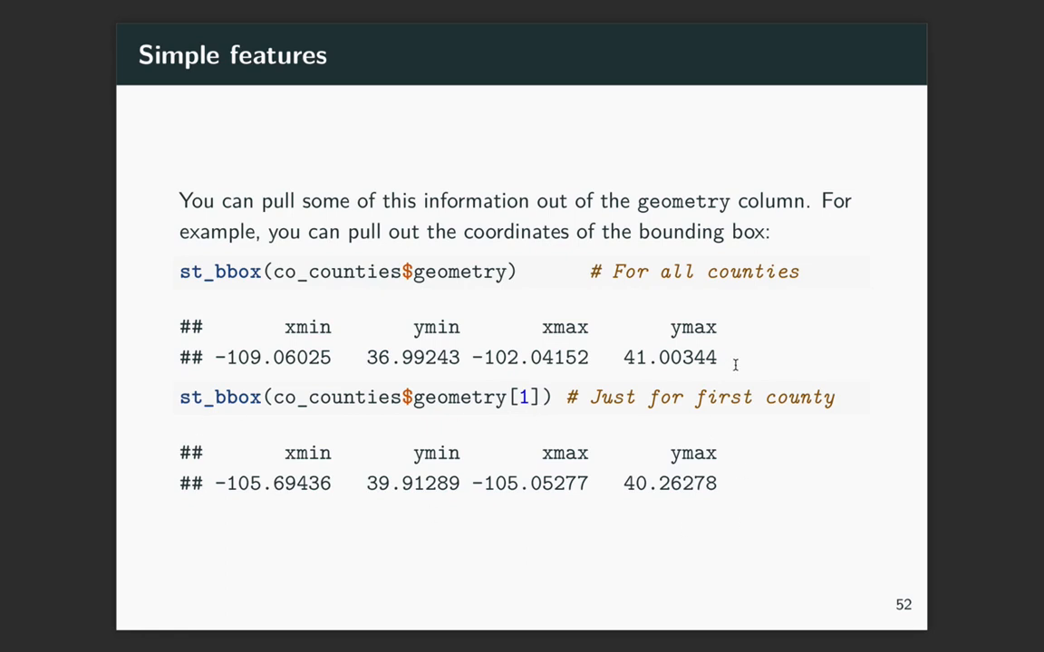
pyautogui.moveTo(754, 447)
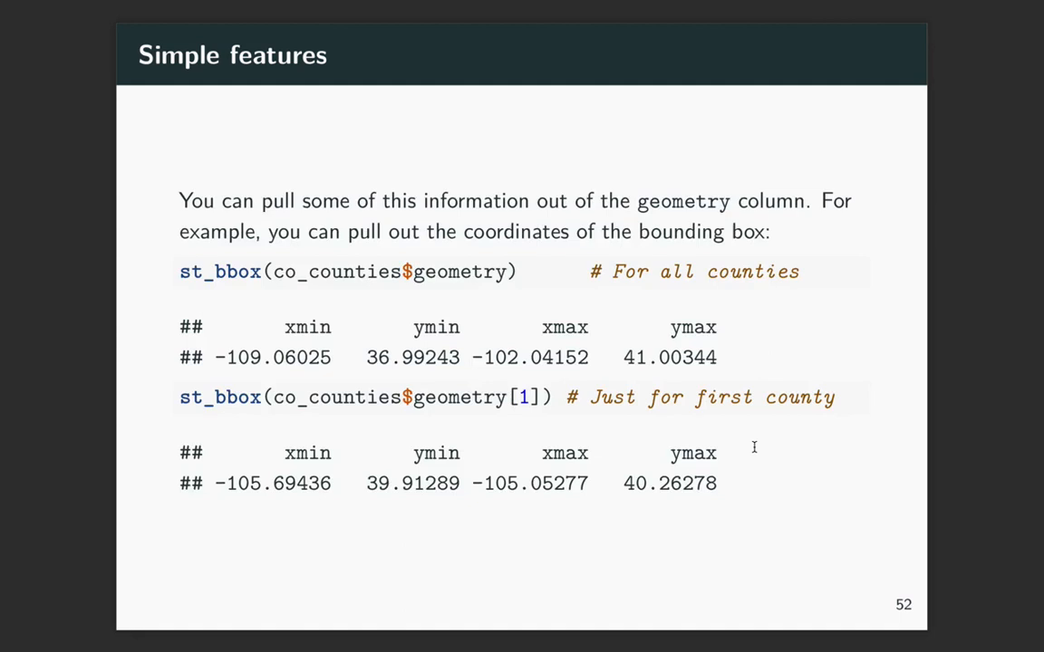
# - Advance from slide 52 to slide 53's geom_sf map of Colorado counties
pyautogui.press('Right')
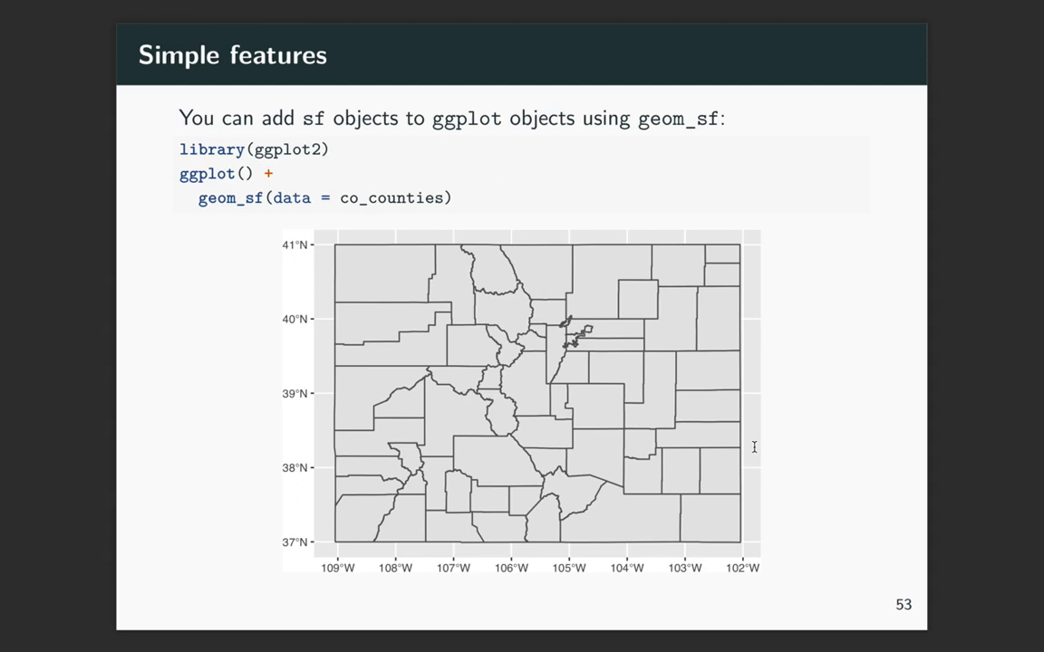
pyautogui.moveTo(304, 289)
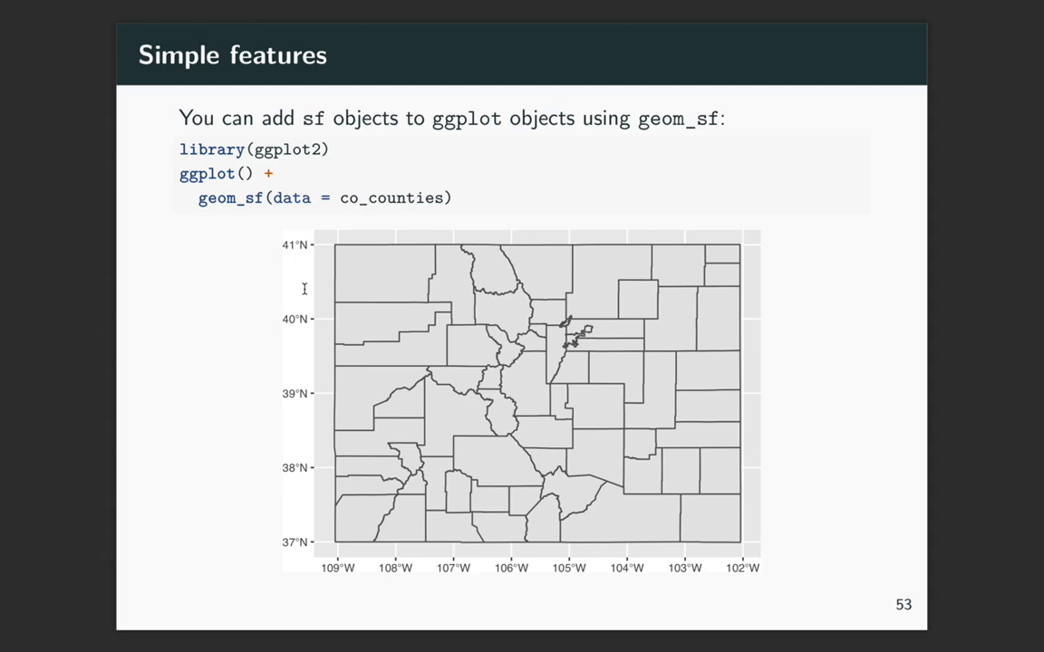
pyautogui.moveTo(155, 328)
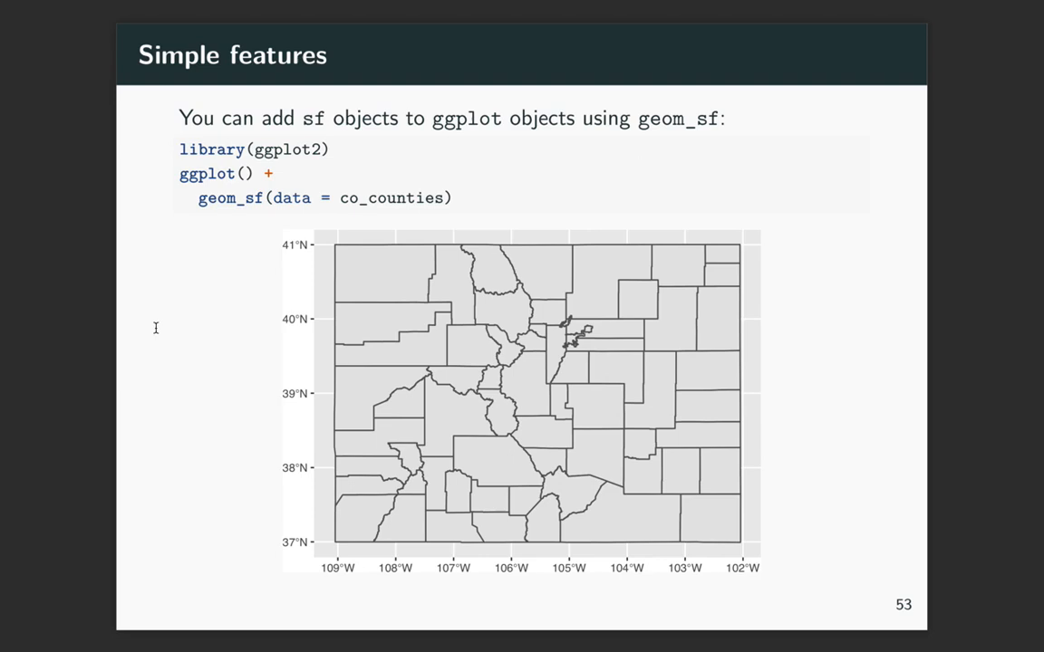
pyautogui.moveTo(175, 147)
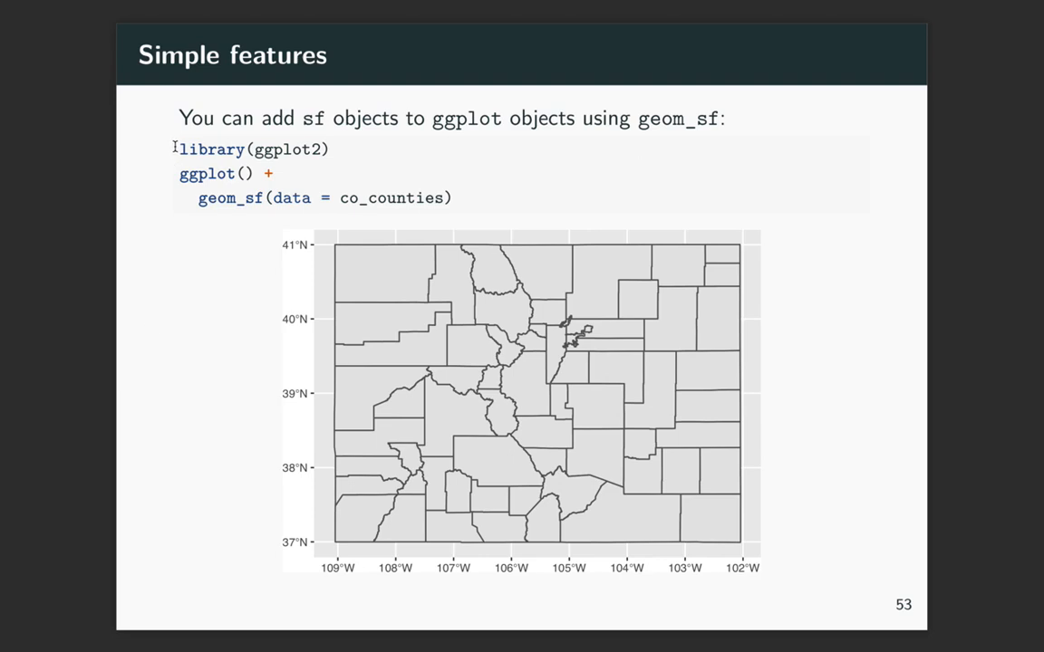
pyautogui.moveTo(178, 175)
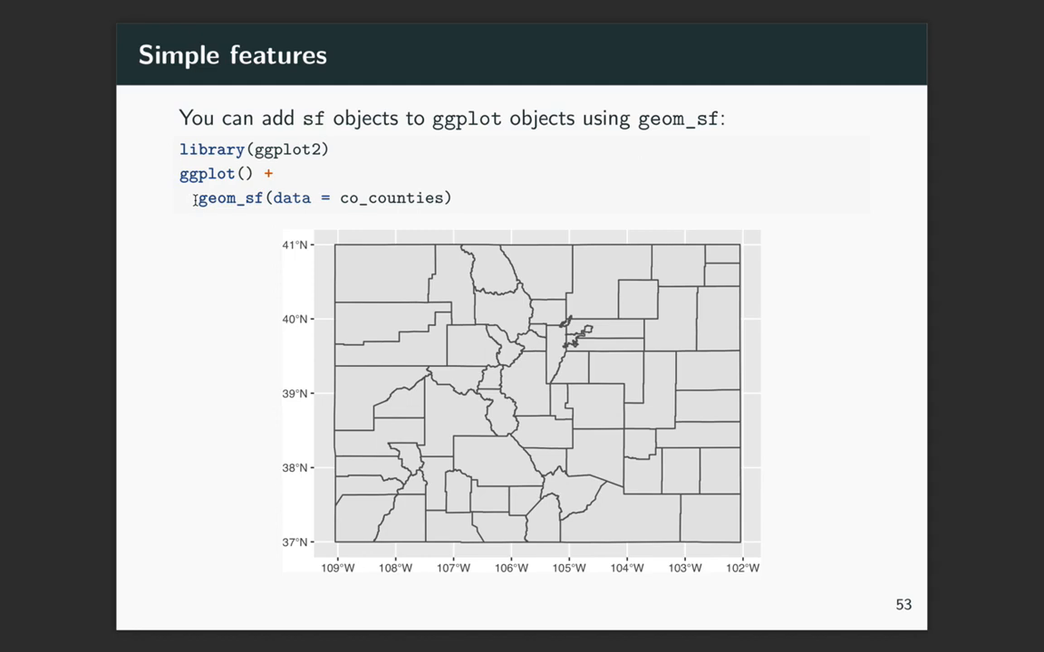
pyautogui.moveTo(261, 206)
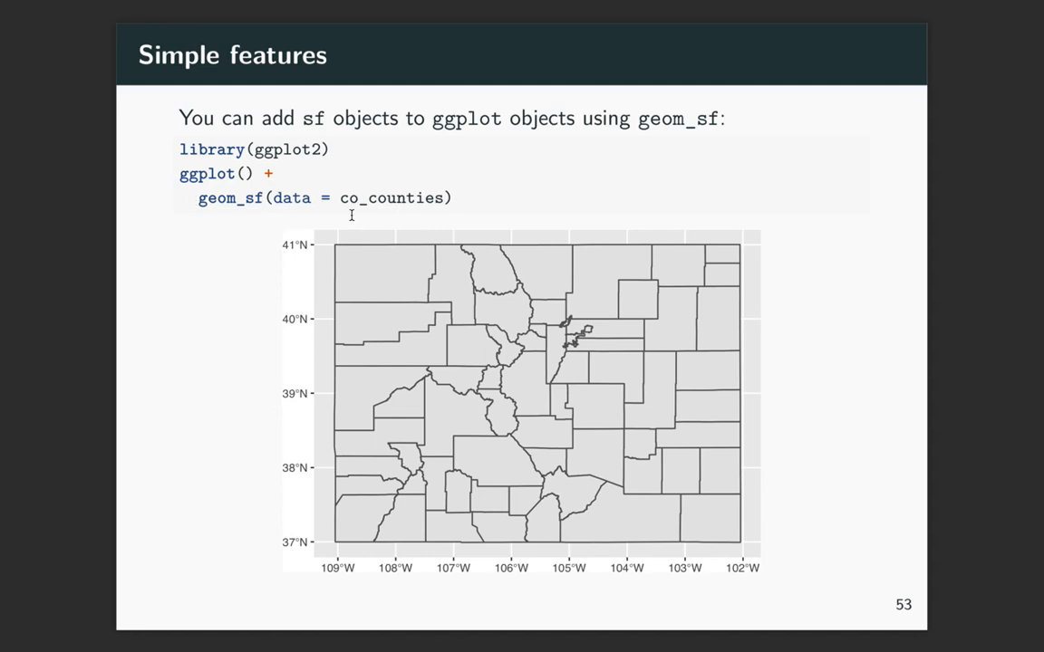
pyautogui.moveTo(445, 214)
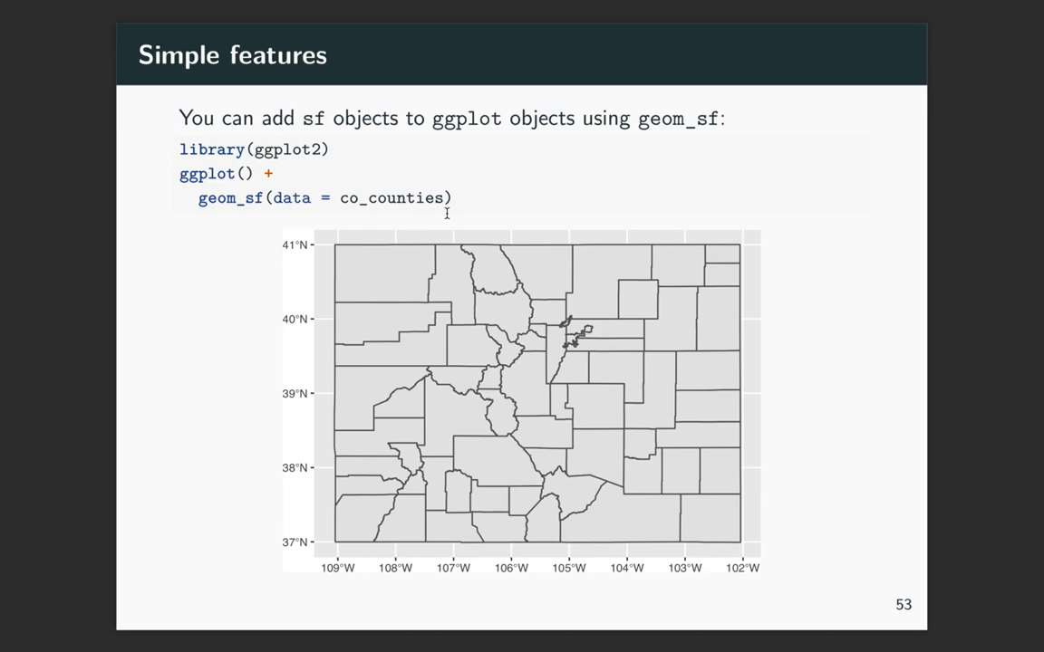
pyautogui.moveTo(422, 214)
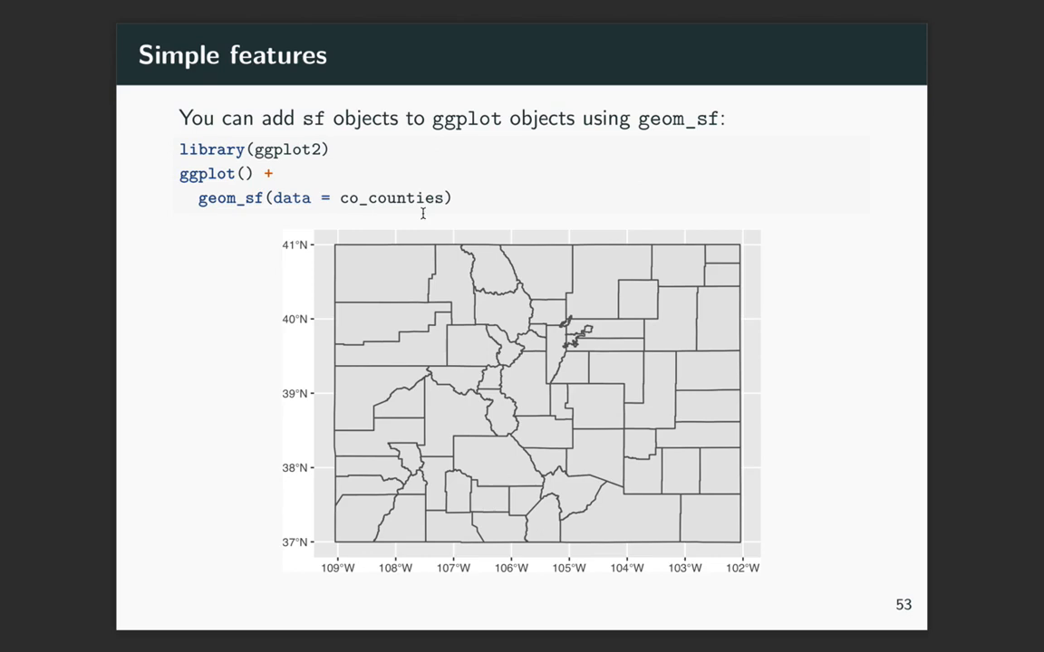
pyautogui.moveTo(236, 294)
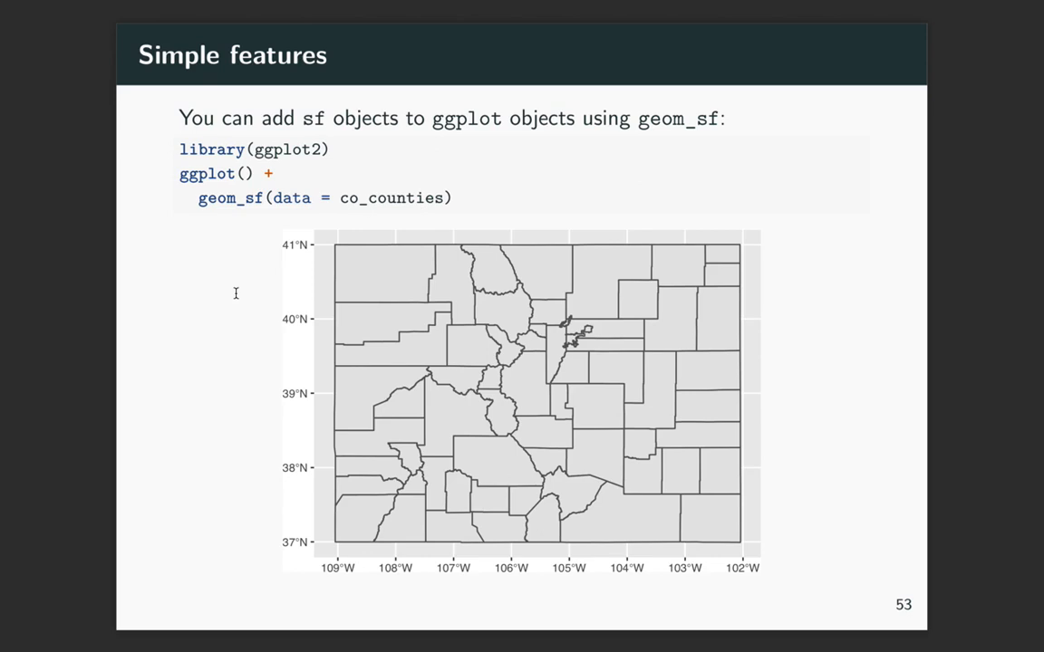
pyautogui.moveTo(256, 196)
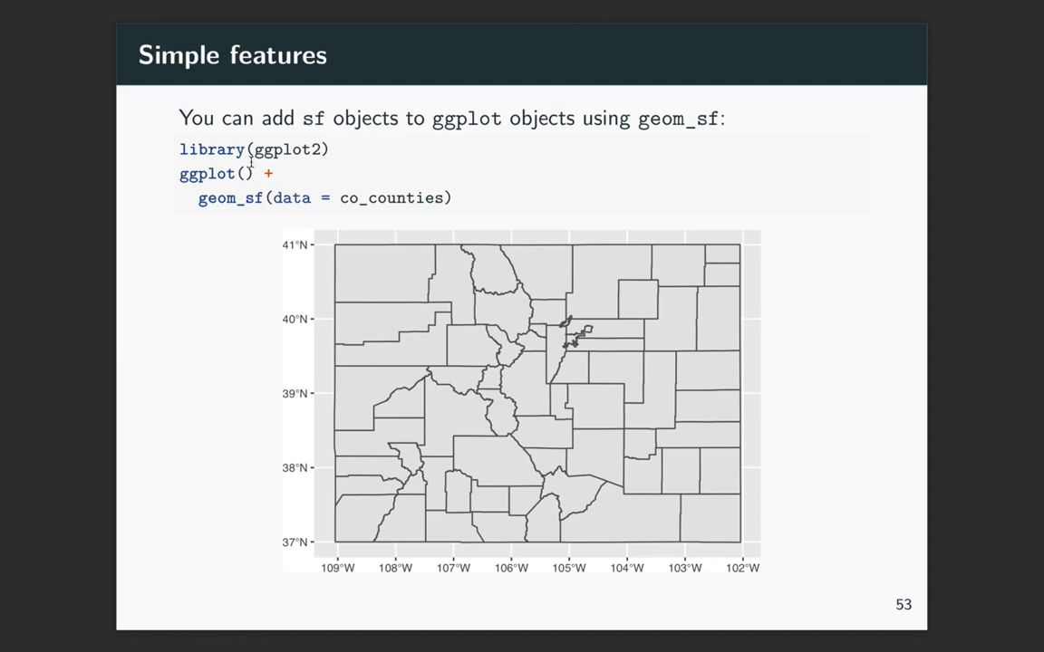
pyautogui.moveTo(189, 199)
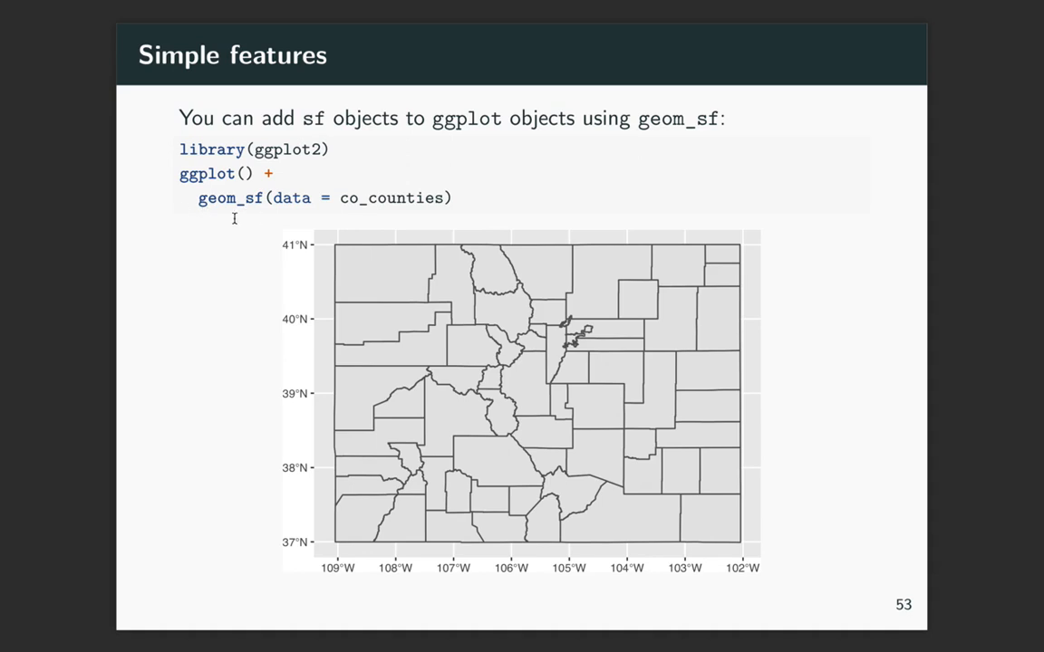
# - Advance to slide 54, the ALAND fill choropleth of Colorado counties
pyautogui.press('right')
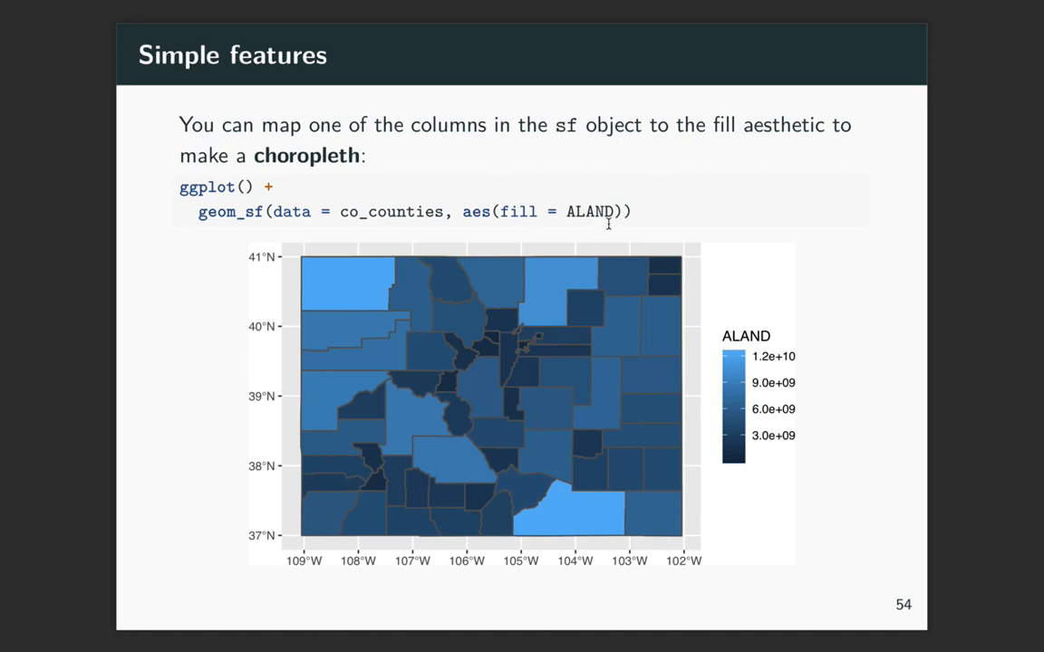
pyautogui.moveTo(552, 314)
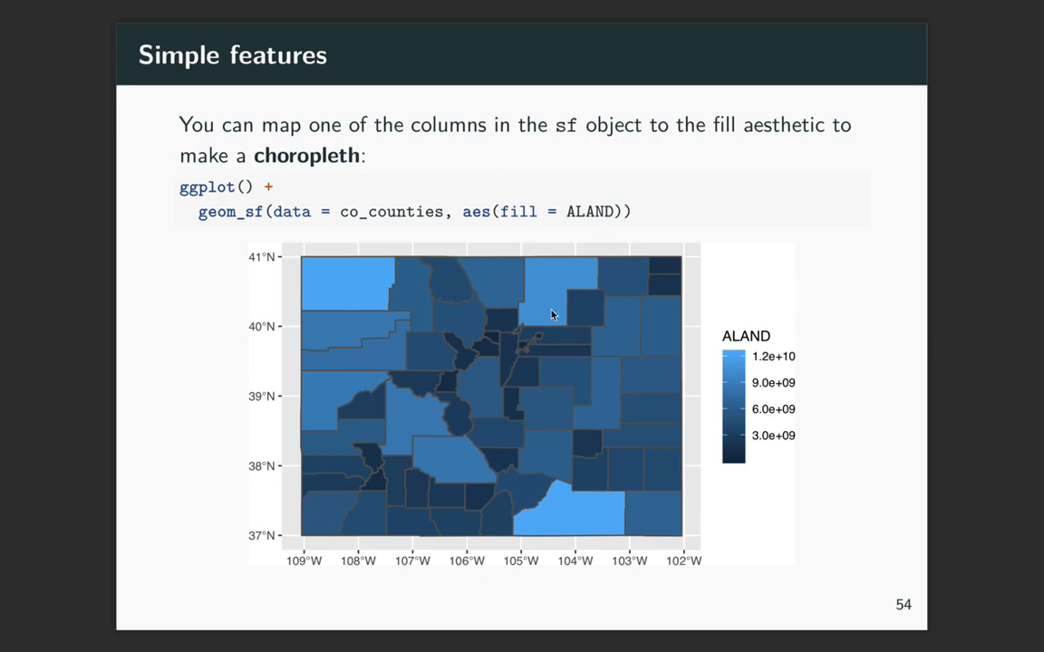
pyautogui.moveTo(559, 308)
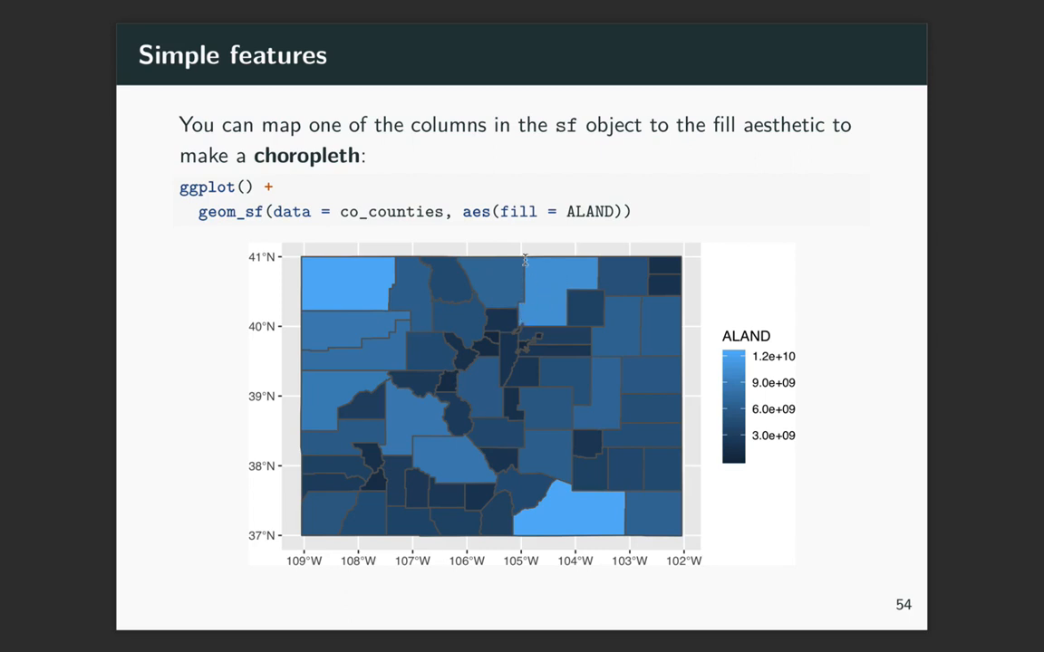
pyautogui.moveTo(590, 221)
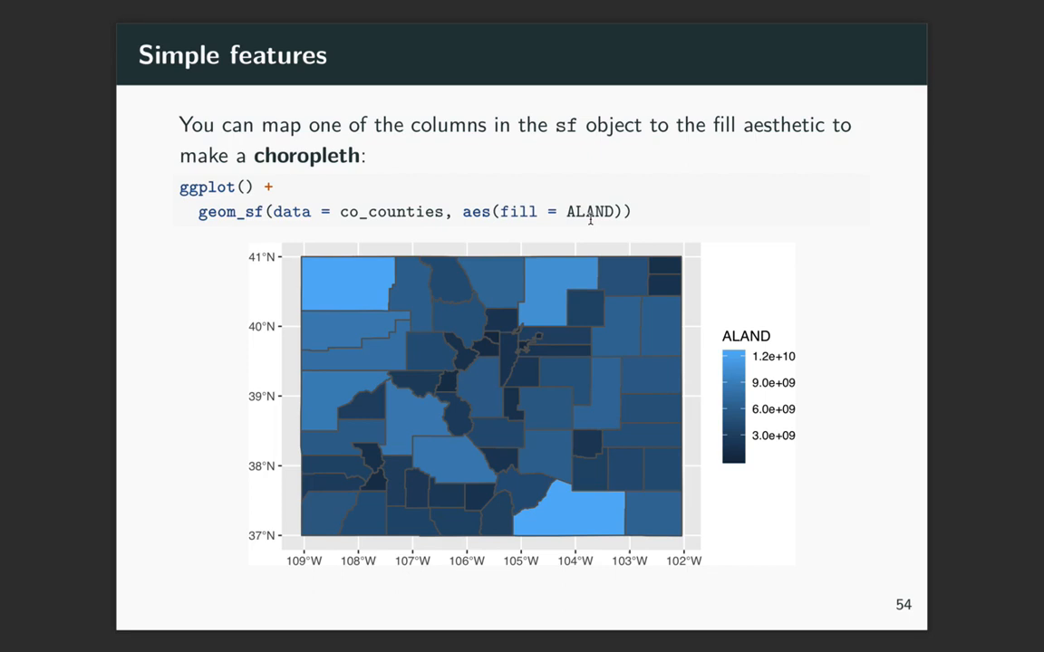
pyautogui.moveTo(525, 311)
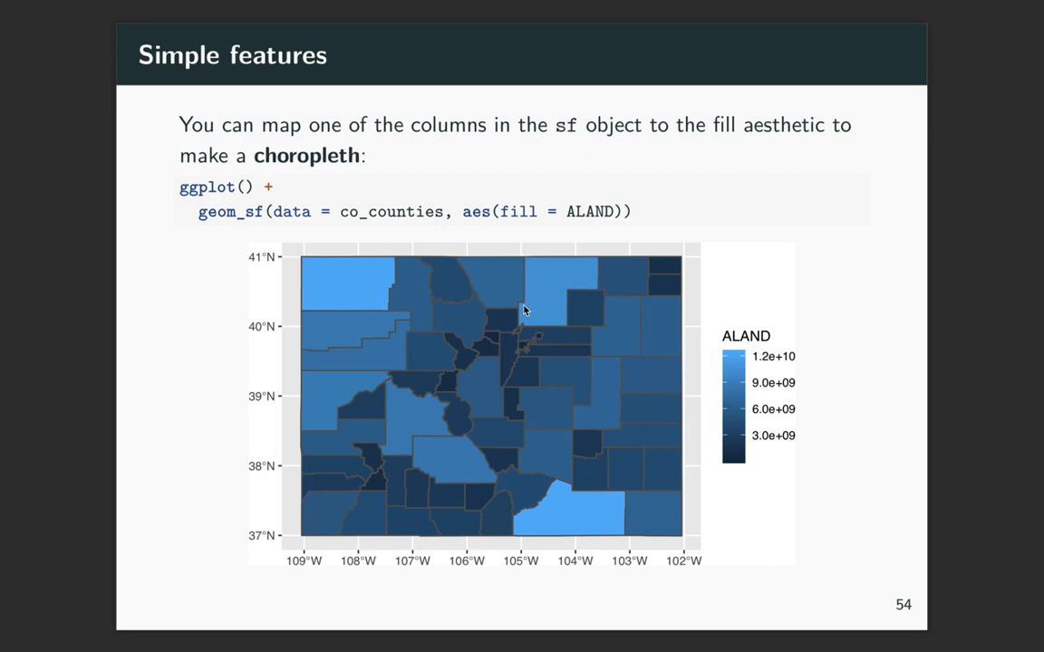
pyautogui.moveTo(521, 326)
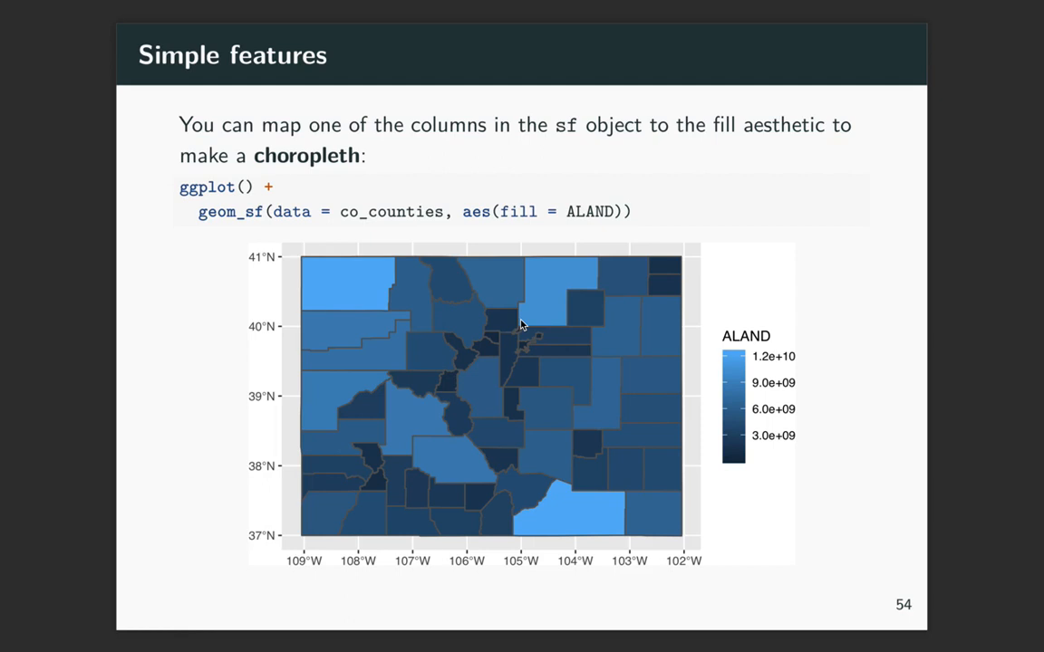
pyautogui.moveTo(615, 228)
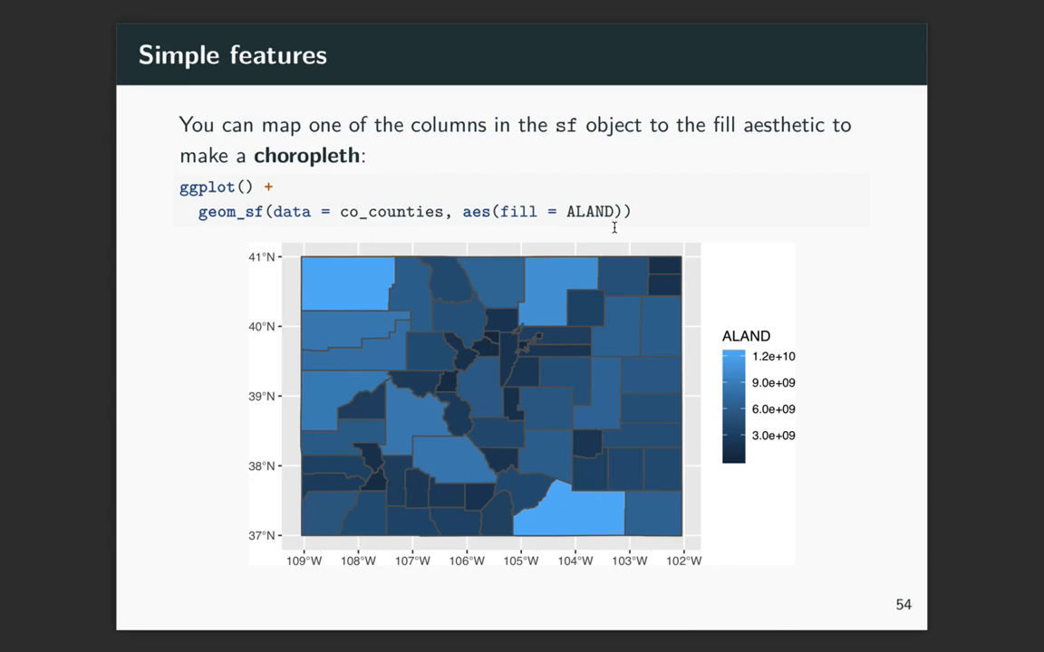
# - Advance to slide 55 with viridis fill, title and dark theme styling
pyautogui.press('right')
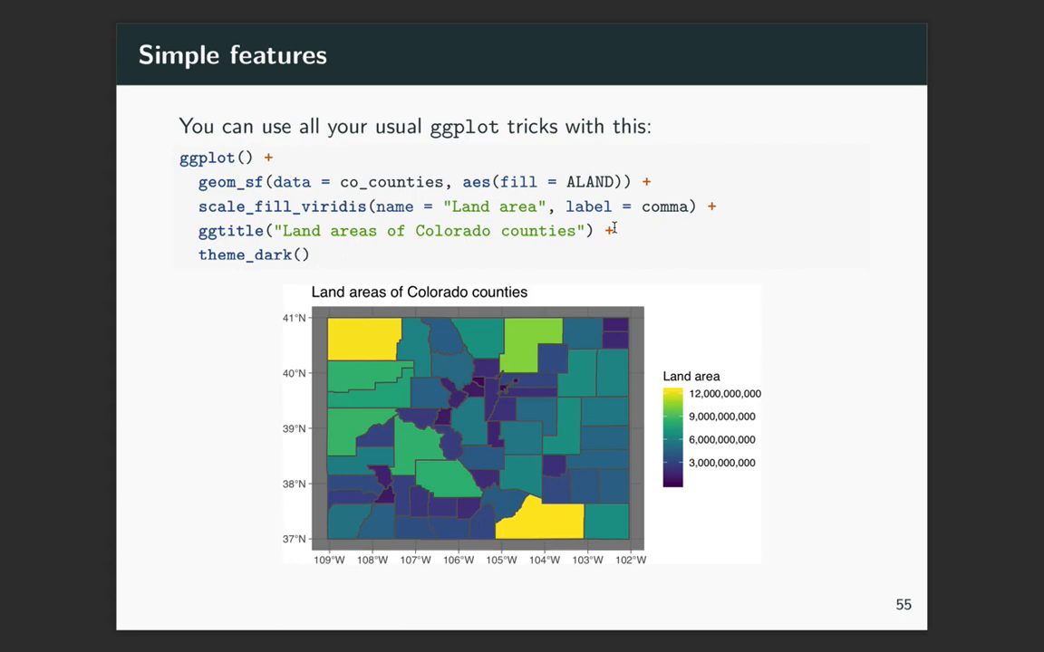
# - Revisit the ALAND choropleth, then advance to slide 56 filtering Larimer County
pyautogui.press('left')
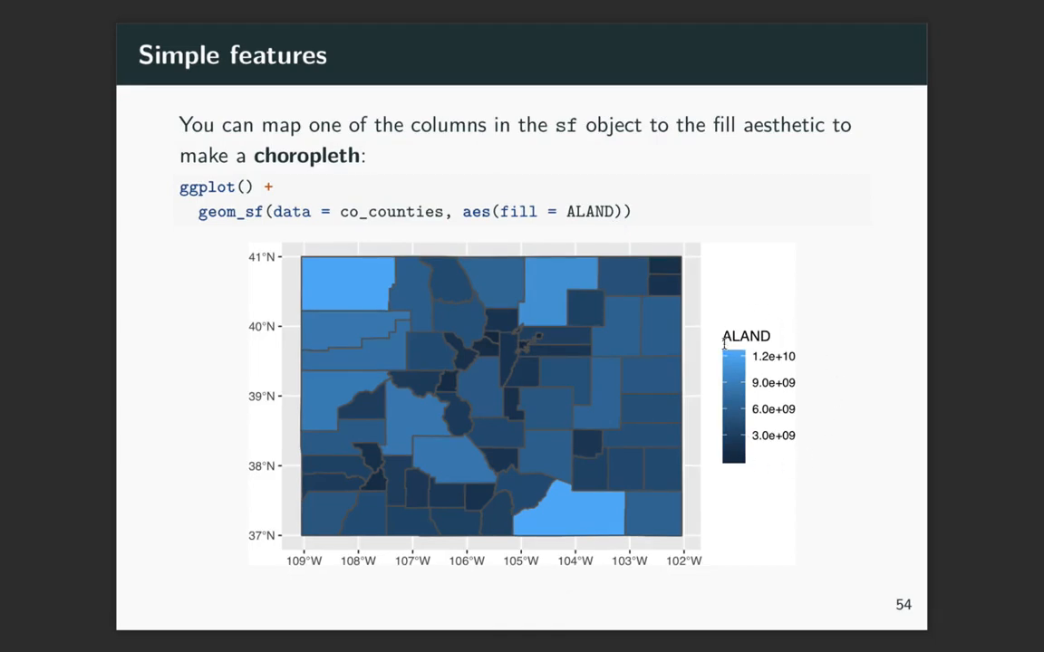
pyautogui.moveTo(774, 326)
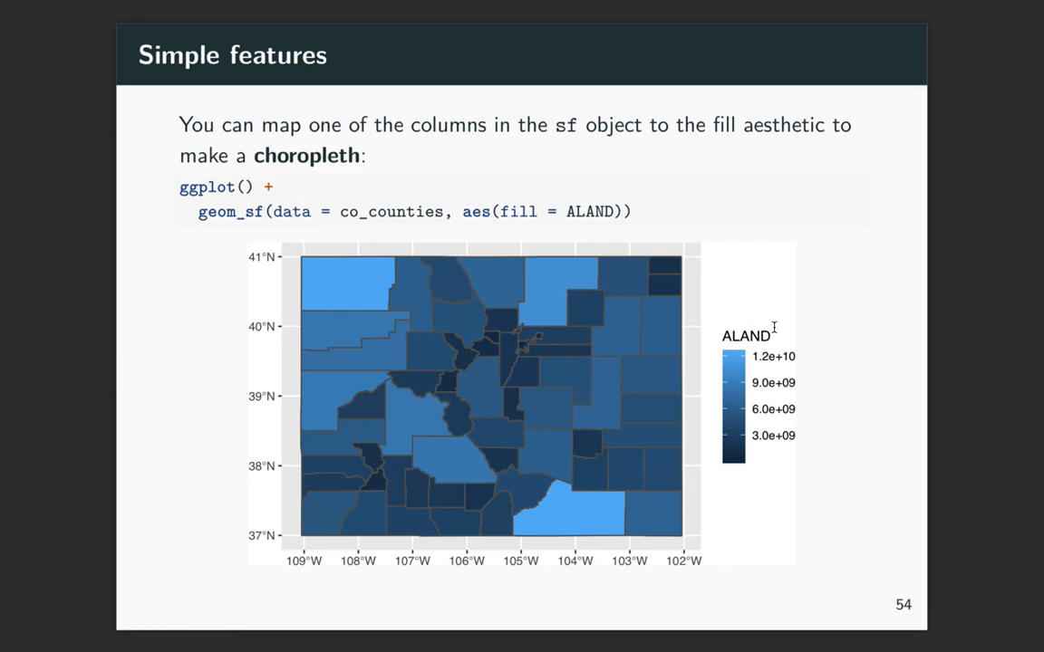
pyautogui.moveTo(648, 354)
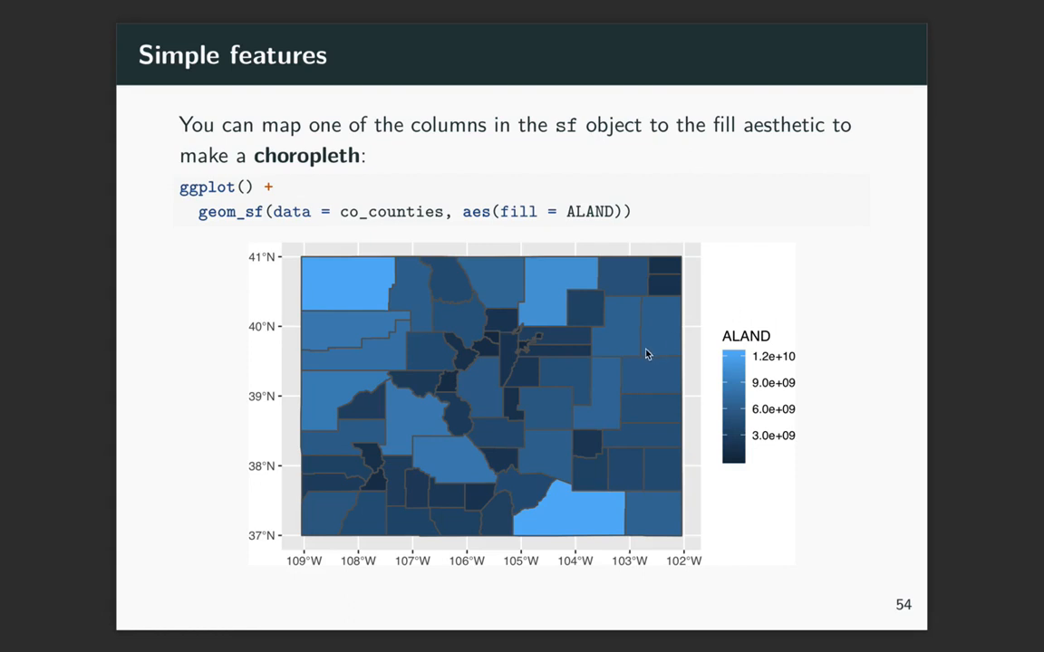
pyautogui.press('Right')
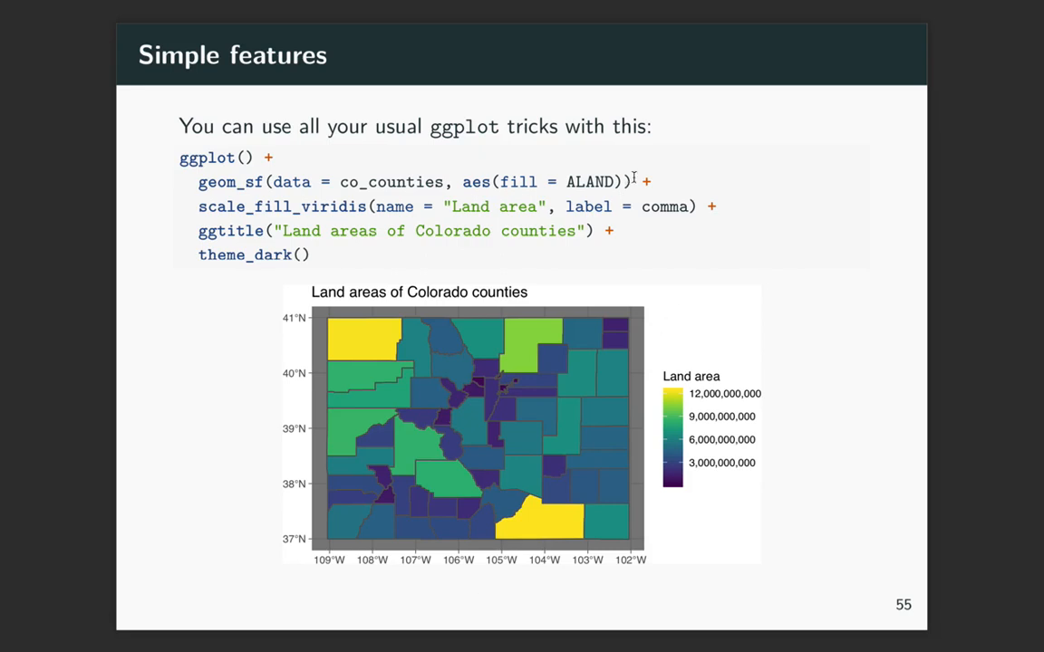
pyautogui.moveTo(629, 178)
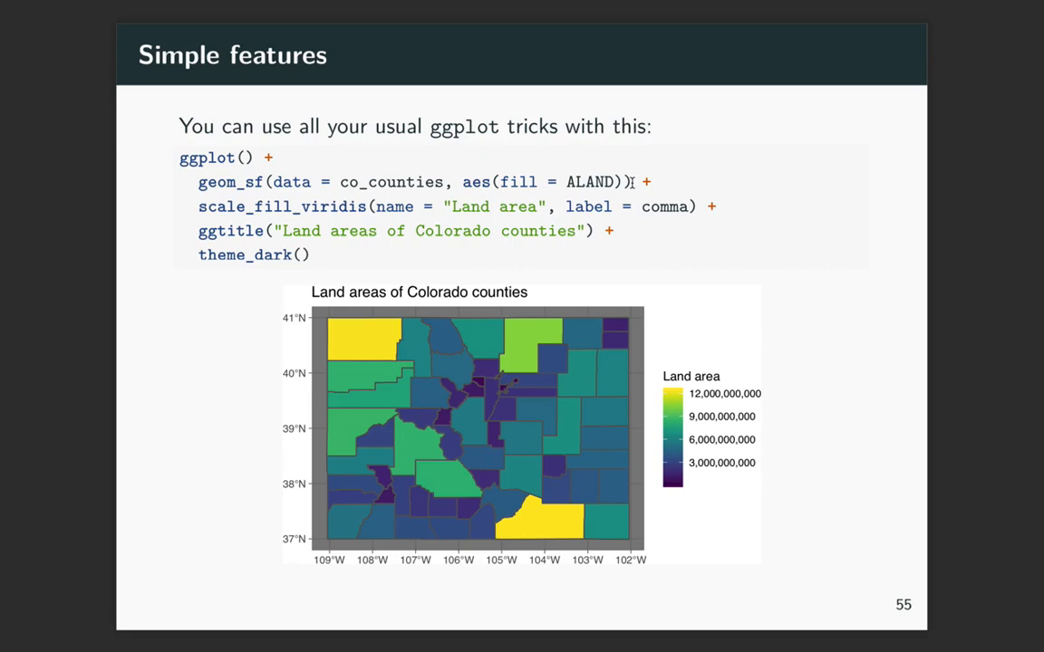
pyautogui.moveTo(199, 212)
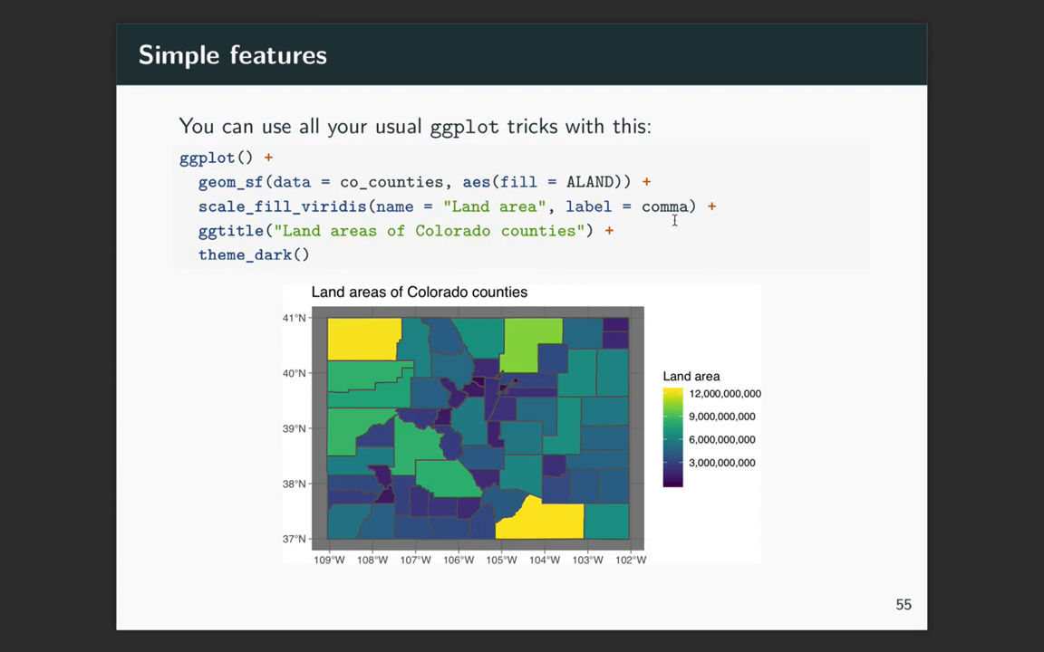
pyautogui.moveTo(661, 206)
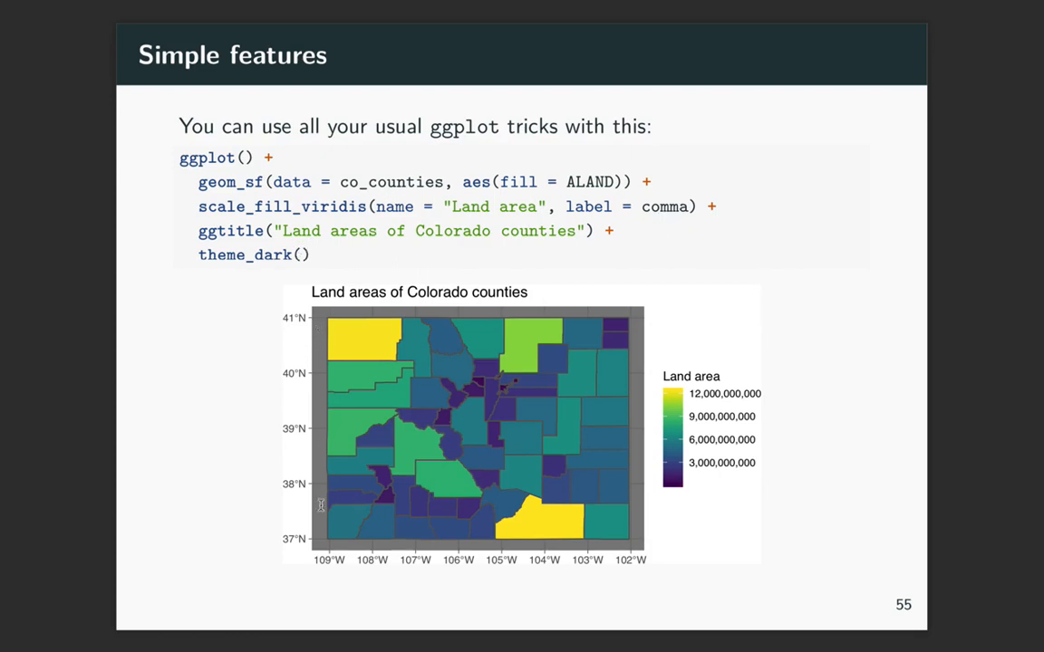
pyautogui.moveTo(678, 241)
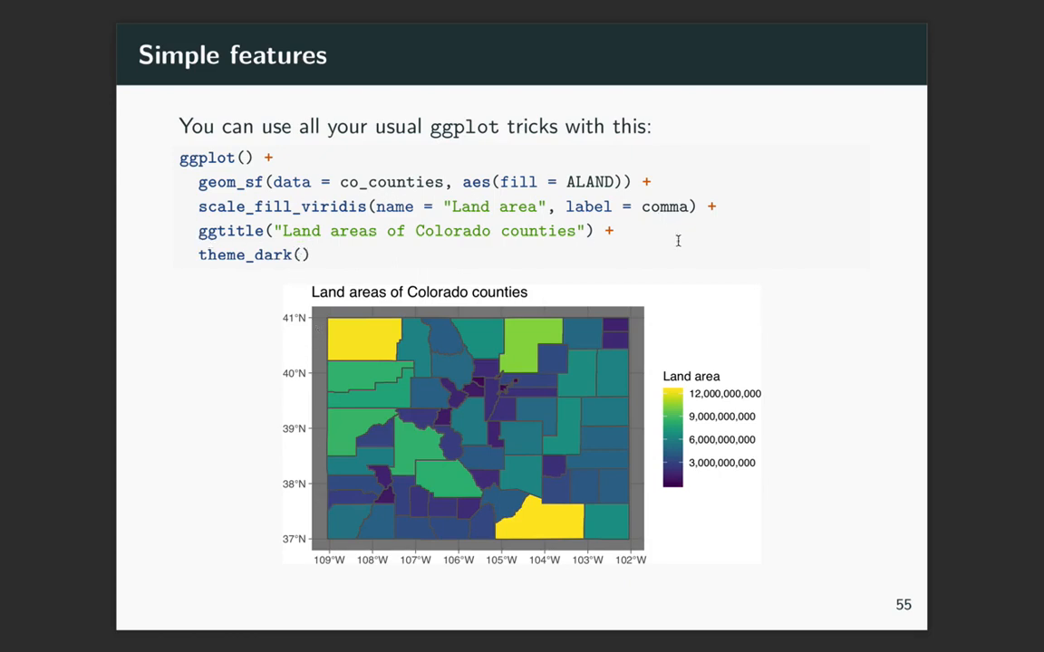
pyautogui.moveTo(620, 237)
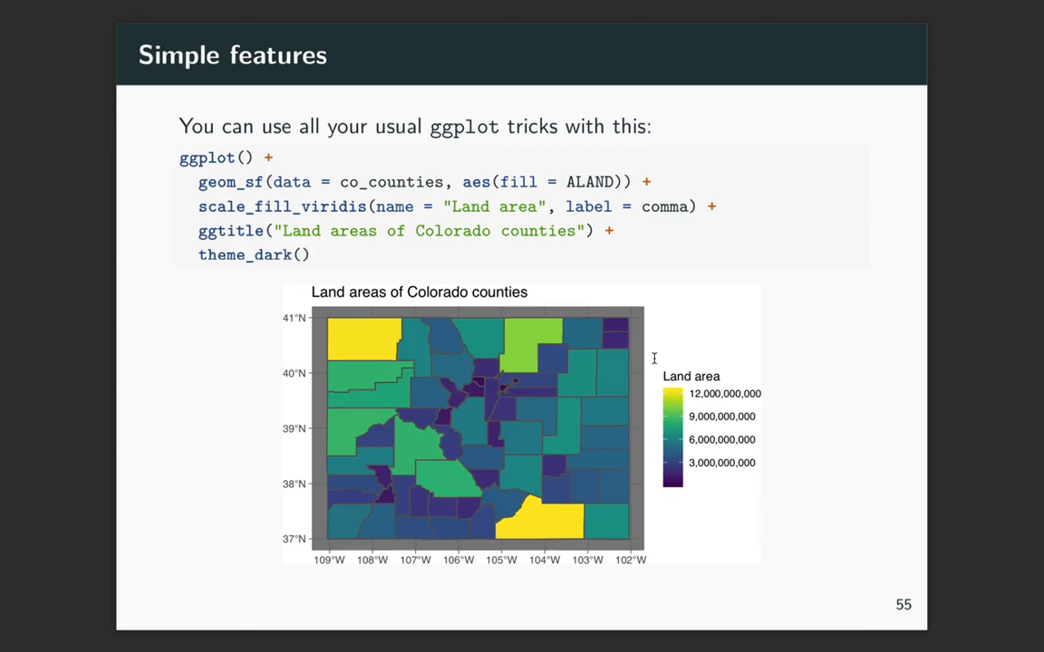
pyautogui.moveTo(196, 210)
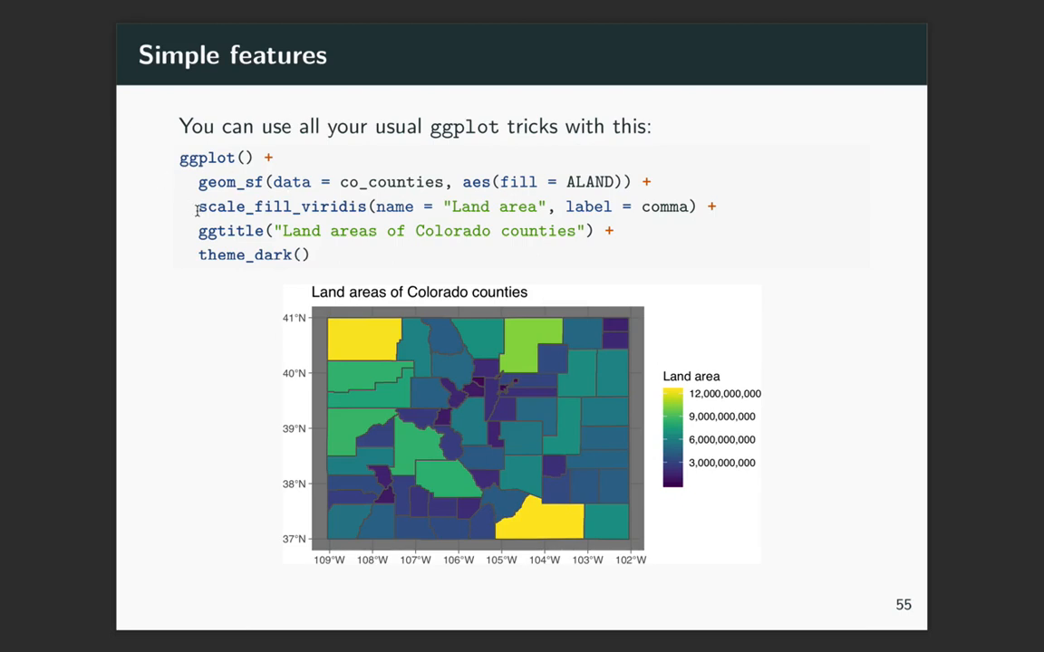
pyautogui.press('right')
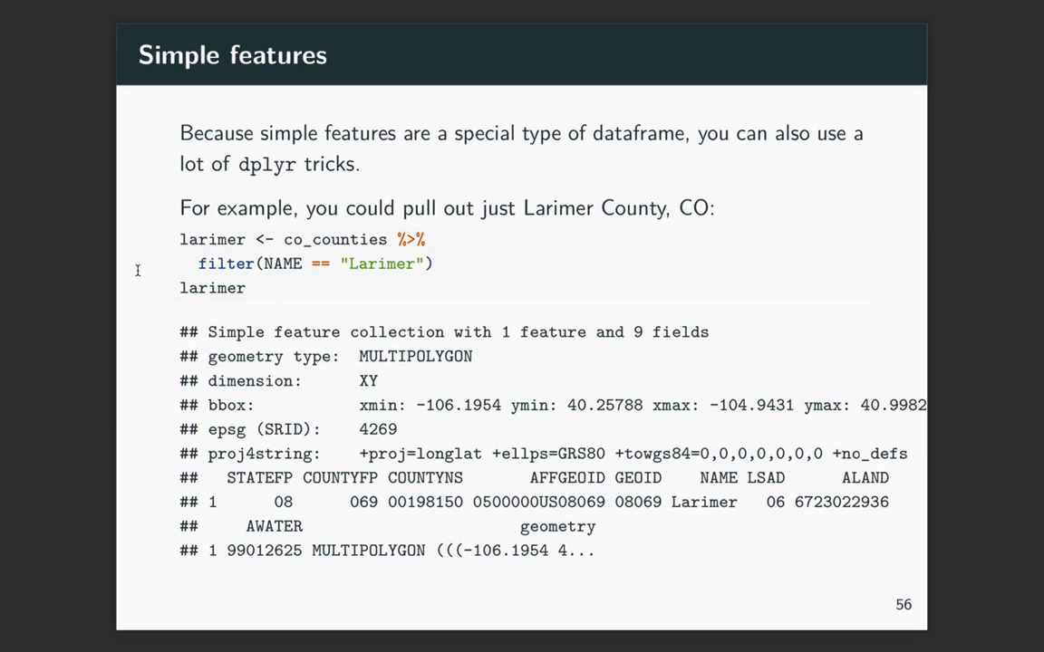
pyautogui.moveTo(156, 240)
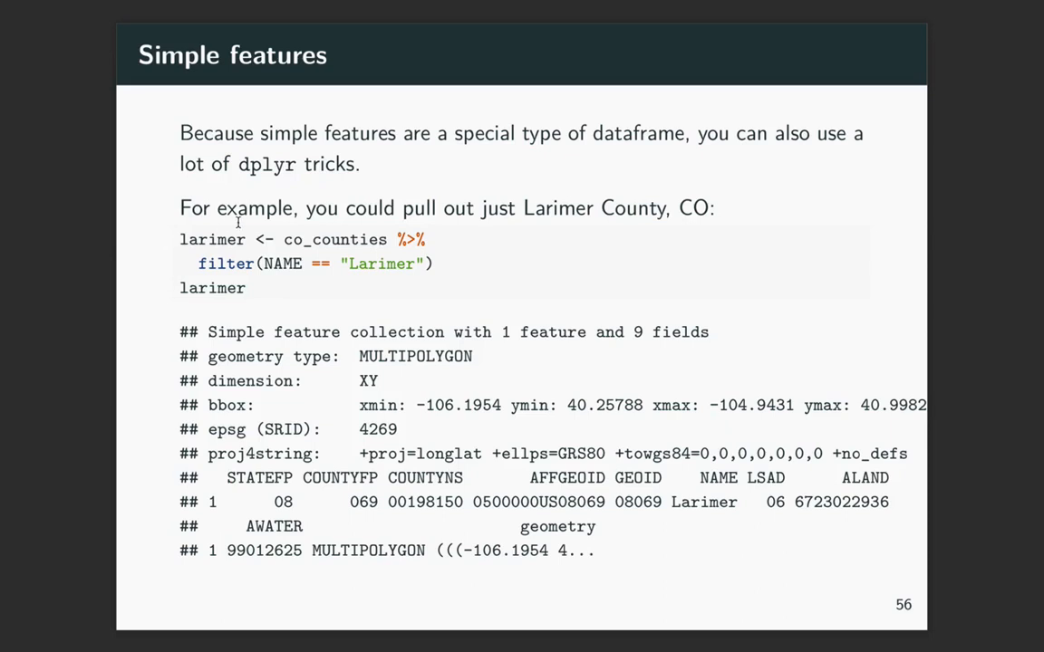
pyautogui.moveTo(287, 242)
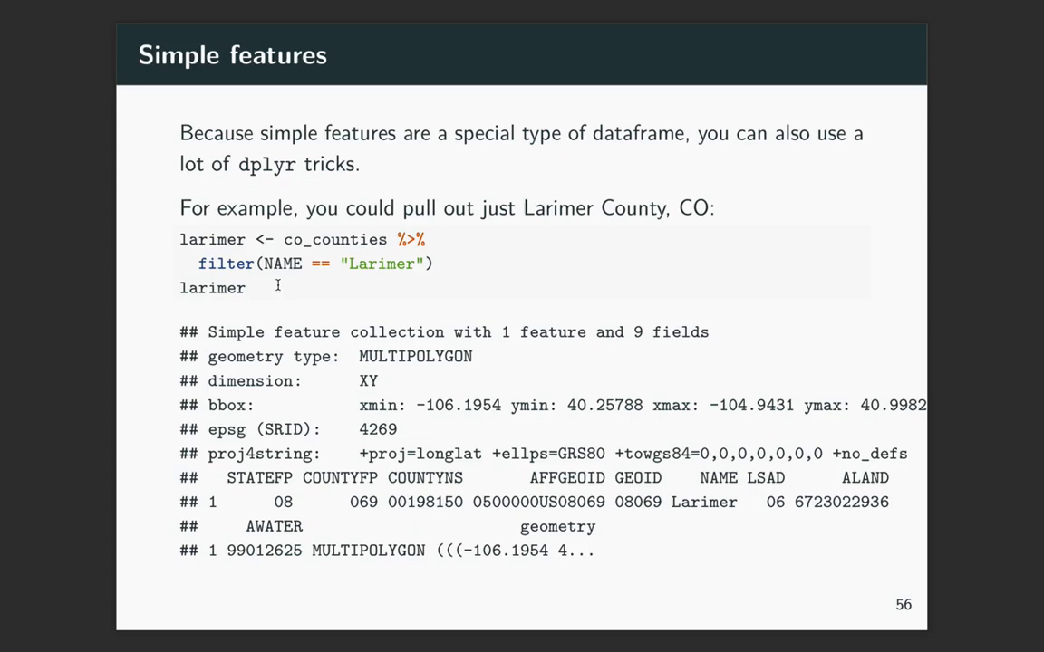
pyautogui.moveTo(392, 277)
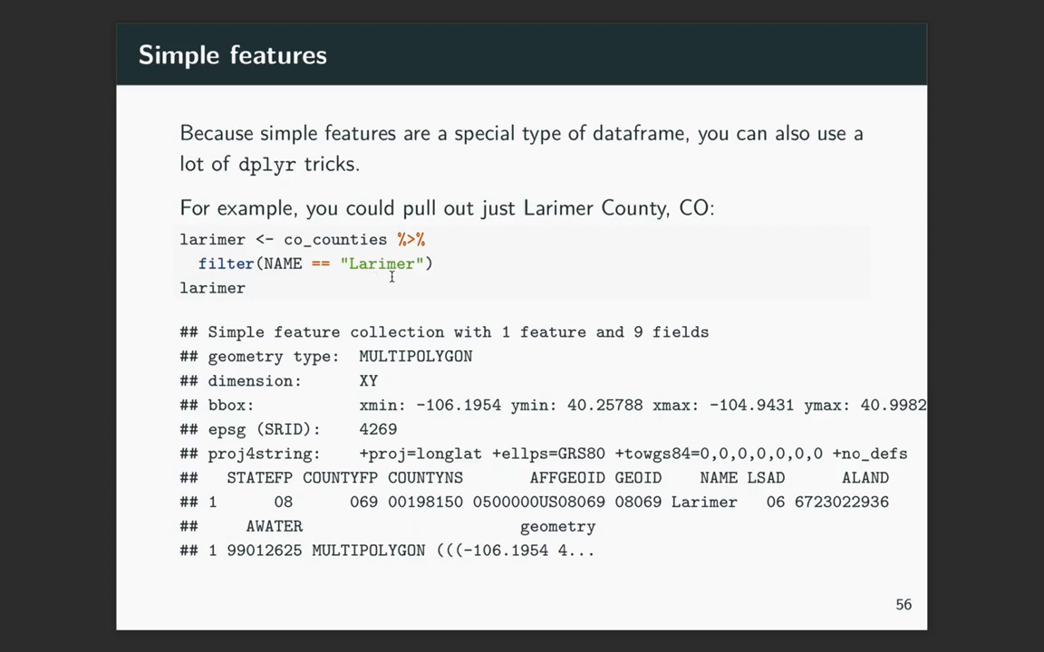
pyautogui.moveTo(362, 515)
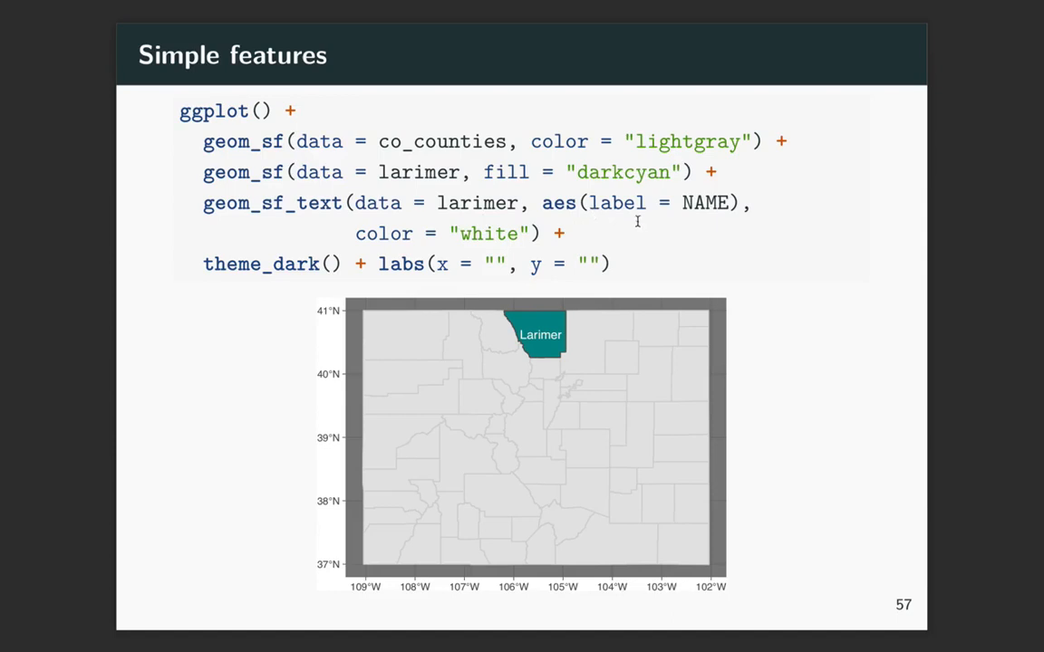
# - Revisit the Larimer filter output, then advance to the storm-events exercise slide 58
pyautogui.press('Left')
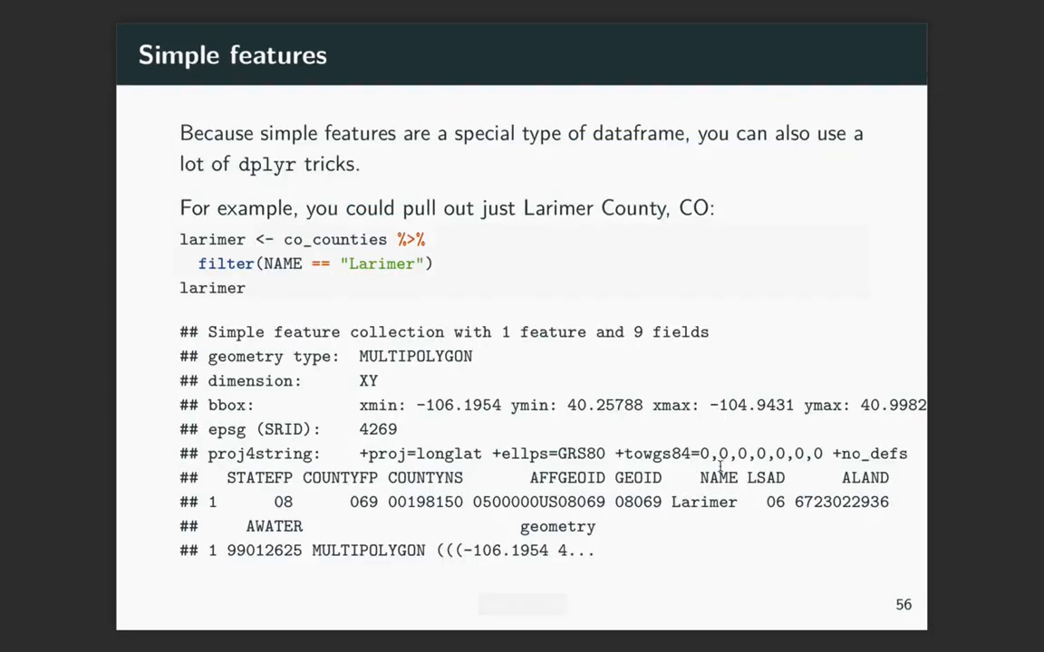
pyautogui.press('Right')
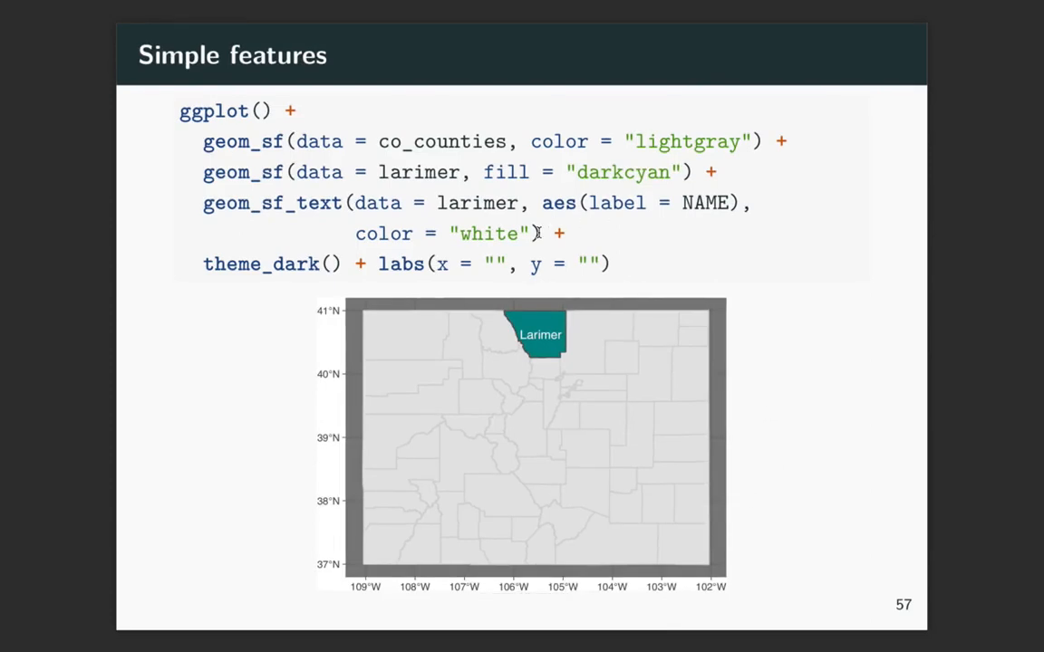
pyautogui.moveTo(504, 453)
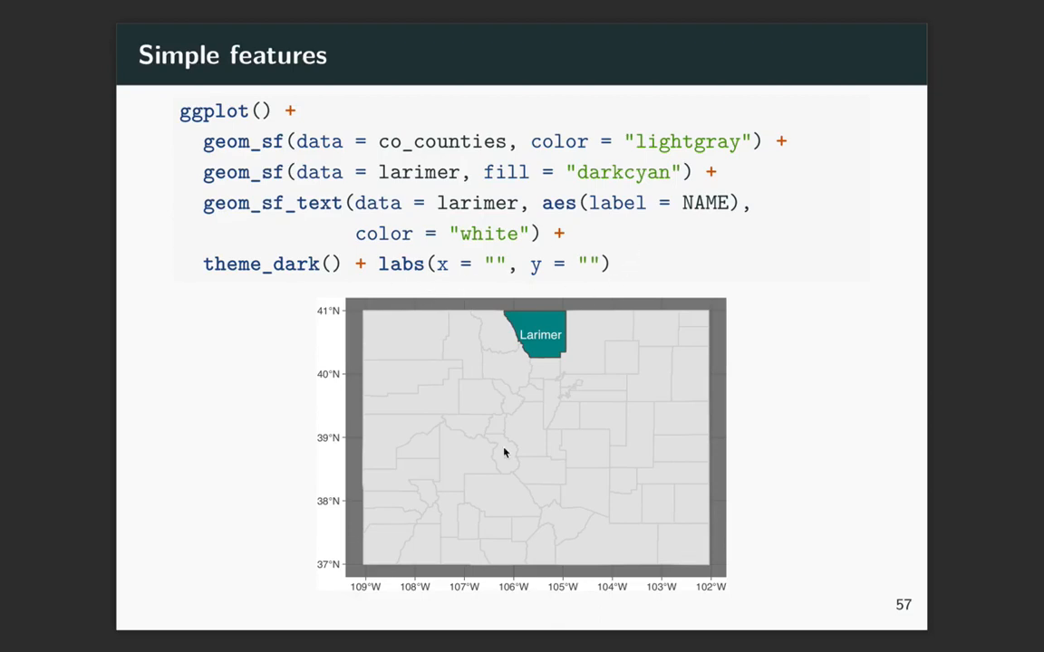
pyautogui.press('right')
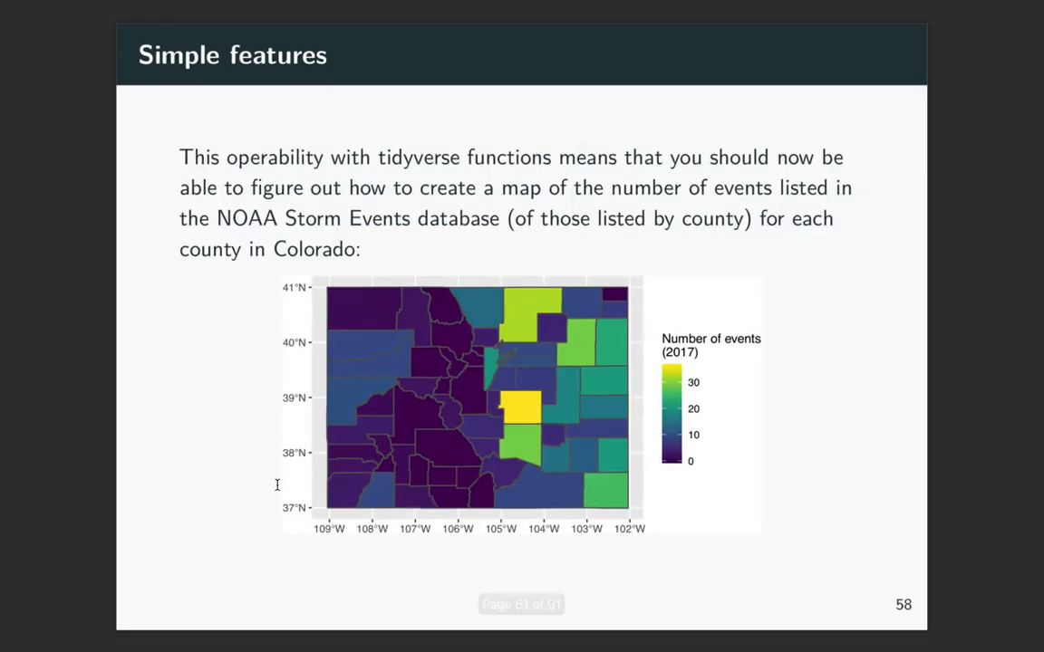
pyautogui.moveTo(228, 449)
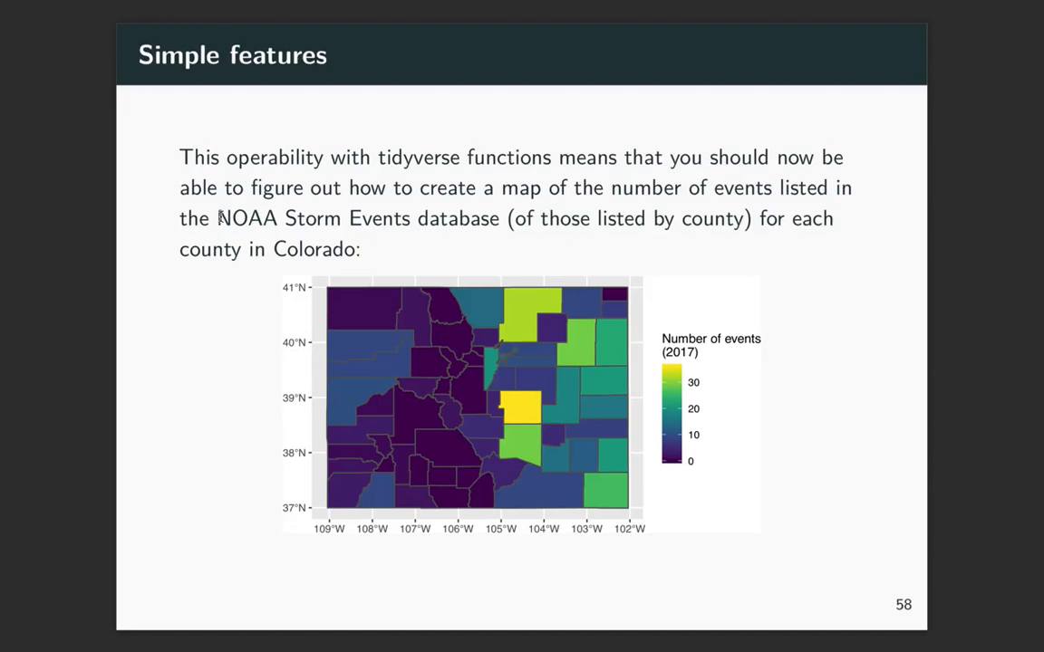
pyautogui.moveTo(213, 392)
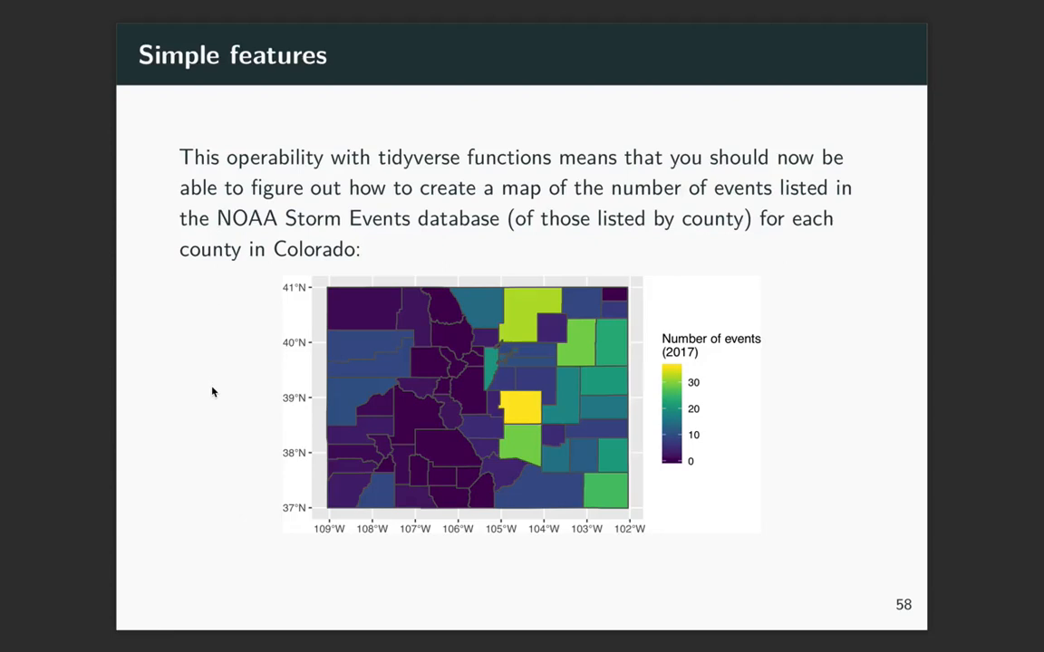
pyautogui.moveTo(338, 387)
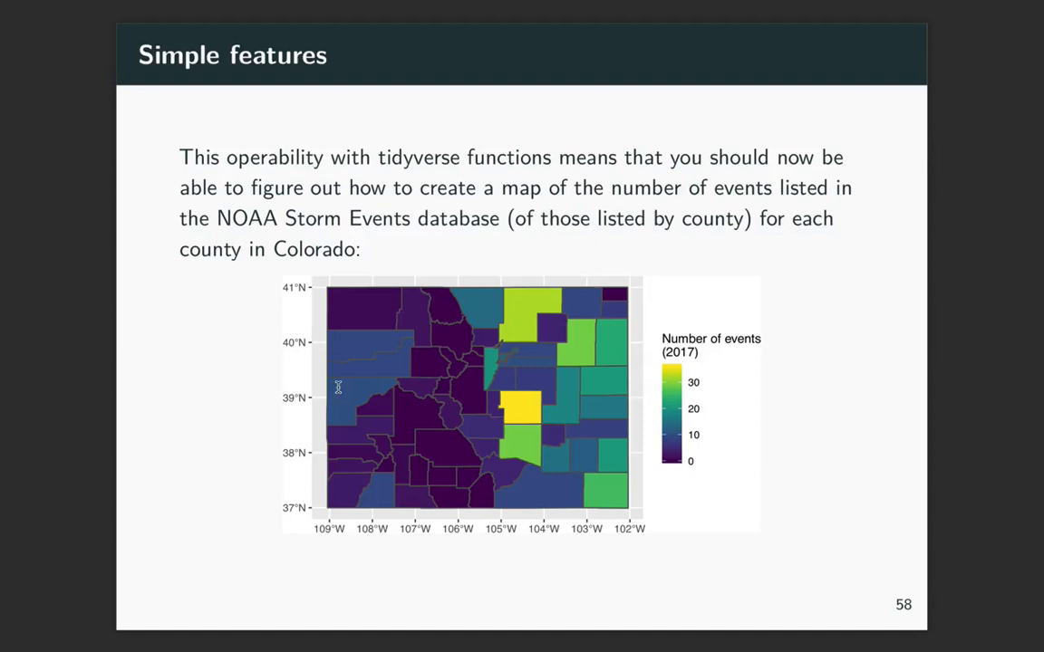
pyautogui.moveTo(772, 349)
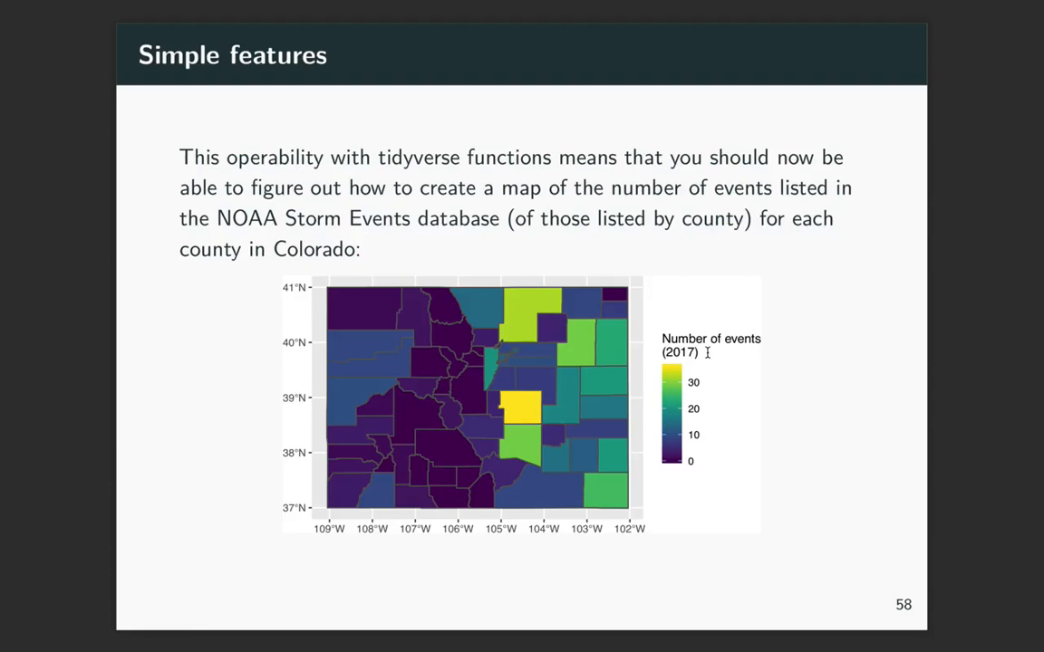
pyautogui.moveTo(533, 454)
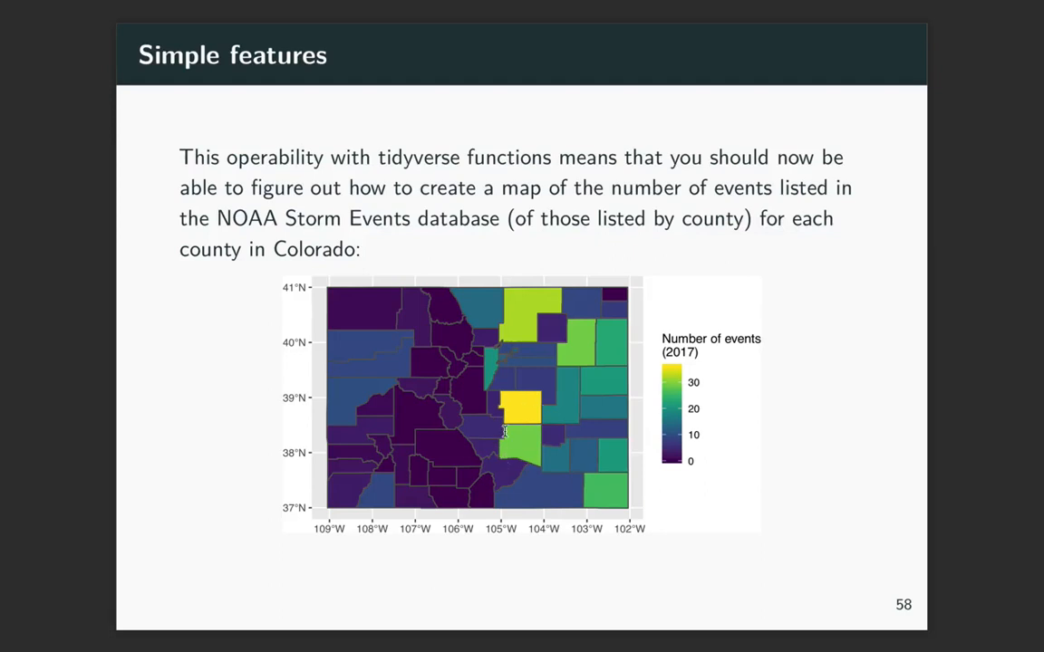
pyautogui.moveTo(544, 317)
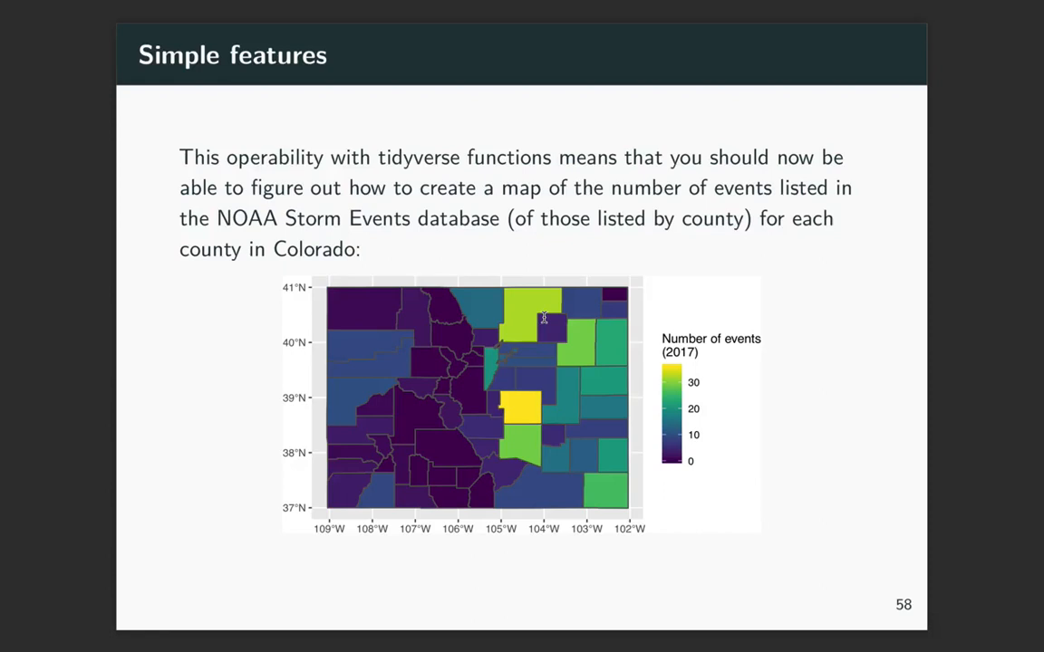
pyautogui.moveTo(658, 363)
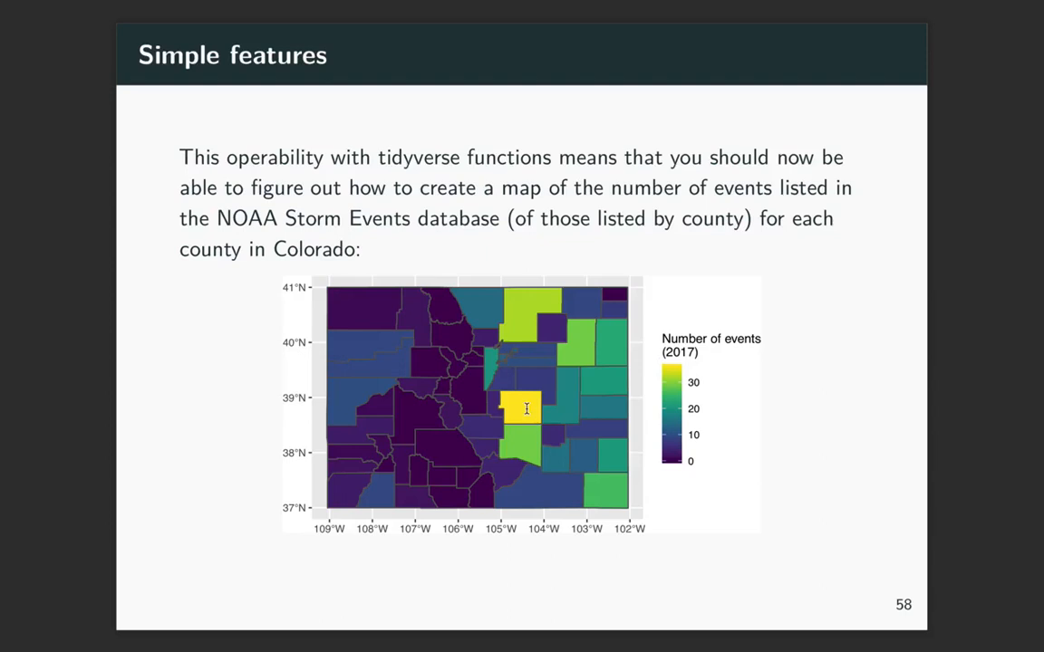
pyautogui.moveTo(522, 406)
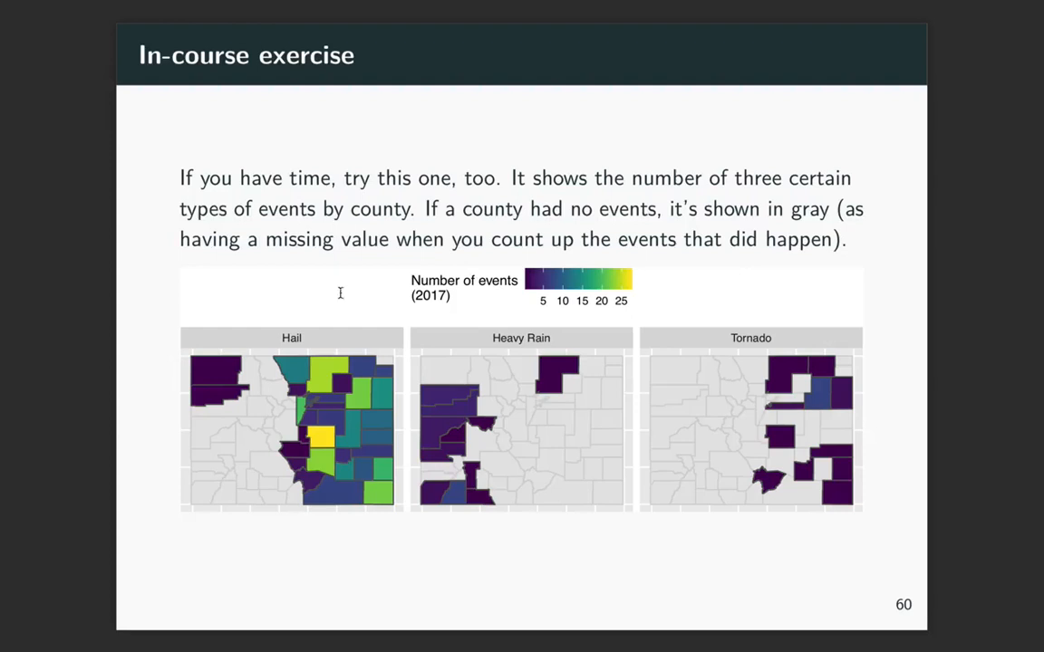
pyautogui.moveTo(781, 346)
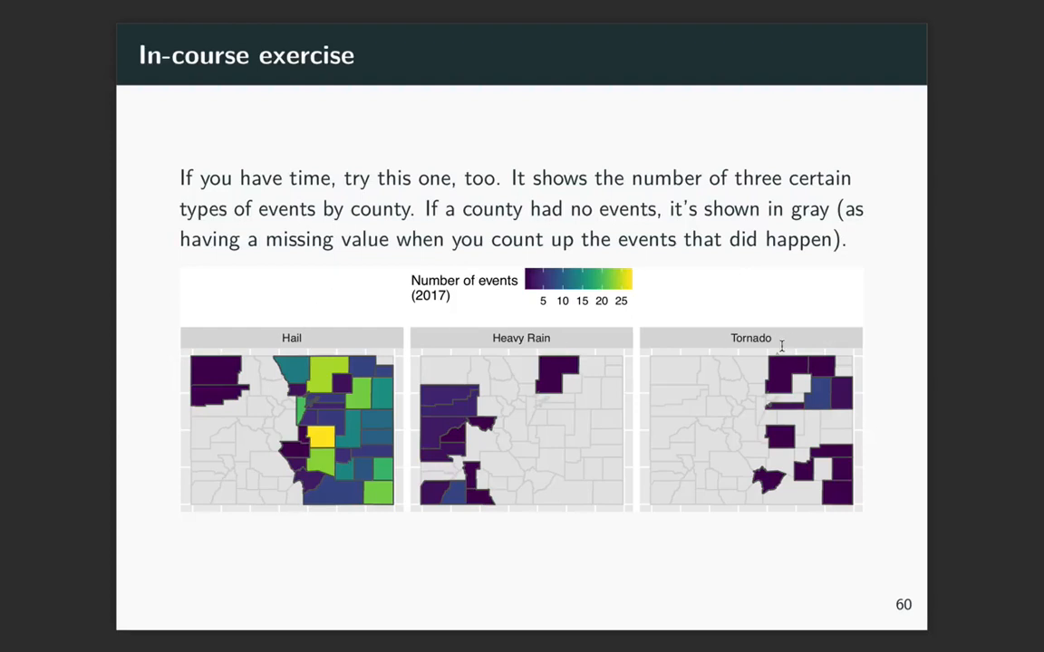
pyautogui.moveTo(793, 342)
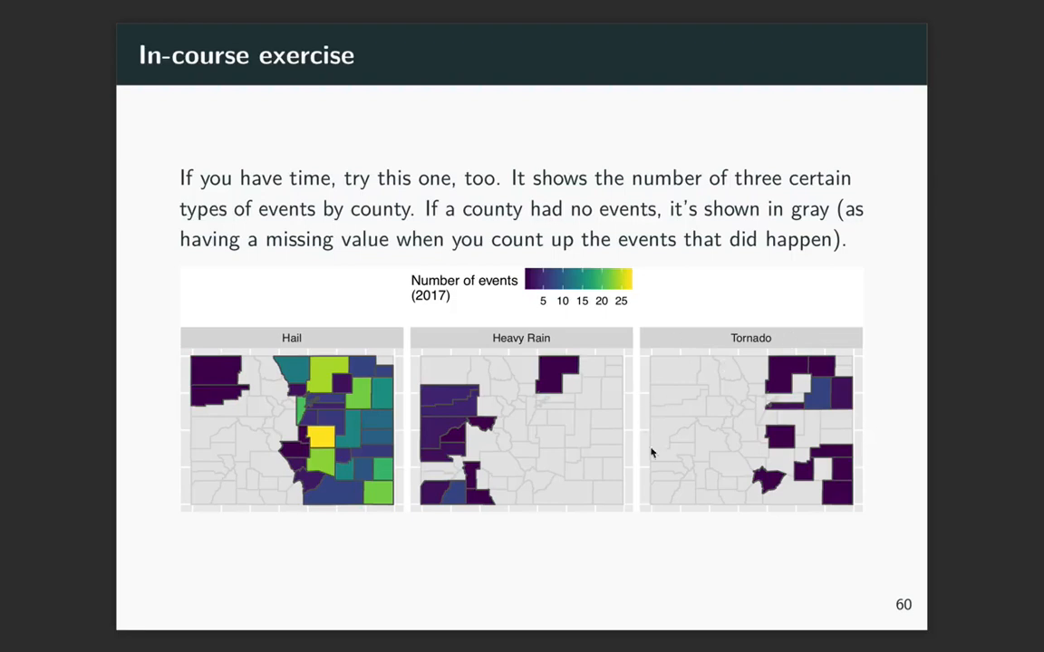
pyautogui.moveTo(657, 480)
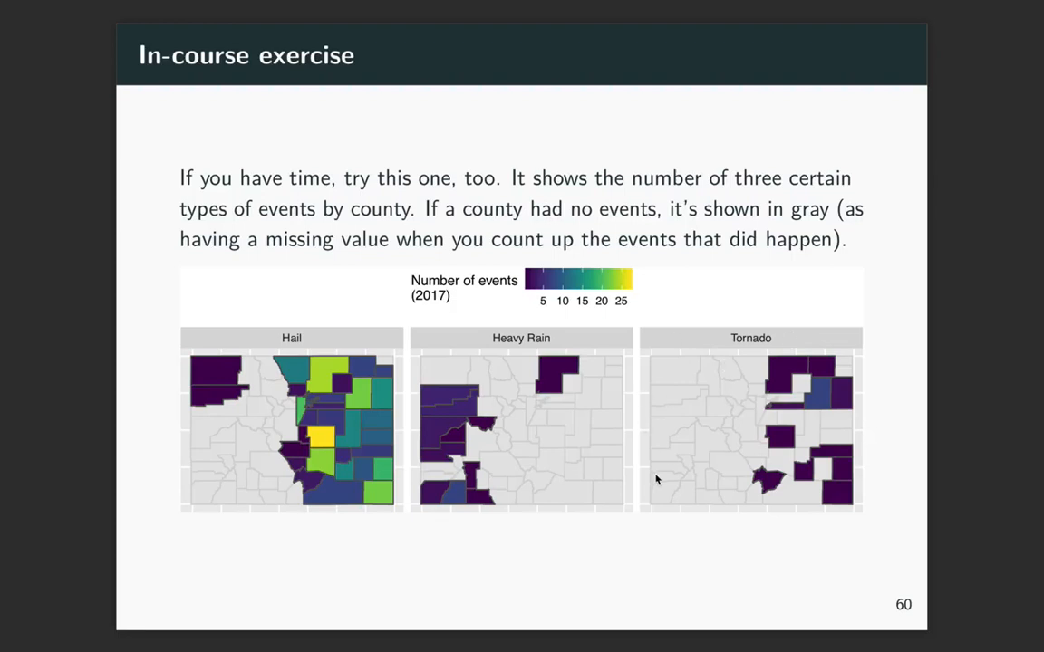
pyautogui.moveTo(671, 437)
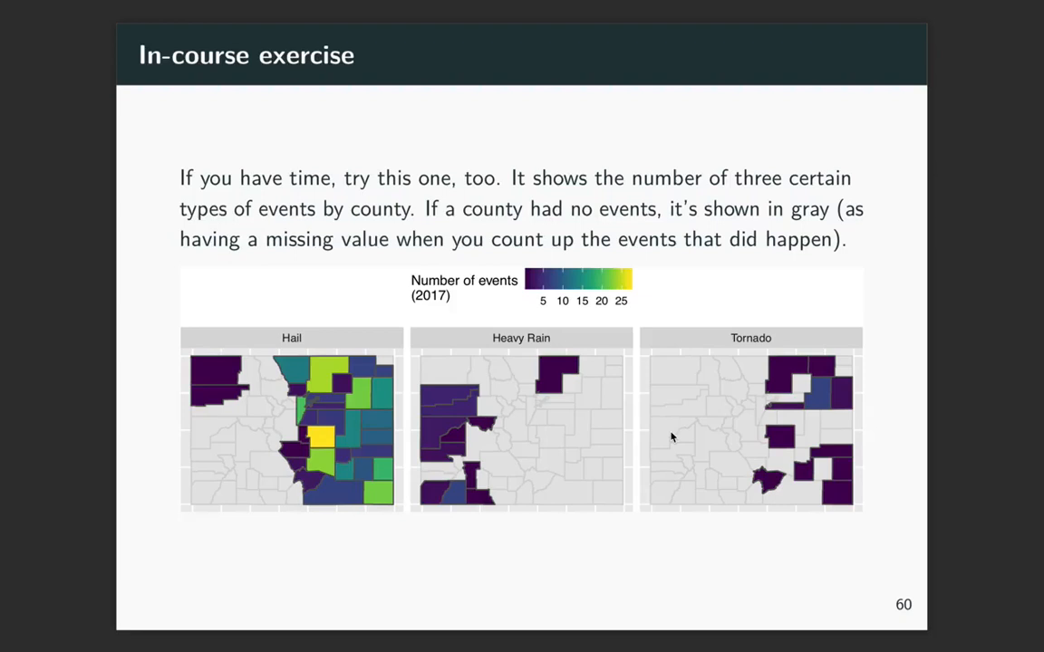
pyautogui.moveTo(755, 355)
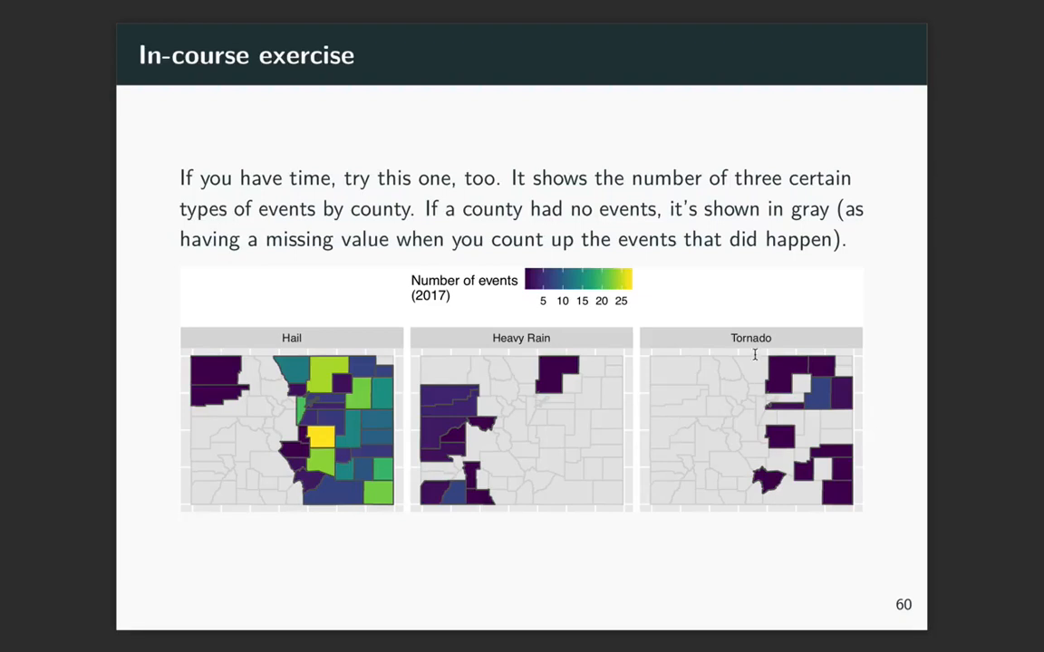
pyautogui.moveTo(517, 337)
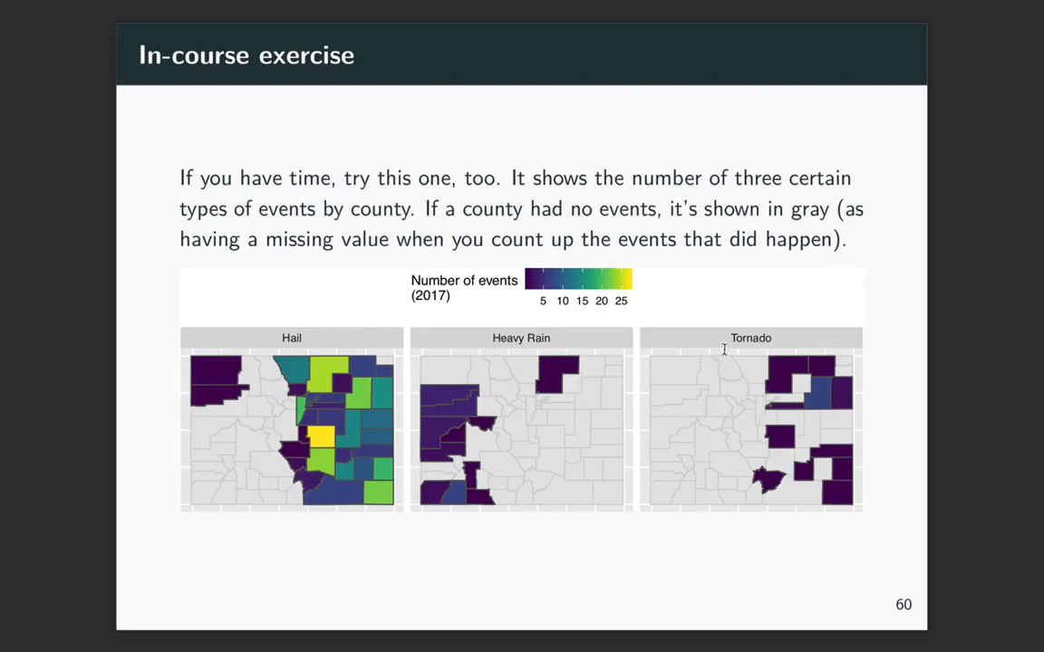
pyautogui.moveTo(670, 301)
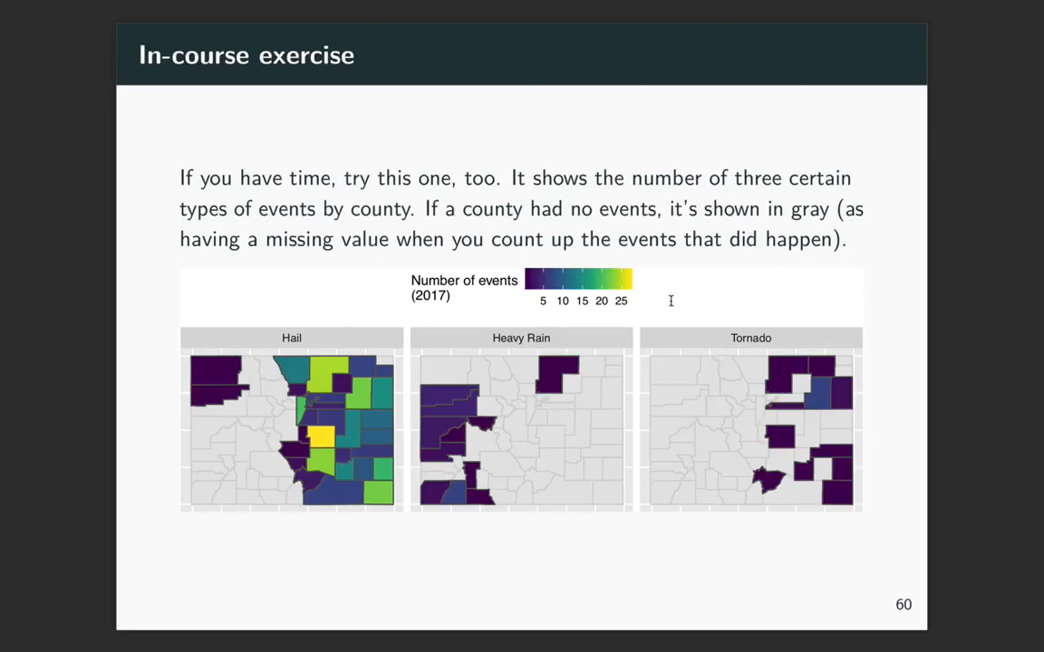
pyautogui.moveTo(715, 305)
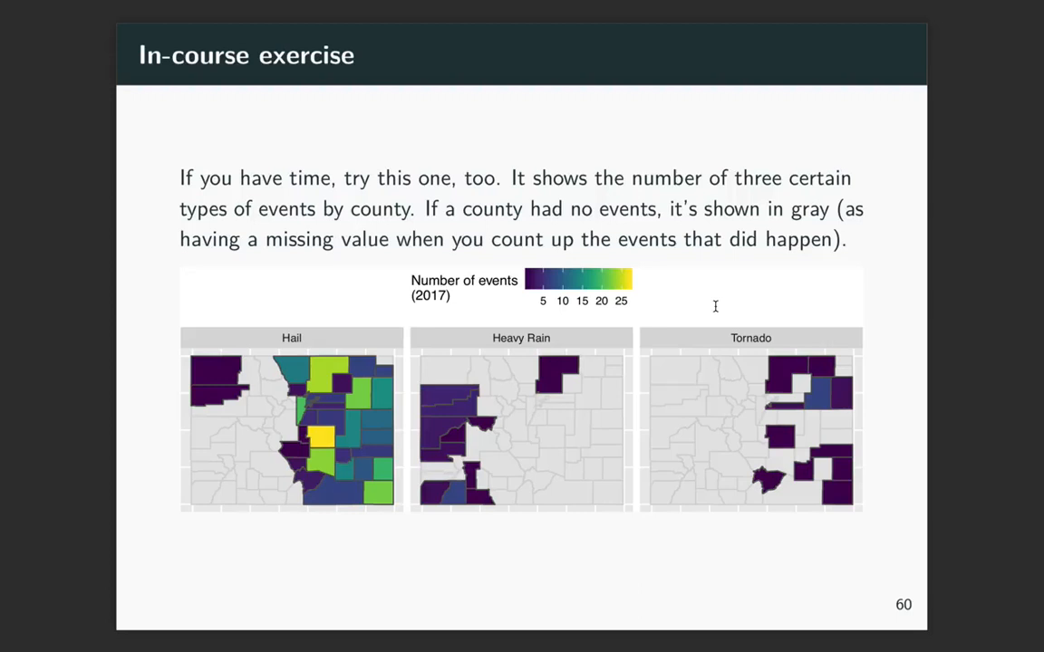
# - Return to slide 58 showing the Colorado storm-event count map
pyautogui.press('Right')
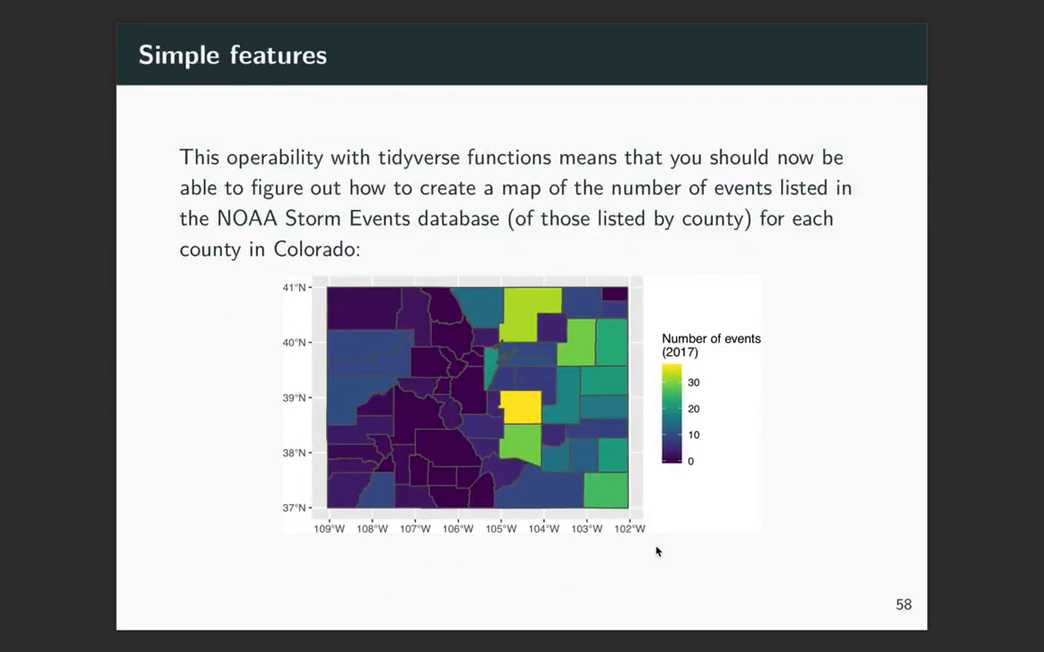
pyautogui.press('right')
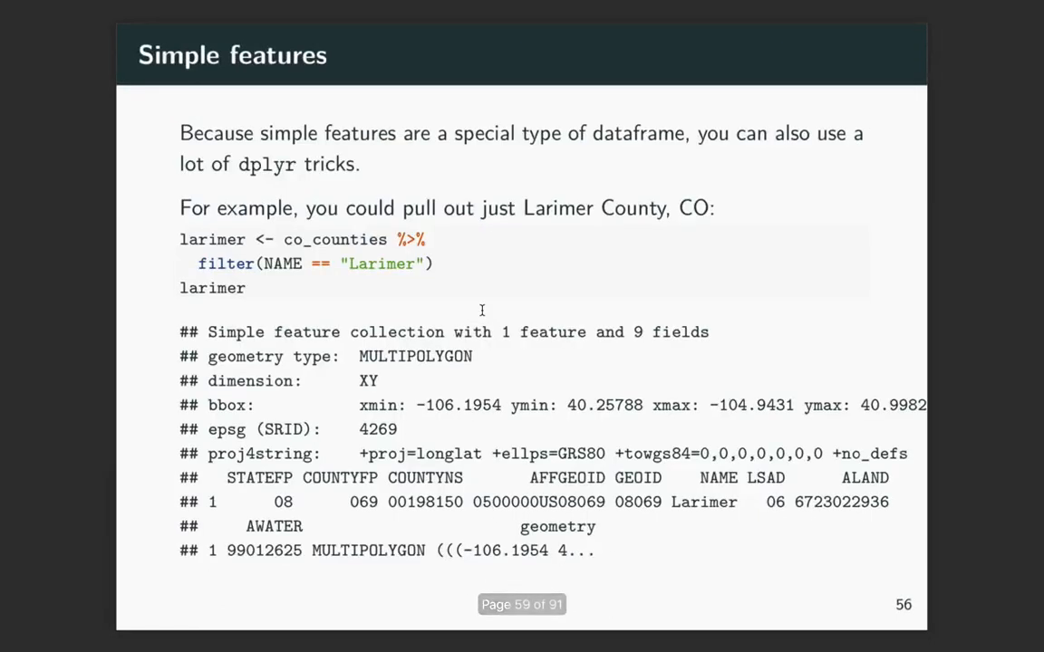
pyautogui.moveTo(361, 464)
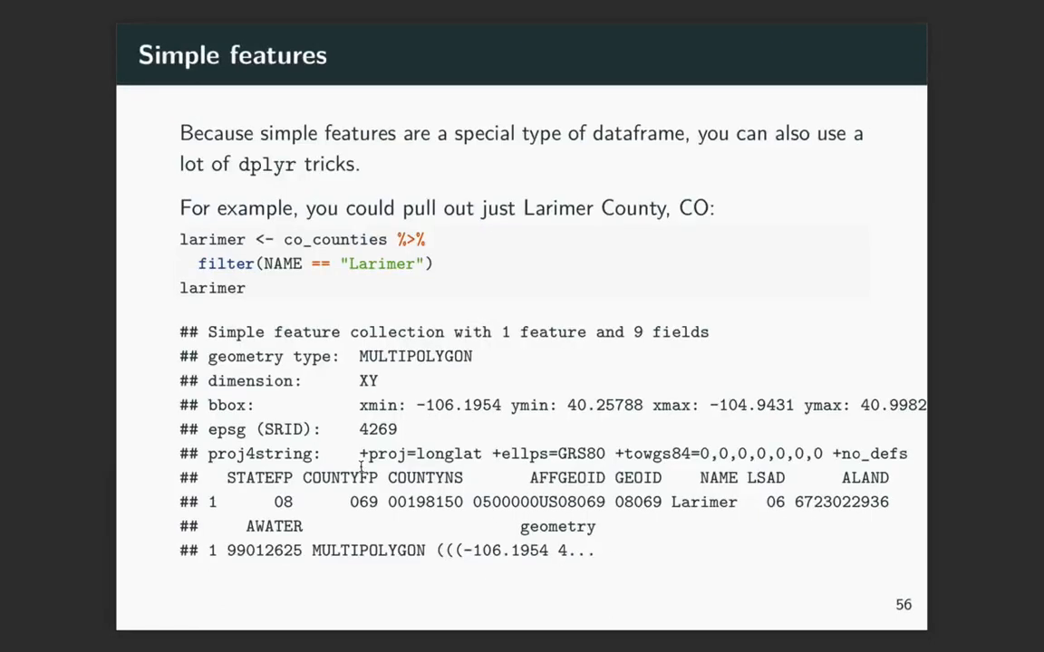
pyautogui.moveTo(381, 515)
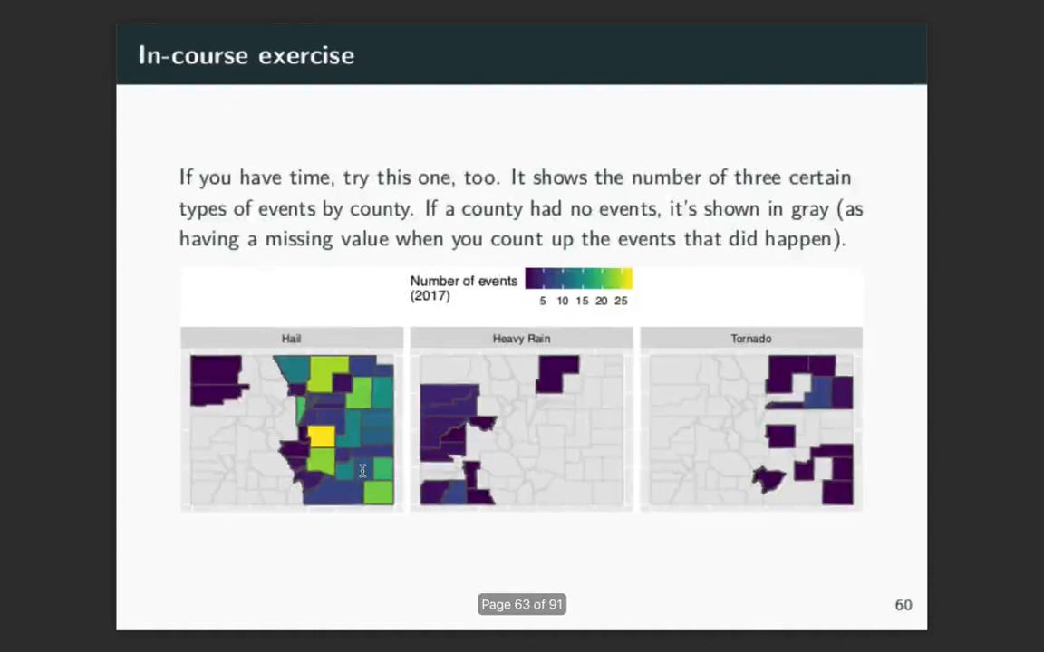
# - Step back to slide 59 announcing a break to recreate the storm-event map
pyautogui.press('left')
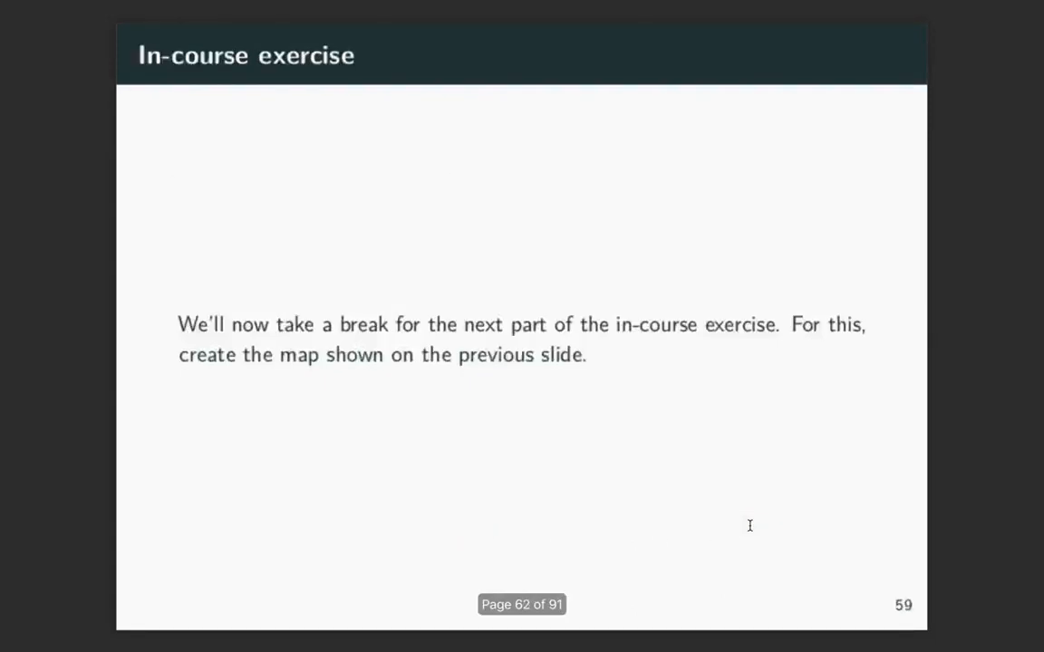
# - Page back to the Colorado storm events map, then forward to the faceted Hail, Heavy Rain and Tornado exercise slide
pyautogui.press('left')
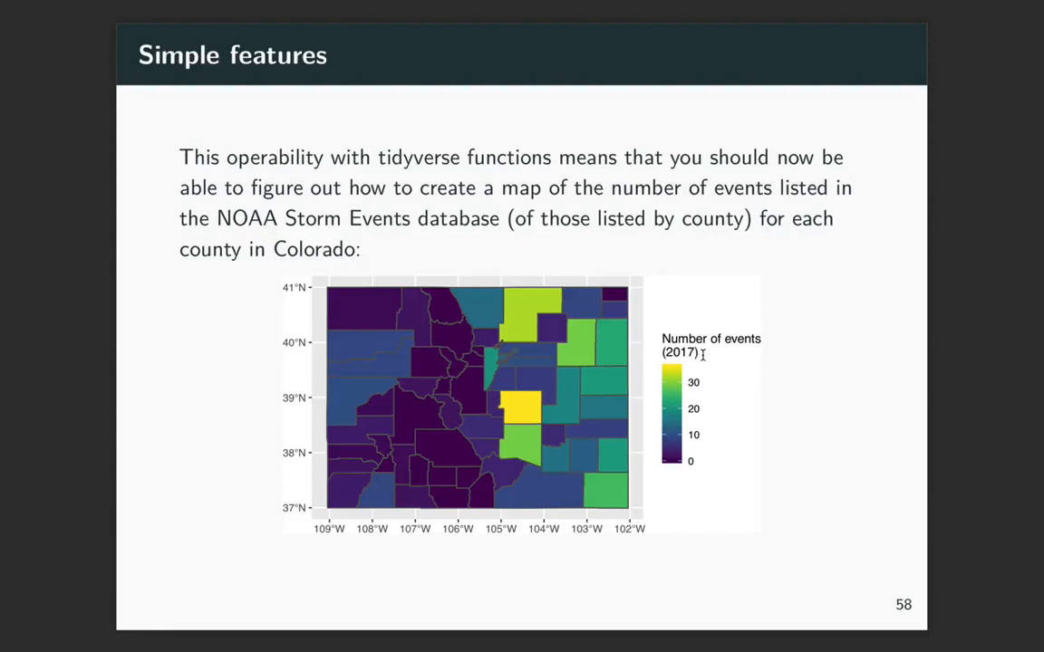
pyautogui.moveTo(775, 406)
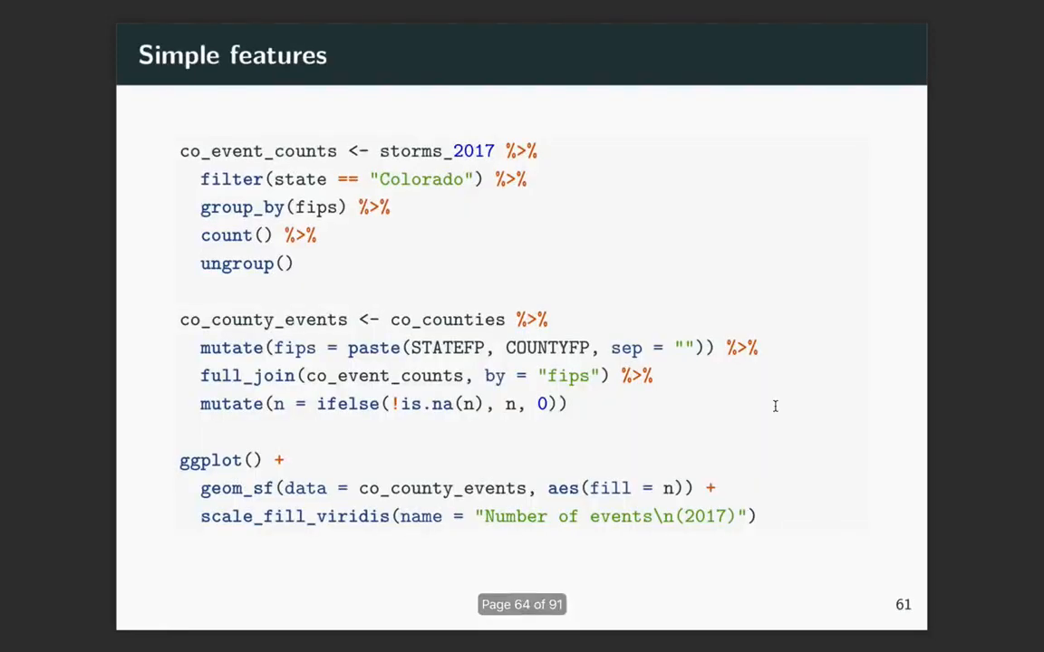
pyautogui.press('Right')
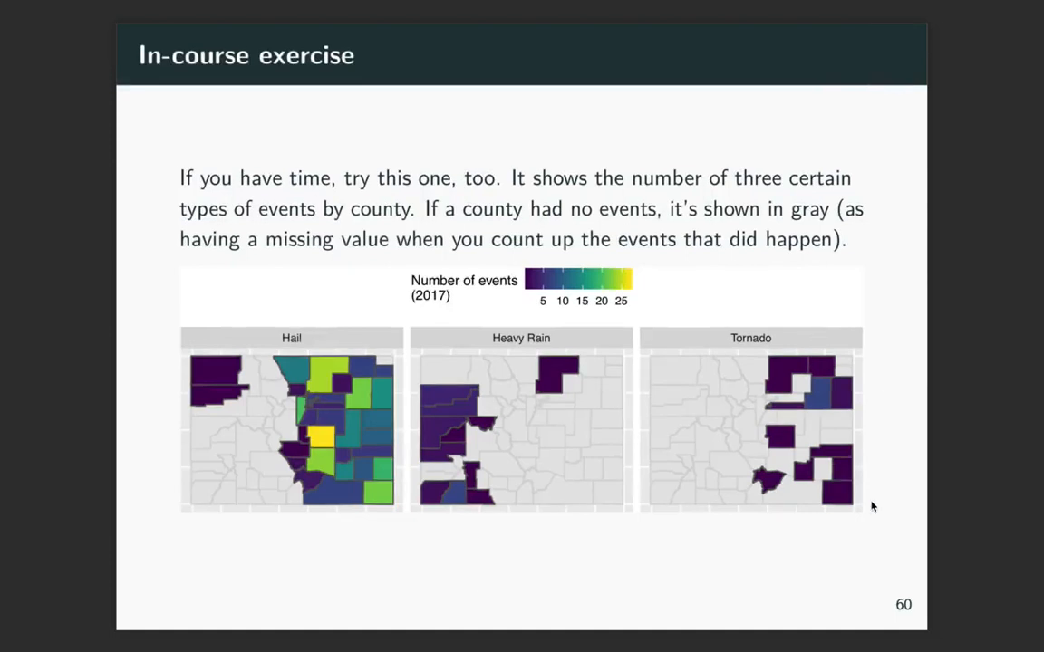
pyautogui.moveTo(836, 494)
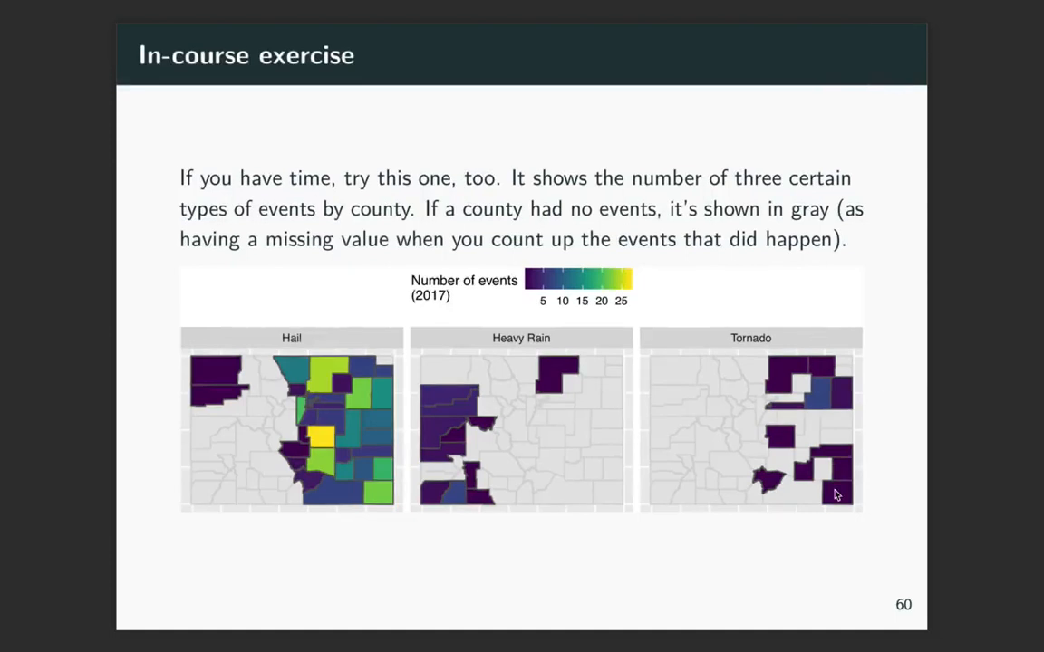
pyautogui.moveTo(757, 486)
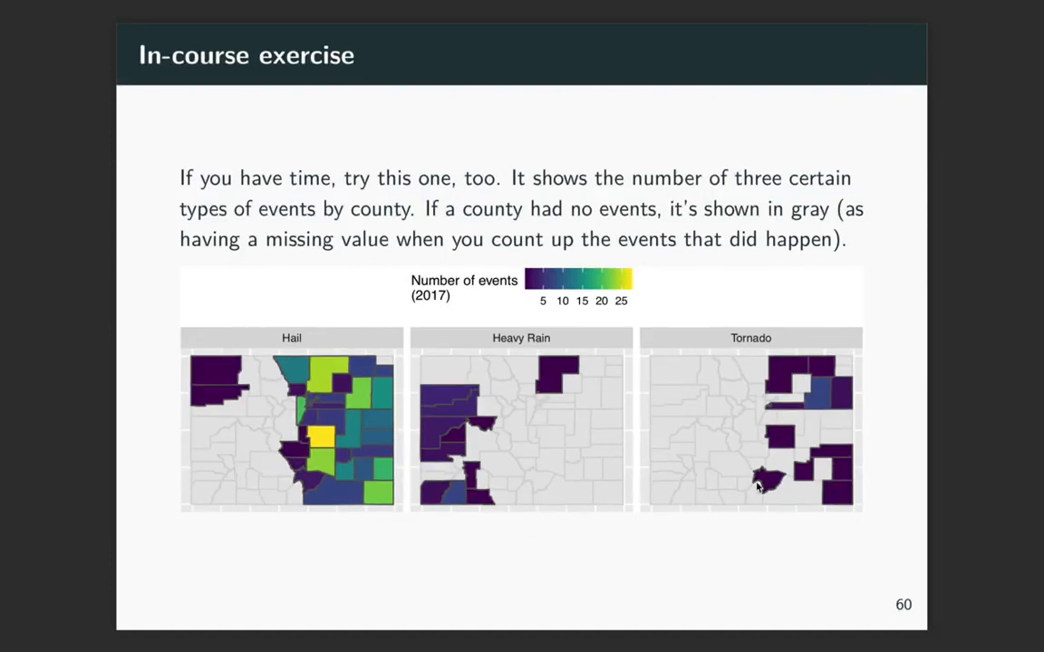
# - Advance to slide 62 with the facet_wrap ggplot code filtering tornado, heavy rain and hail events
pyautogui.press('Right')
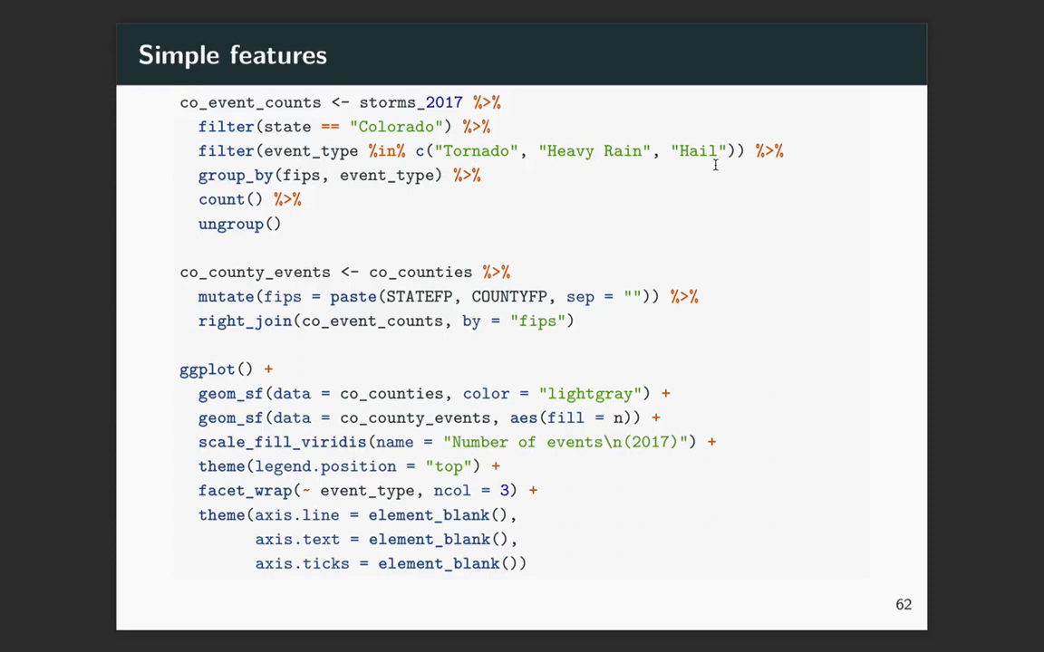
pyautogui.moveTo(390, 191)
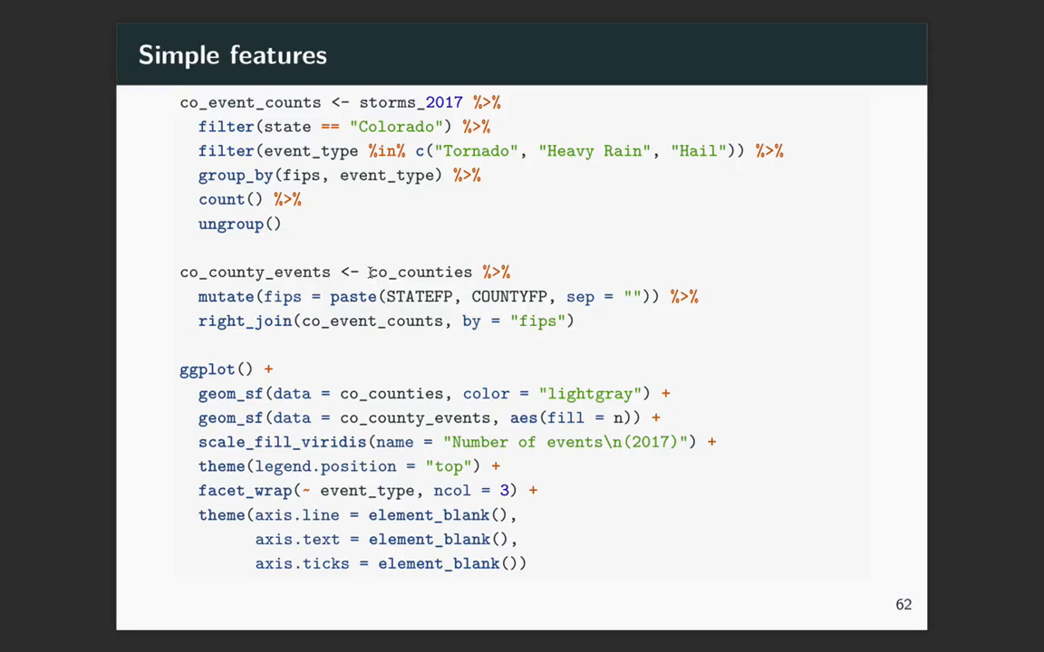
pyautogui.moveTo(299, 304)
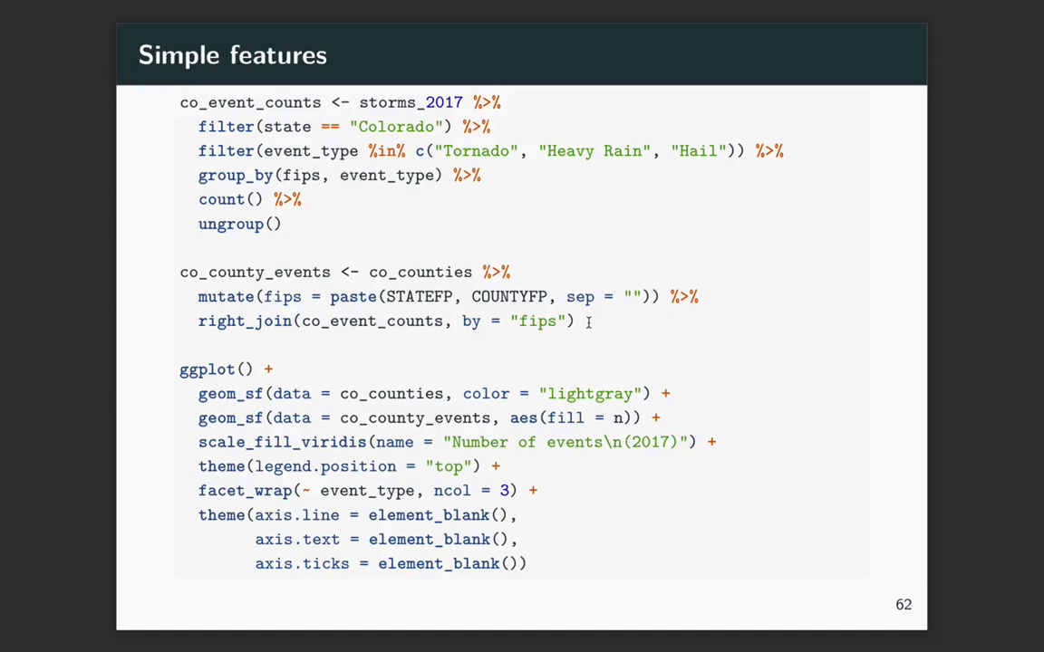
pyautogui.moveTo(588, 323)
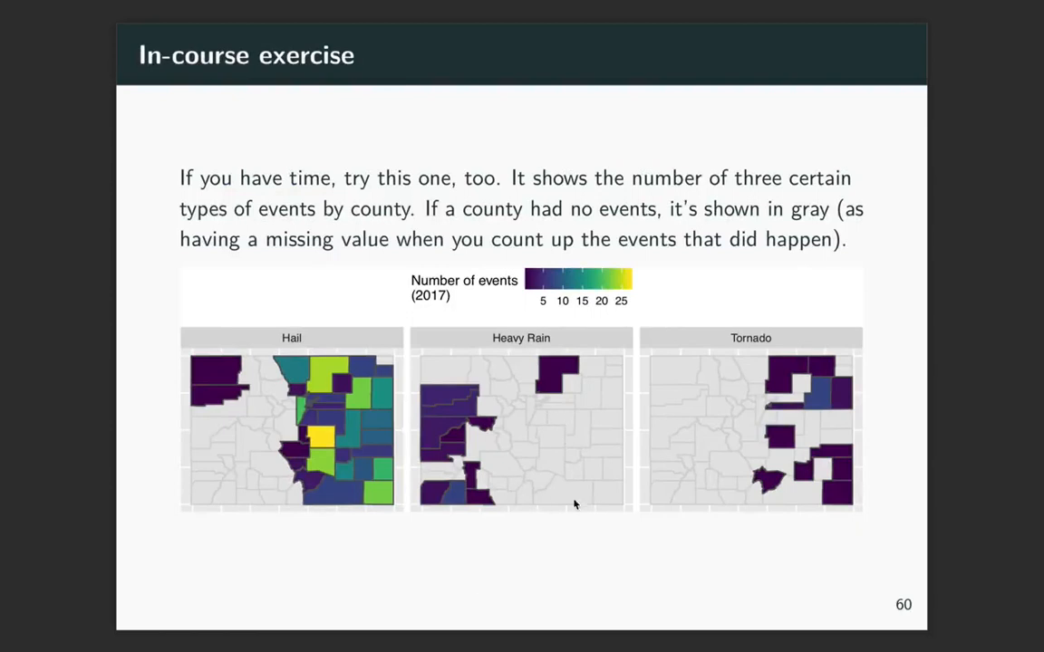
pyautogui.moveTo(614, 484)
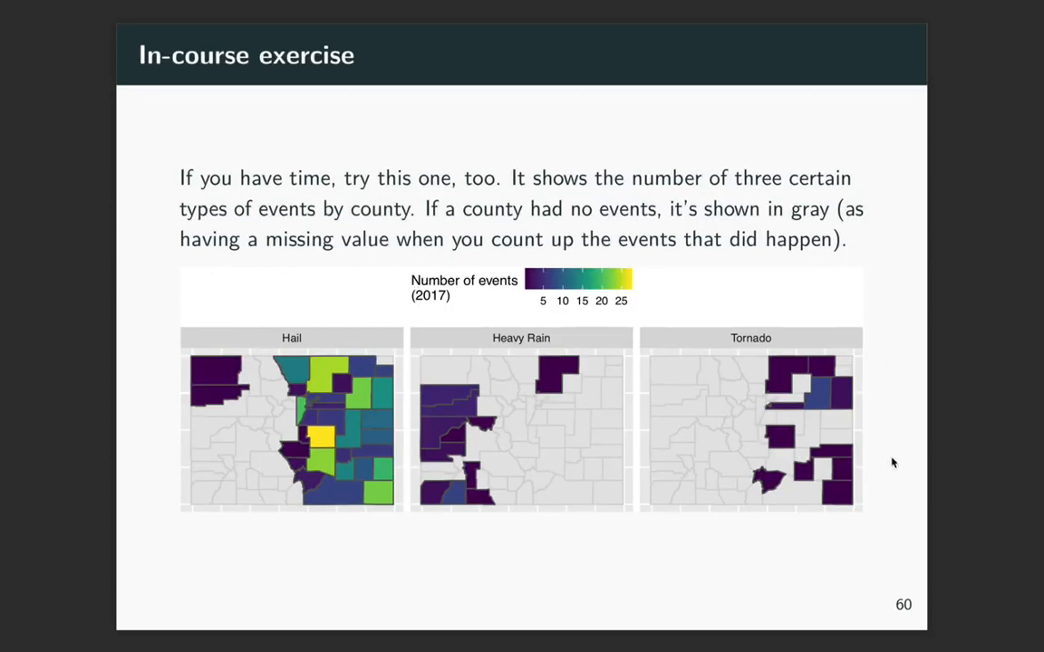
pyautogui.moveTo(890, 420)
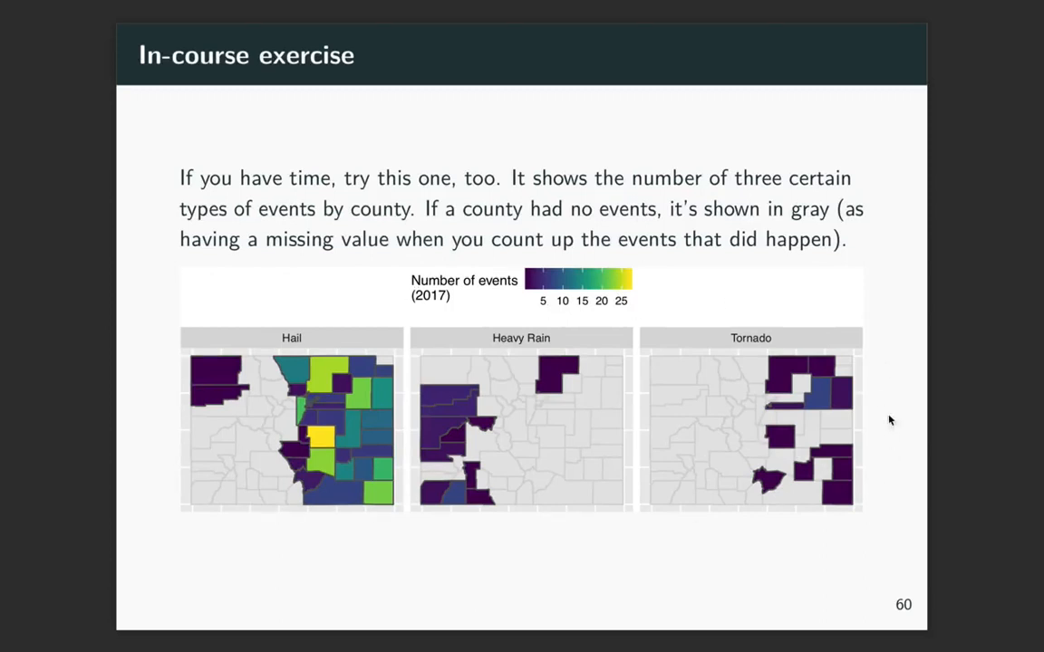
pyautogui.moveTo(876, 402)
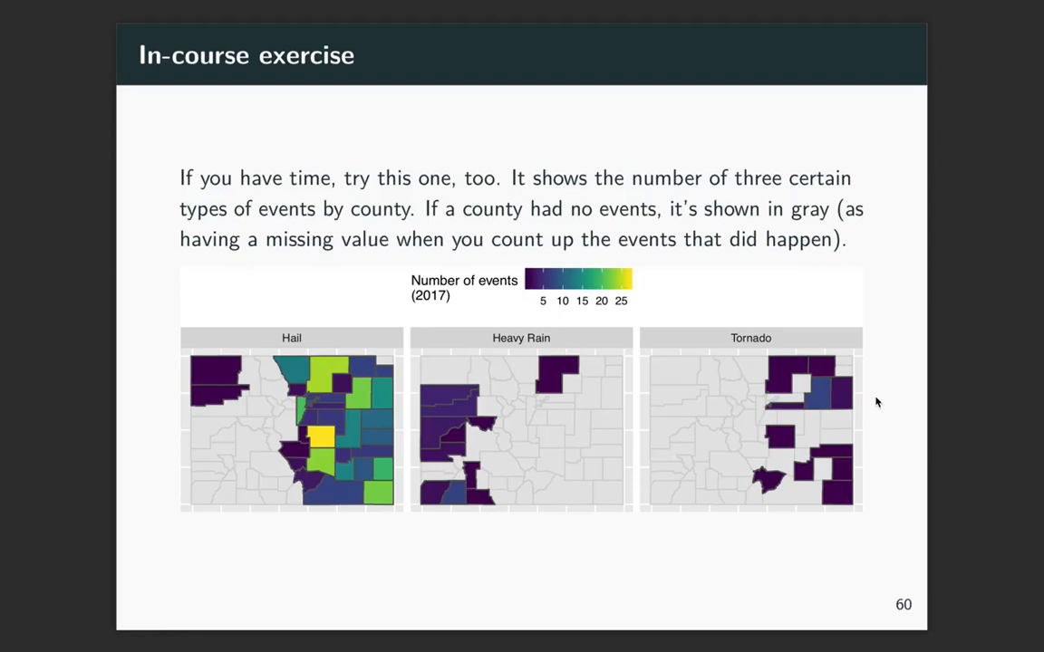
pyautogui.moveTo(643, 287)
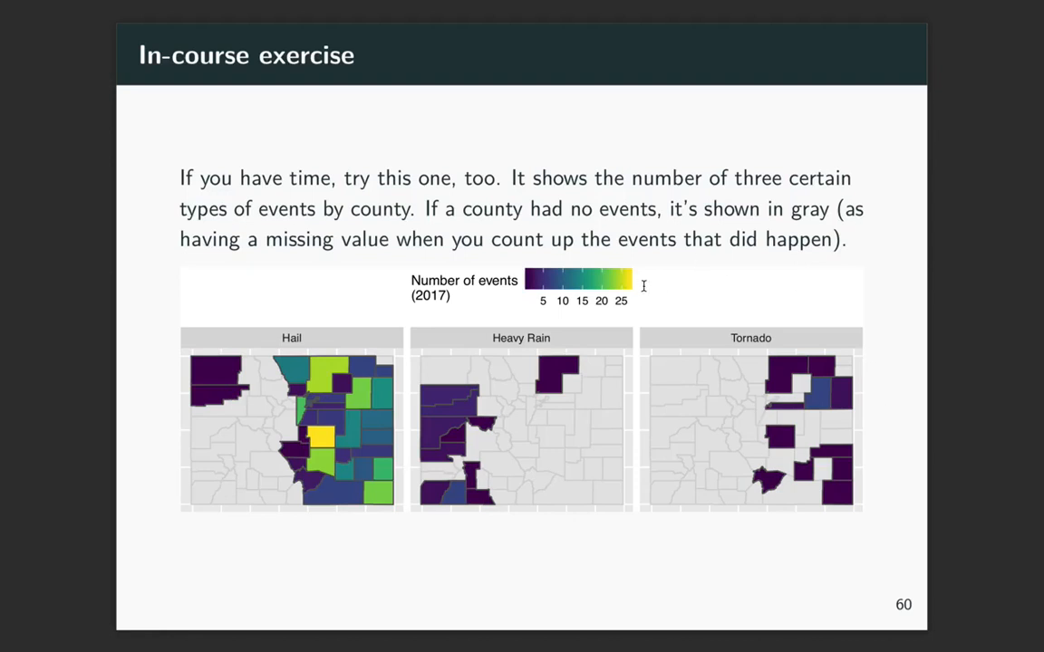
pyautogui.moveTo(634, 537)
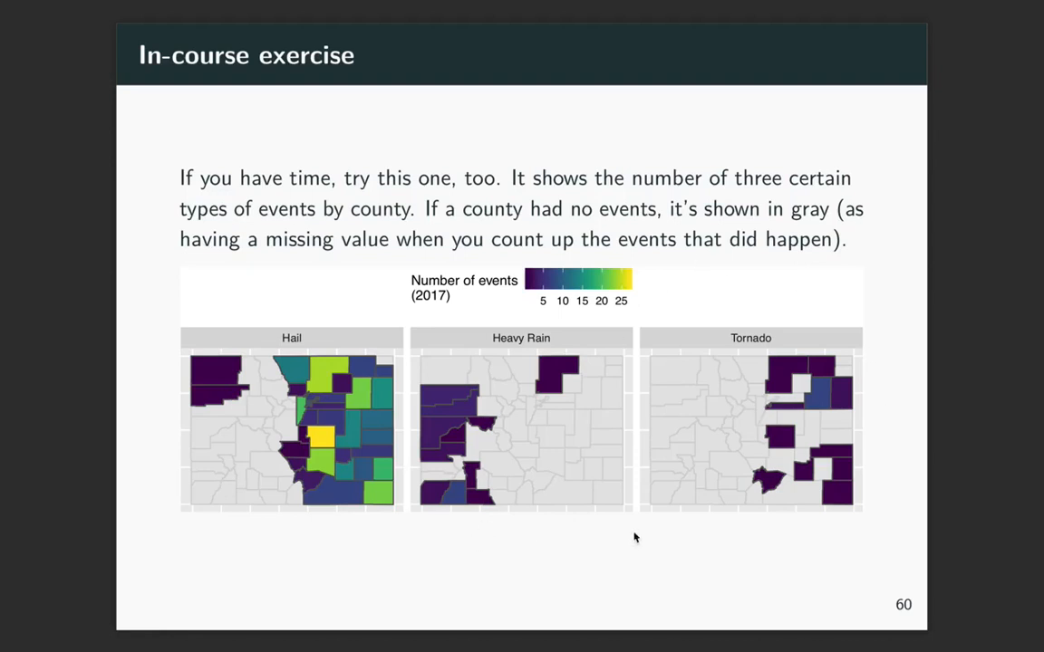
pyautogui.press('right')
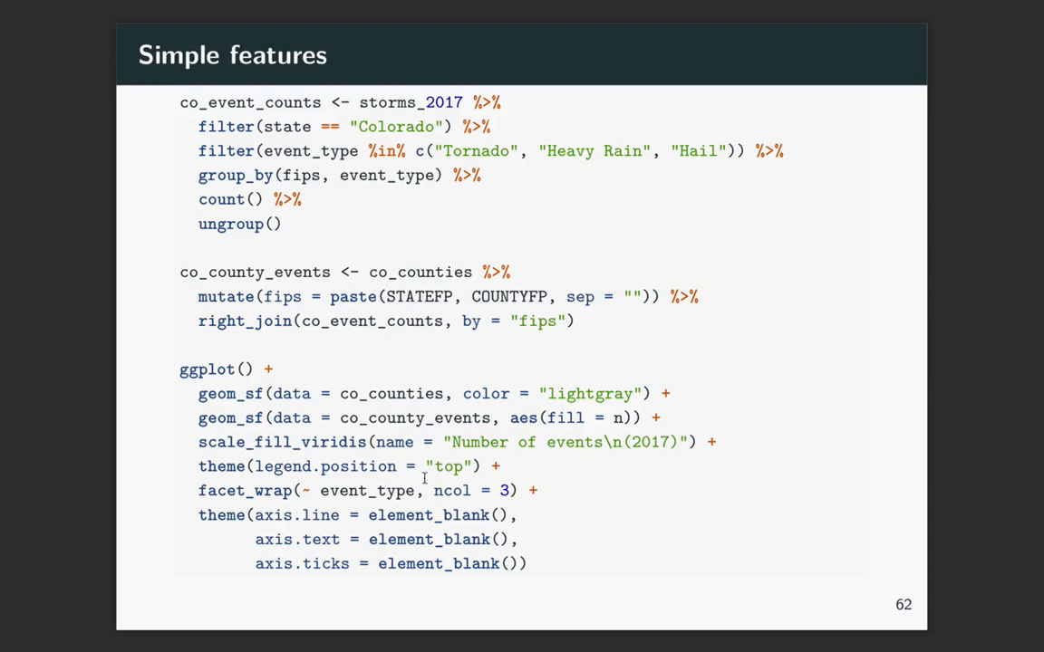
pyautogui.moveTo(451, 490)
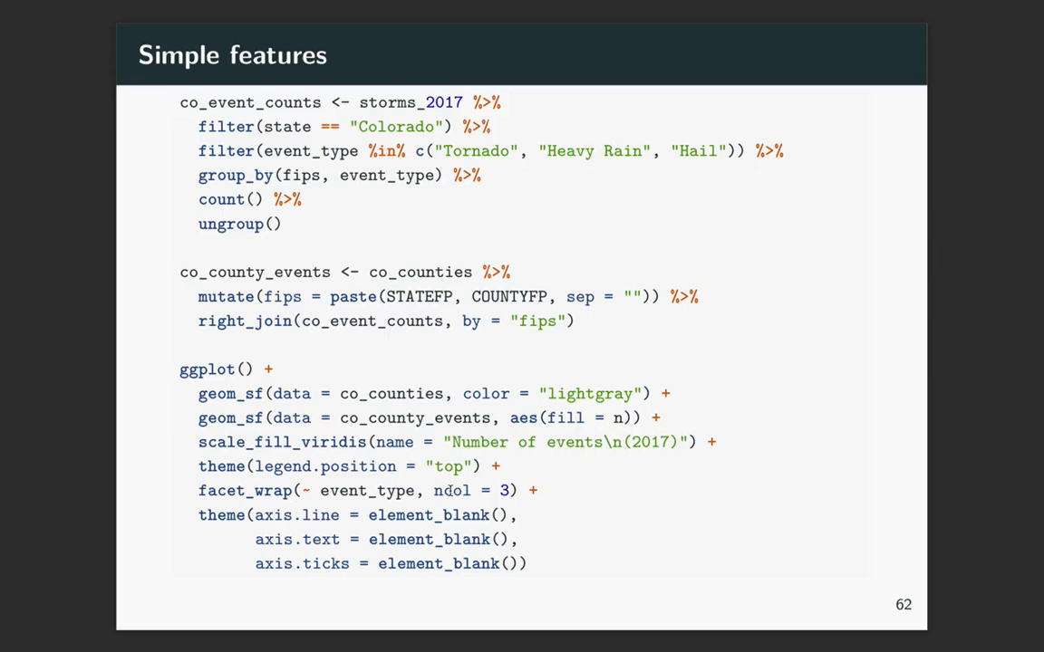